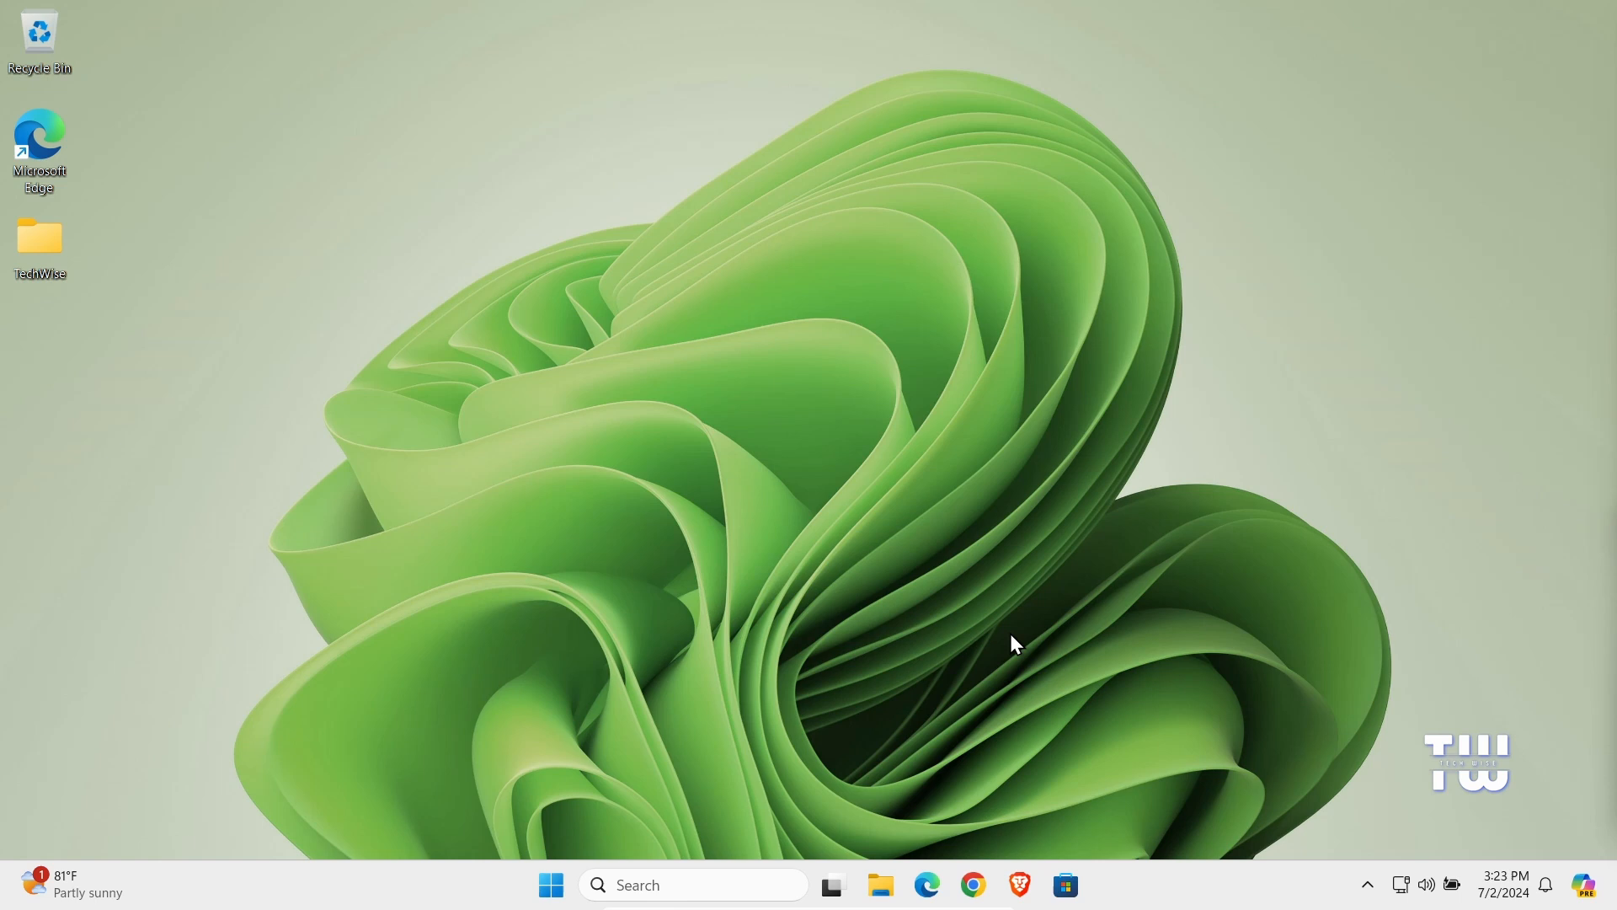
mouse_move(980, 647)
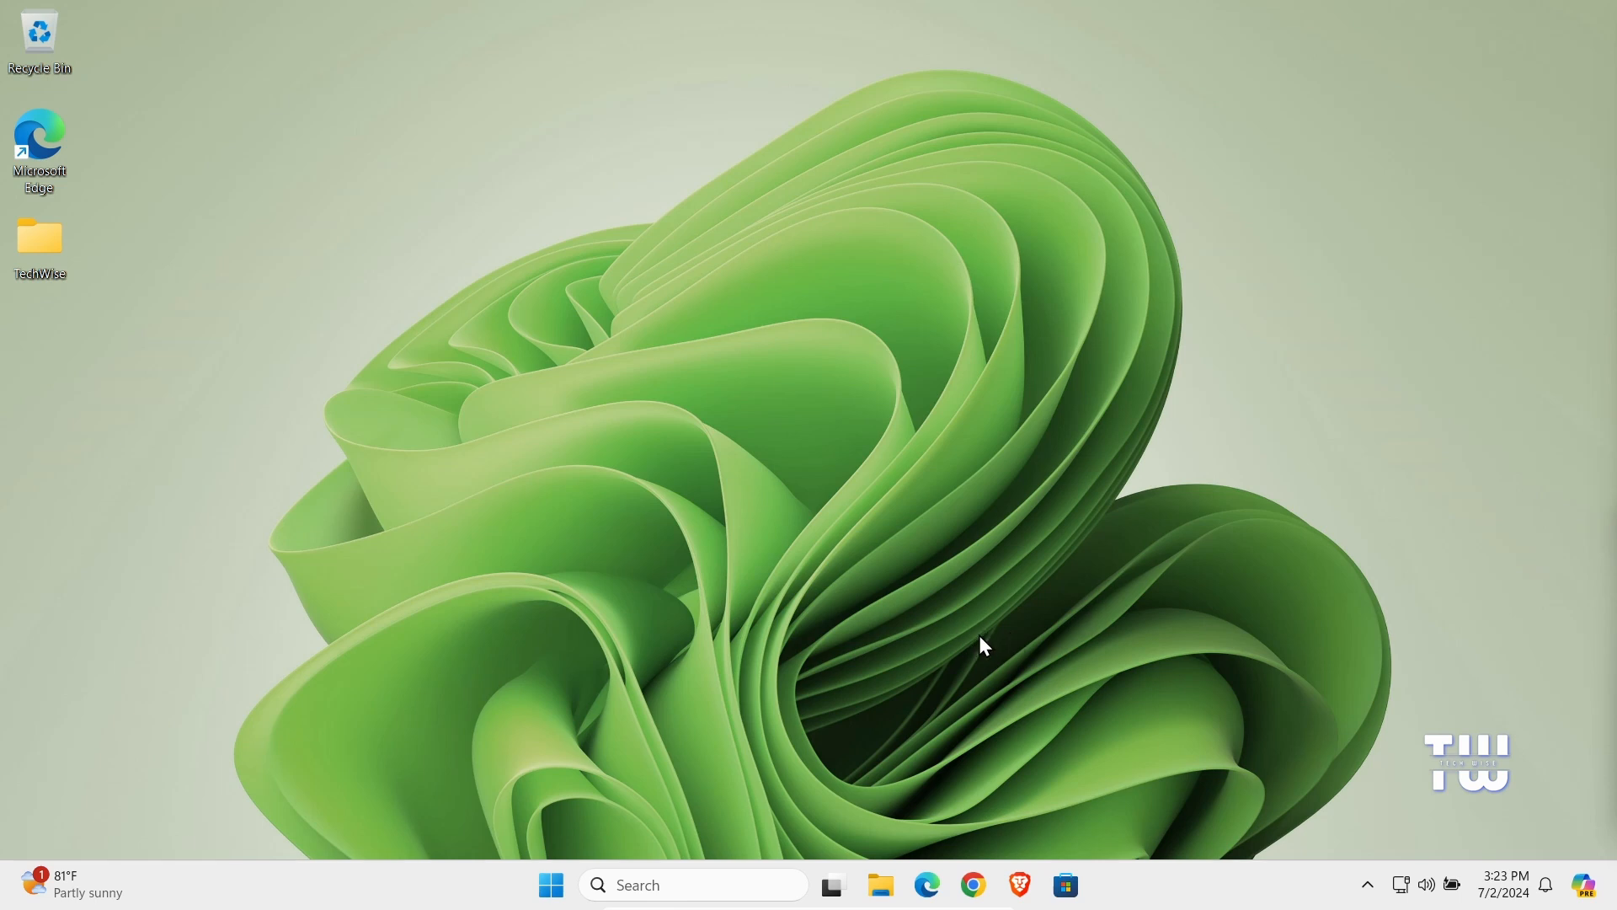
- Find inetcpl.cpl through Windows Search and launch it to bring up Internet Properties
type("in")
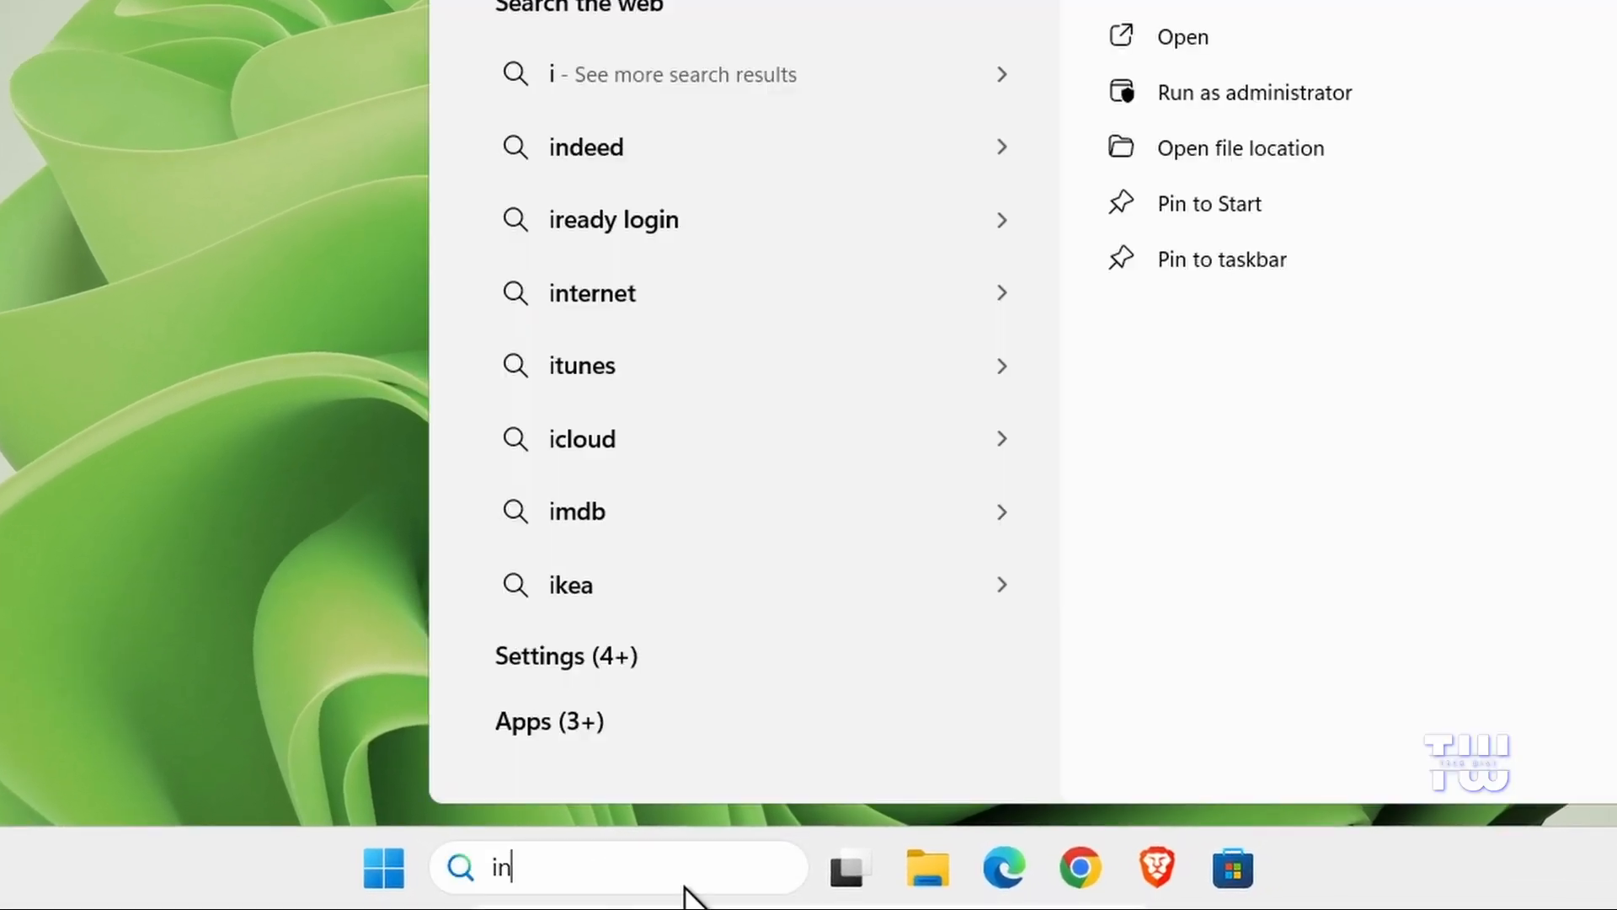
type("inetcpl.cpl windows 10")
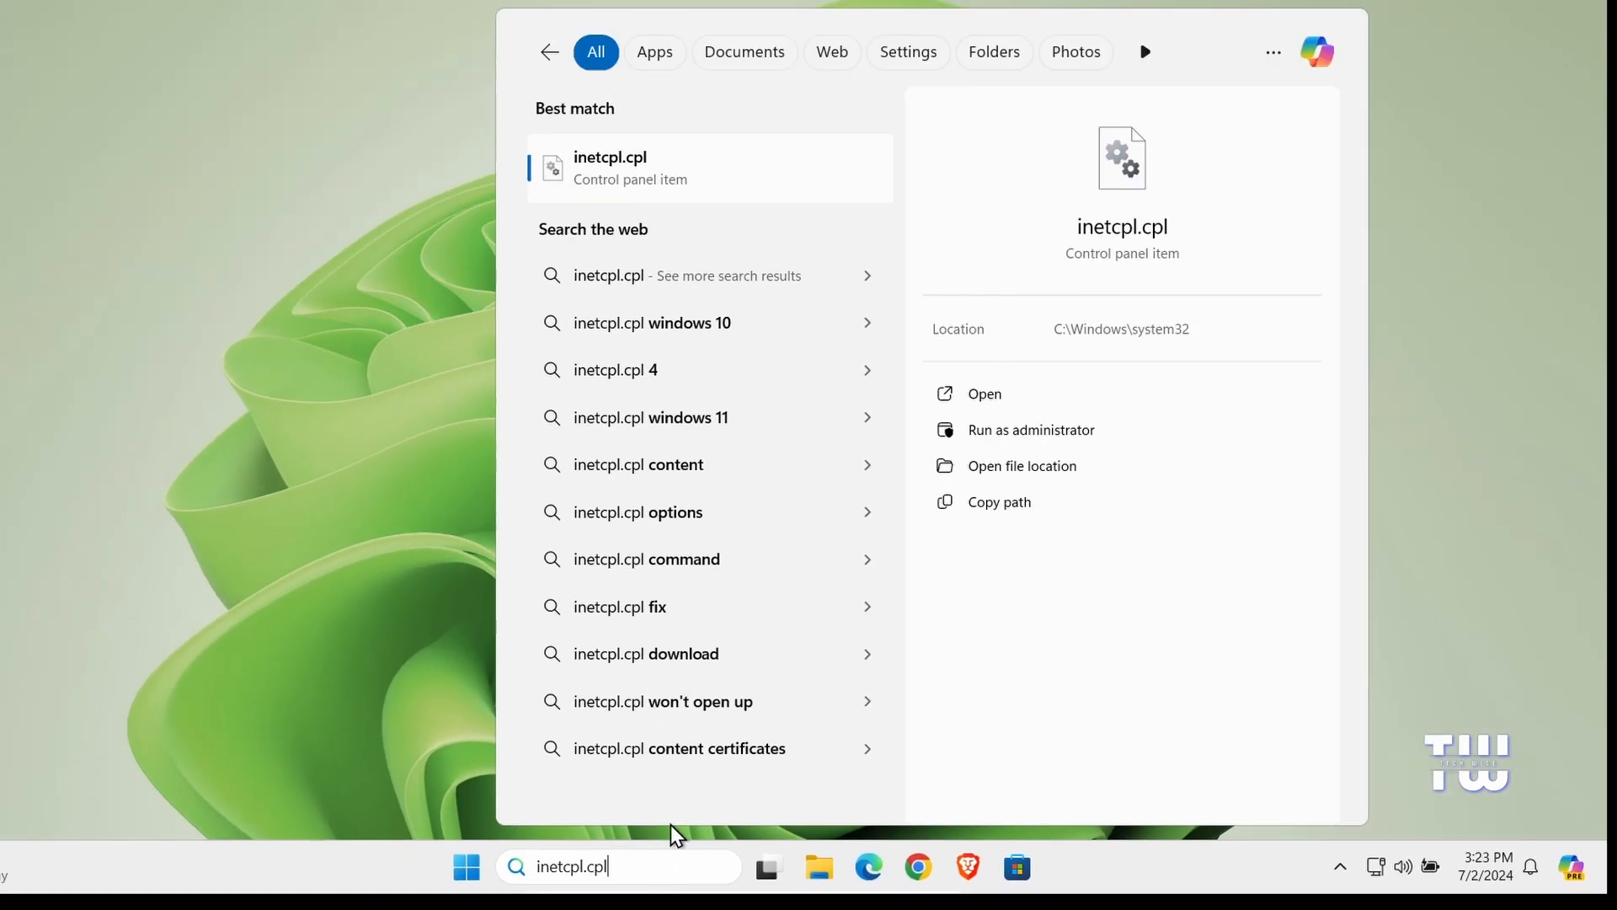
left_click(627, 166)
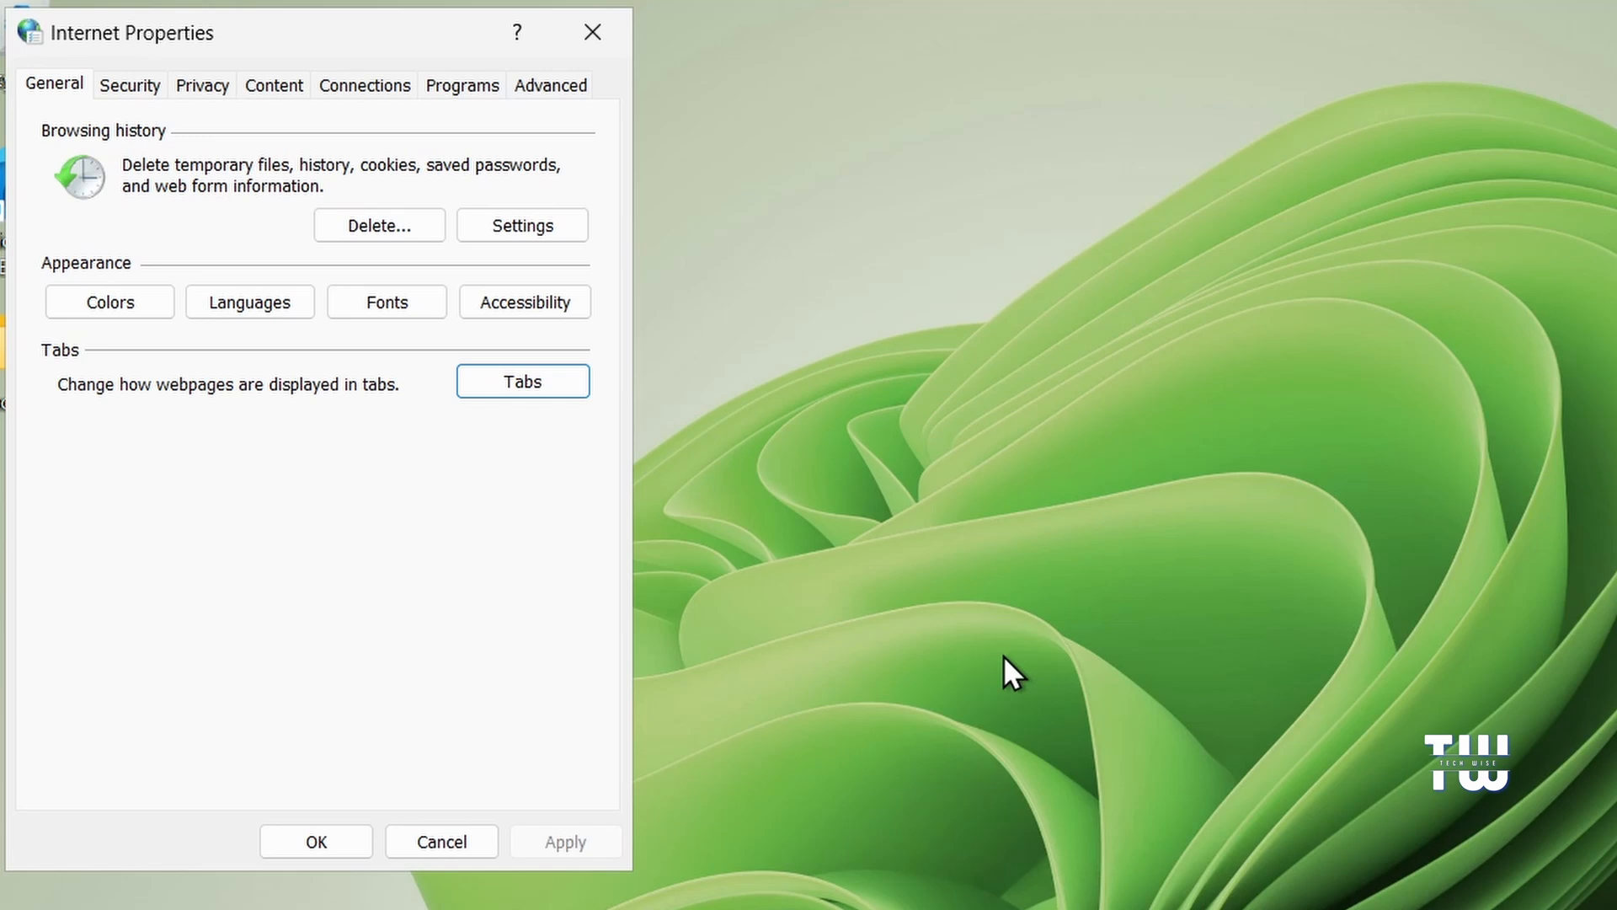
mouse_move(628, 640)
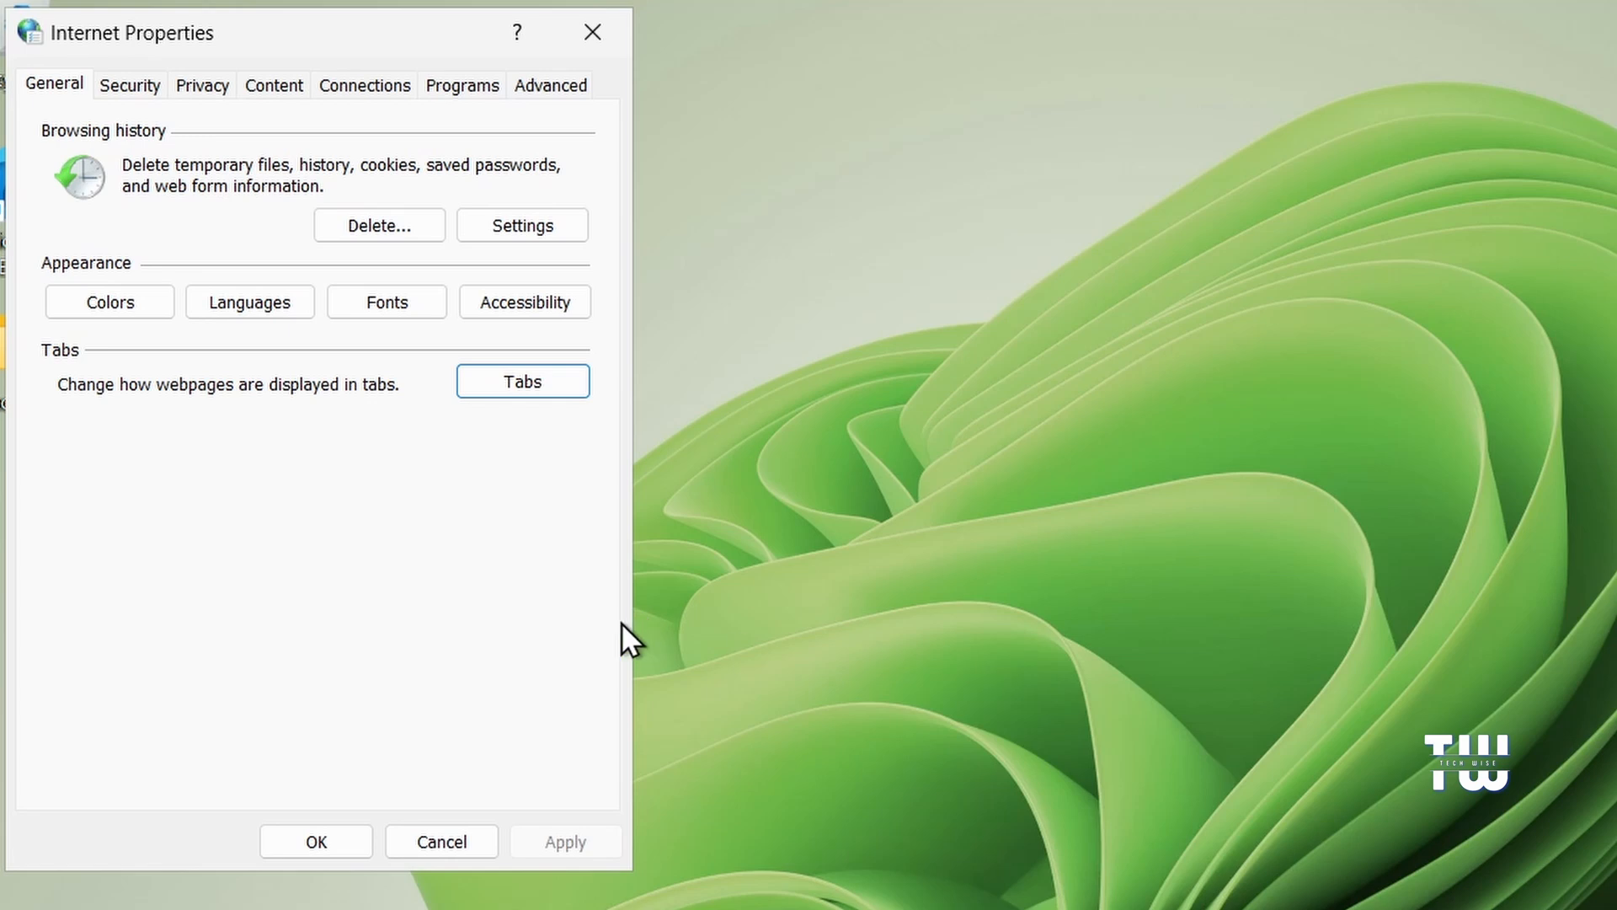
mouse_move(458, 111)
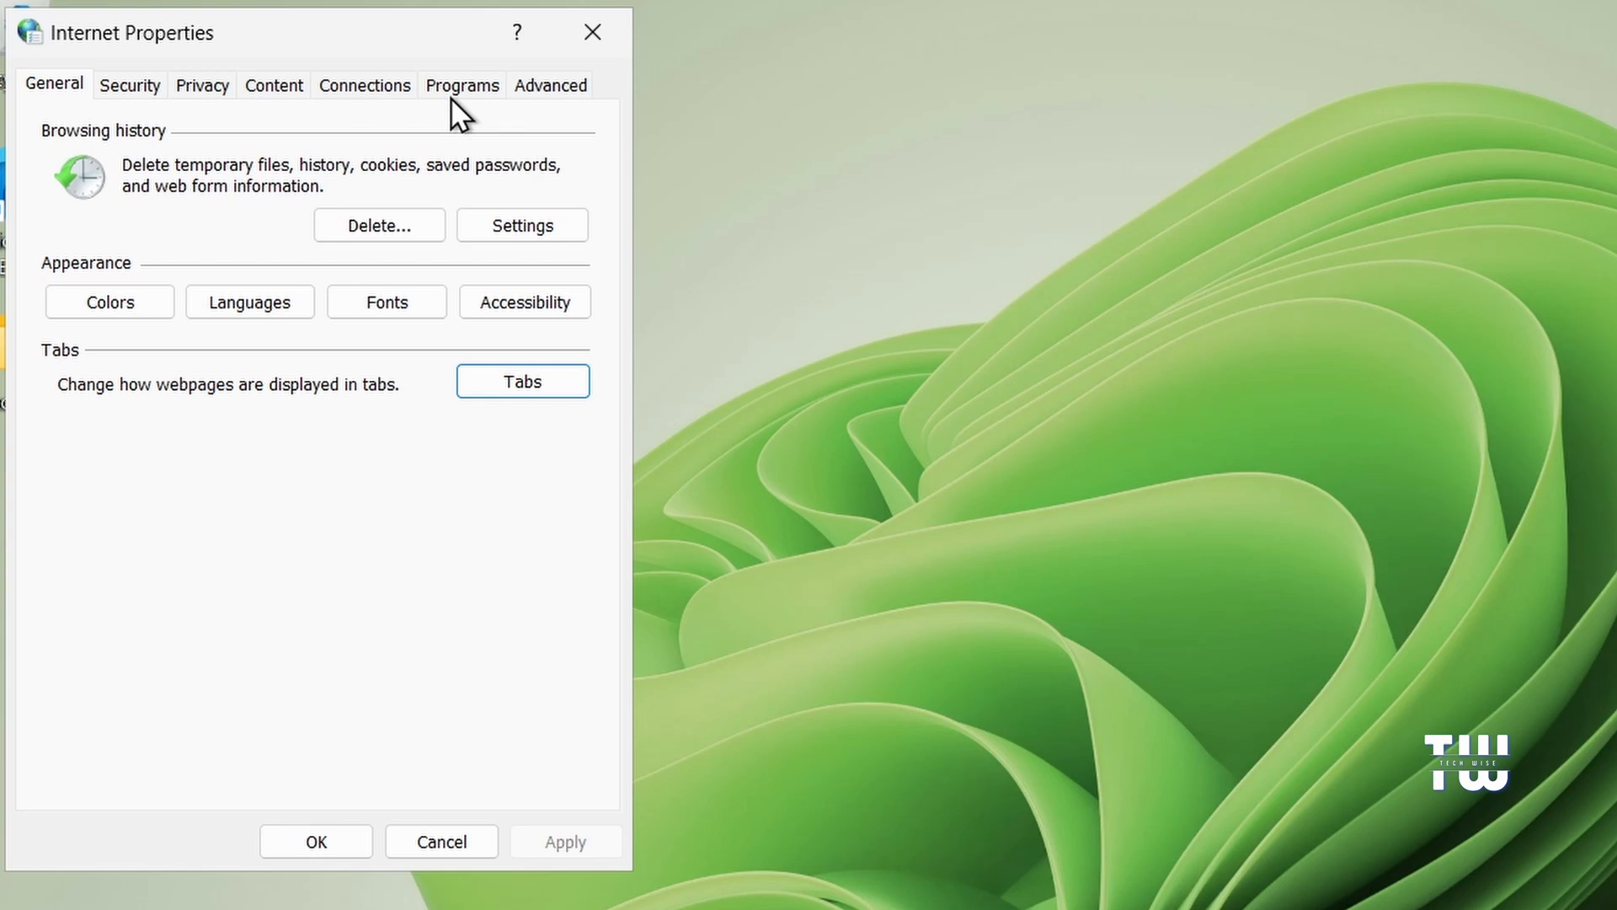
- Switch Internet Properties to the Programs section with add-on and internet program settings
left_click(462, 85)
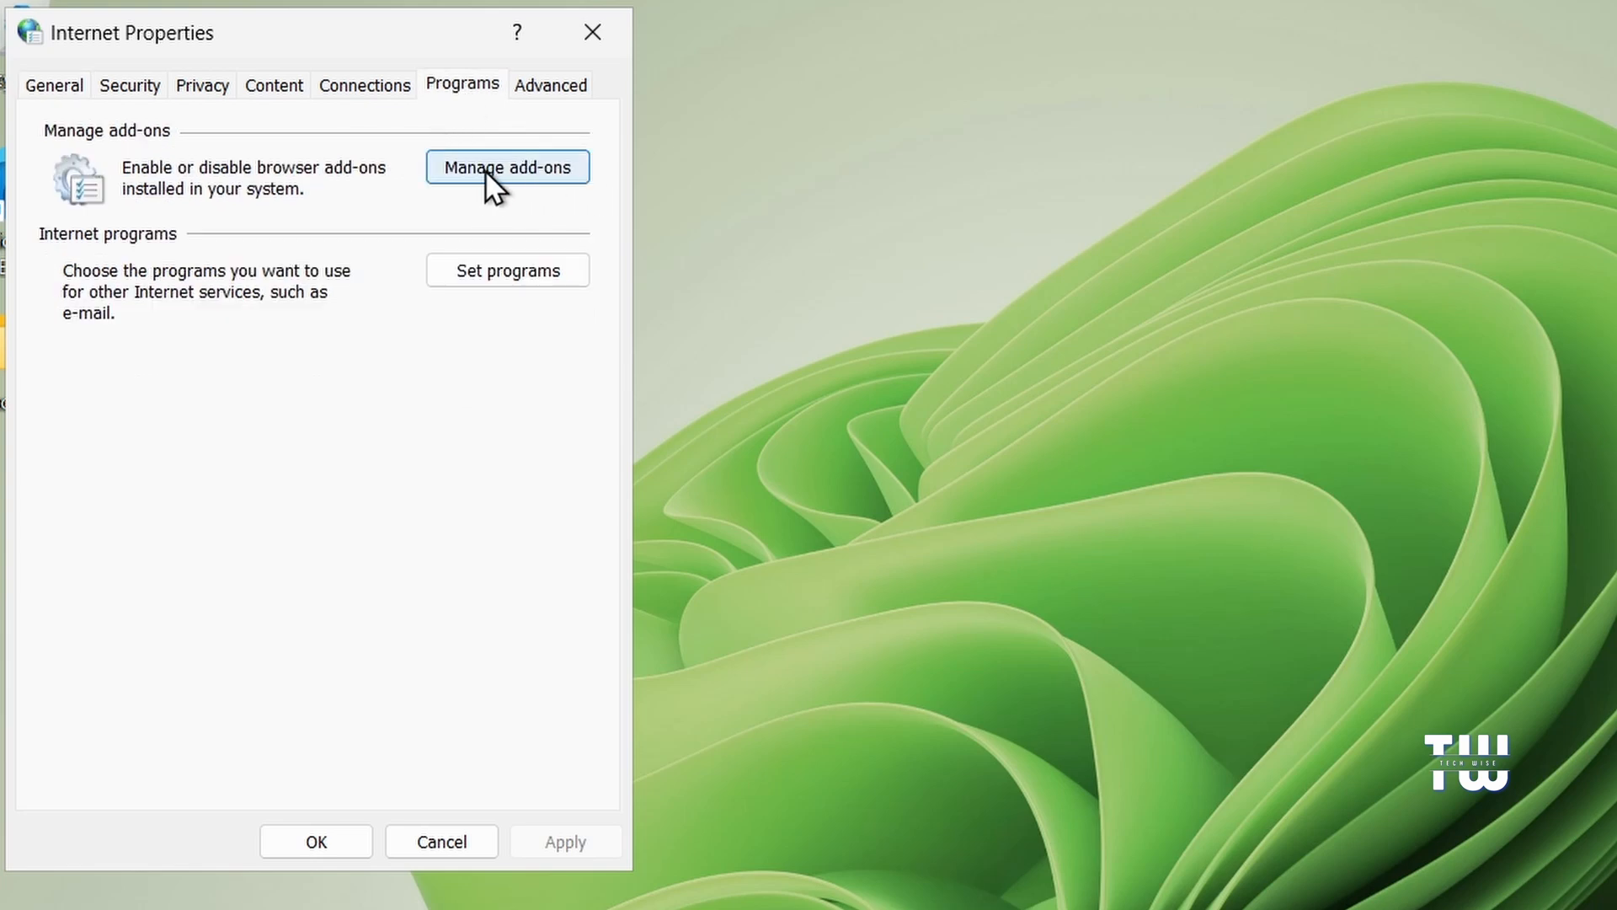
- Review the IEToEdge BHO add-on in Manage Add-ons and close the window
left_click(507, 167)
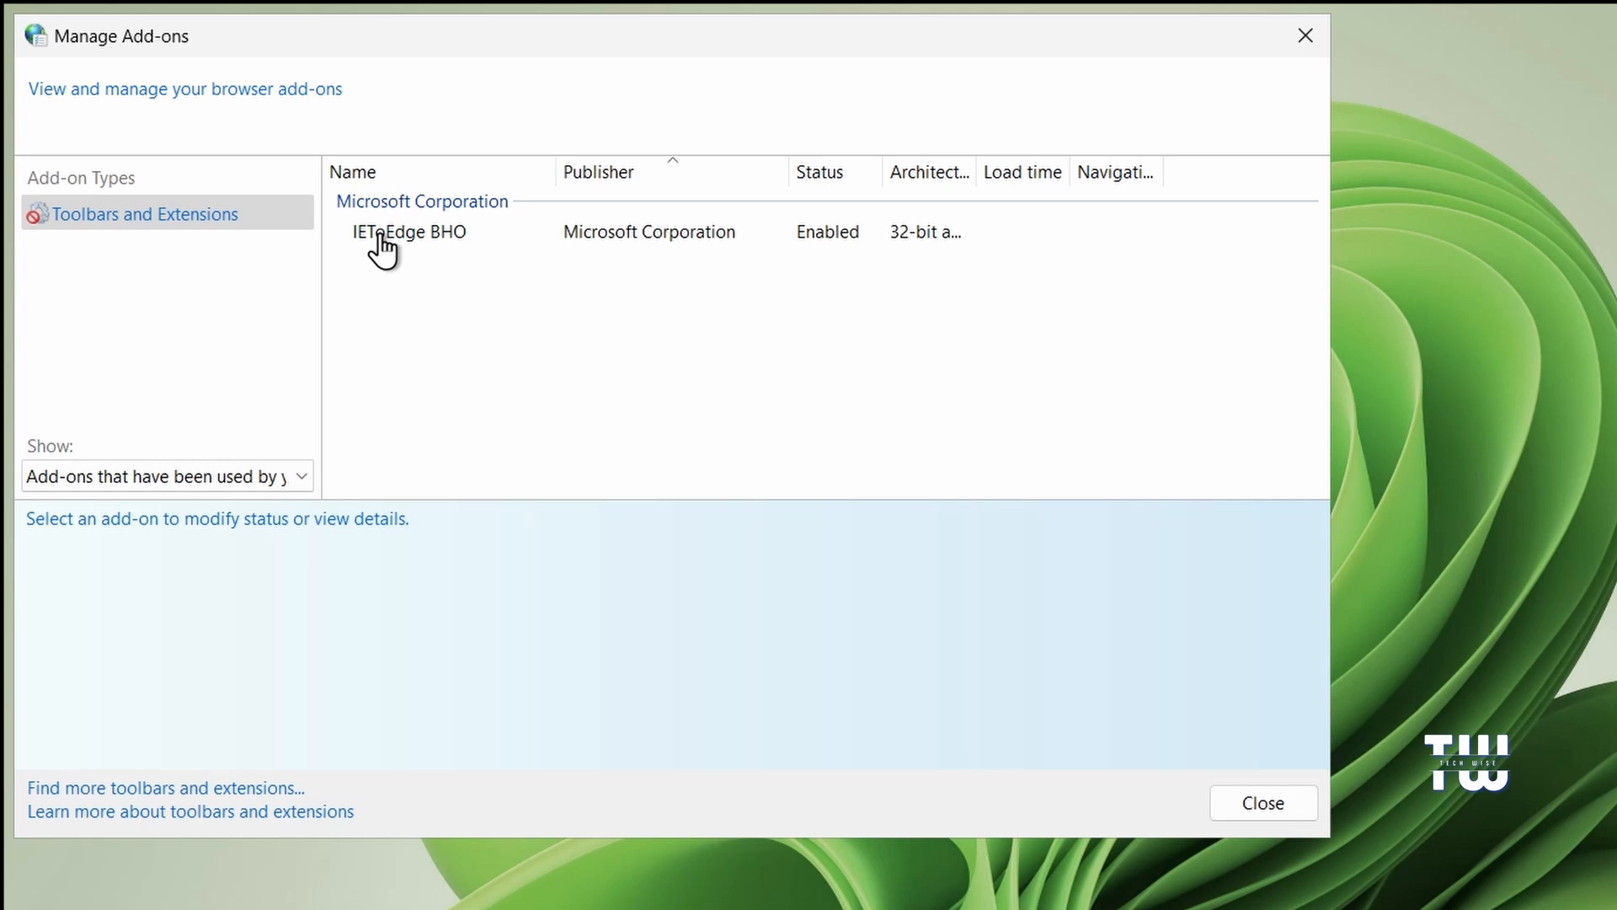
mouse_move(441, 269)
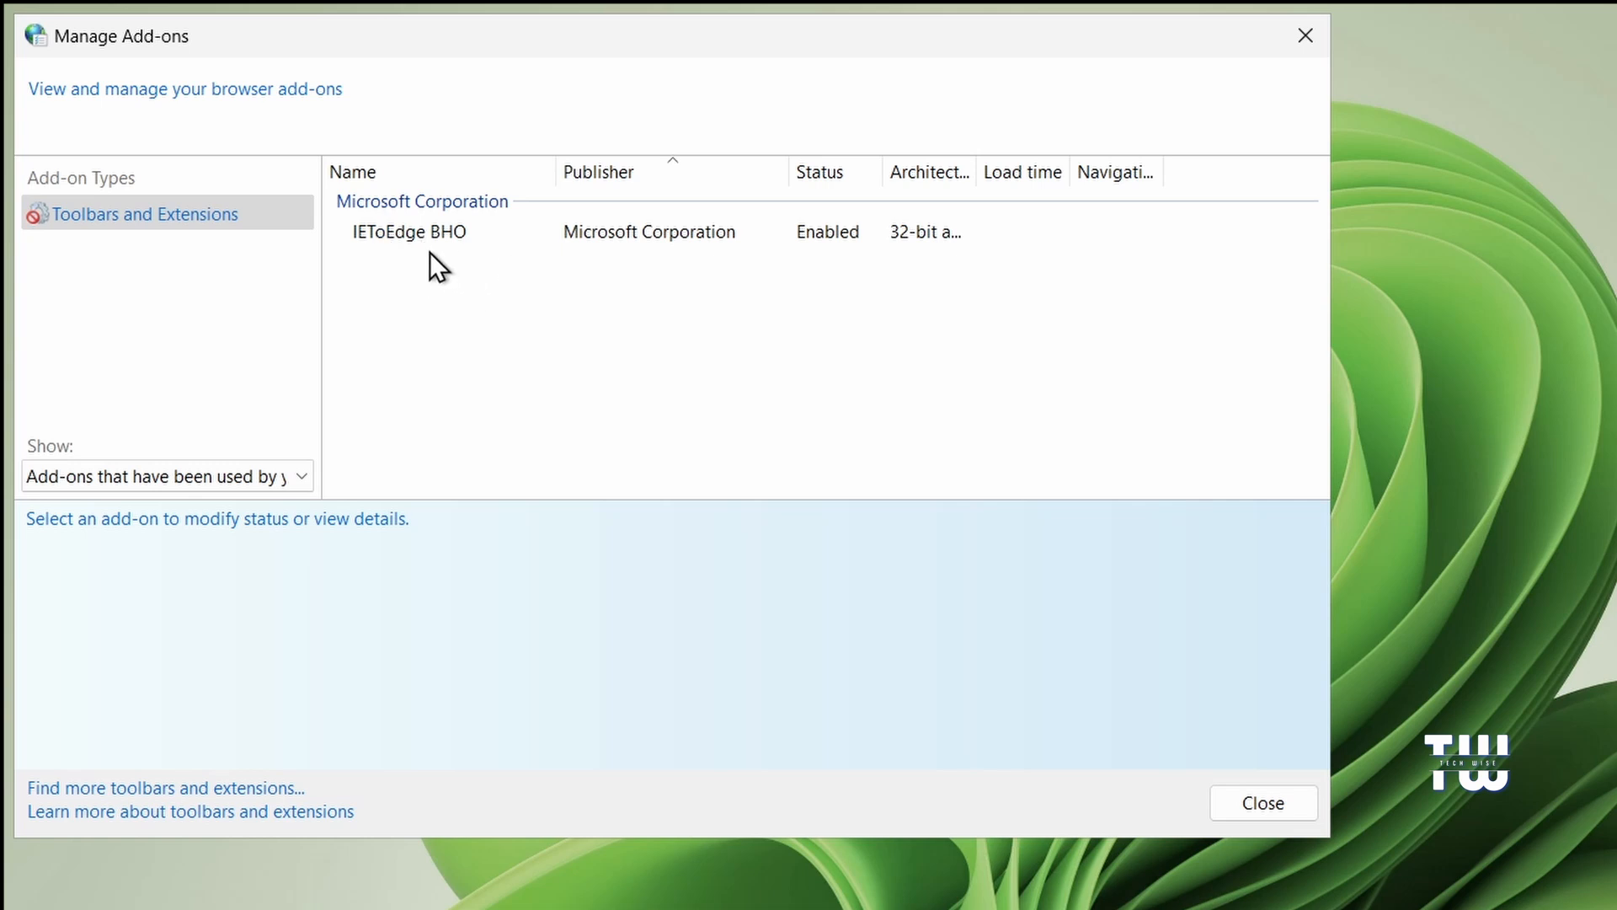
mouse_move(552, 253)
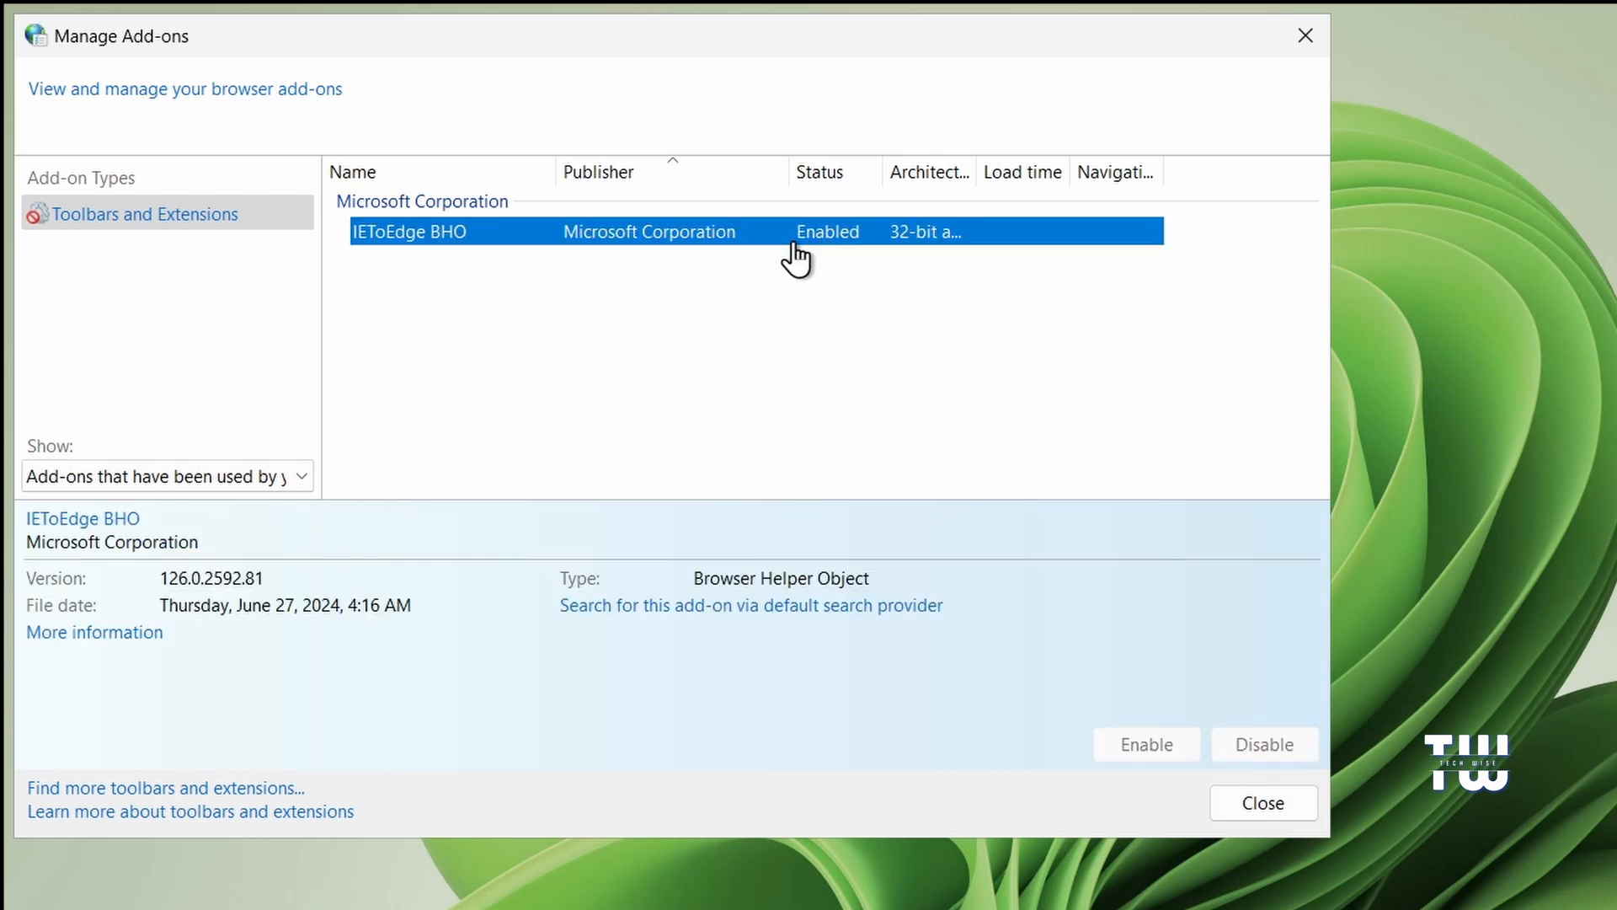
mouse_move(866, 297)
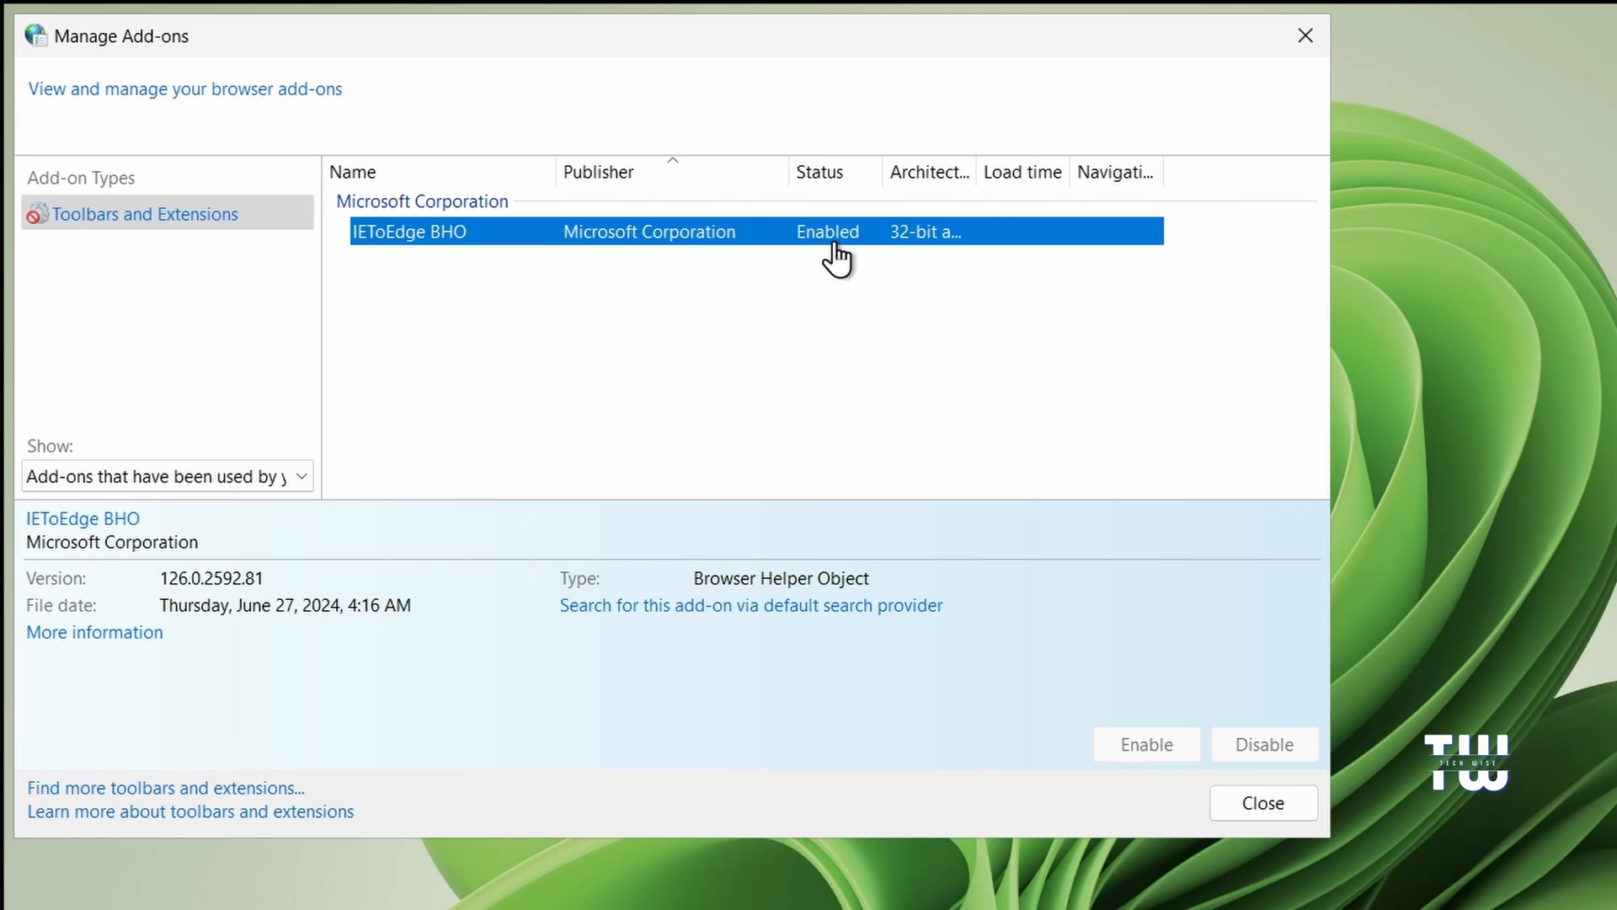
mouse_move(820, 237)
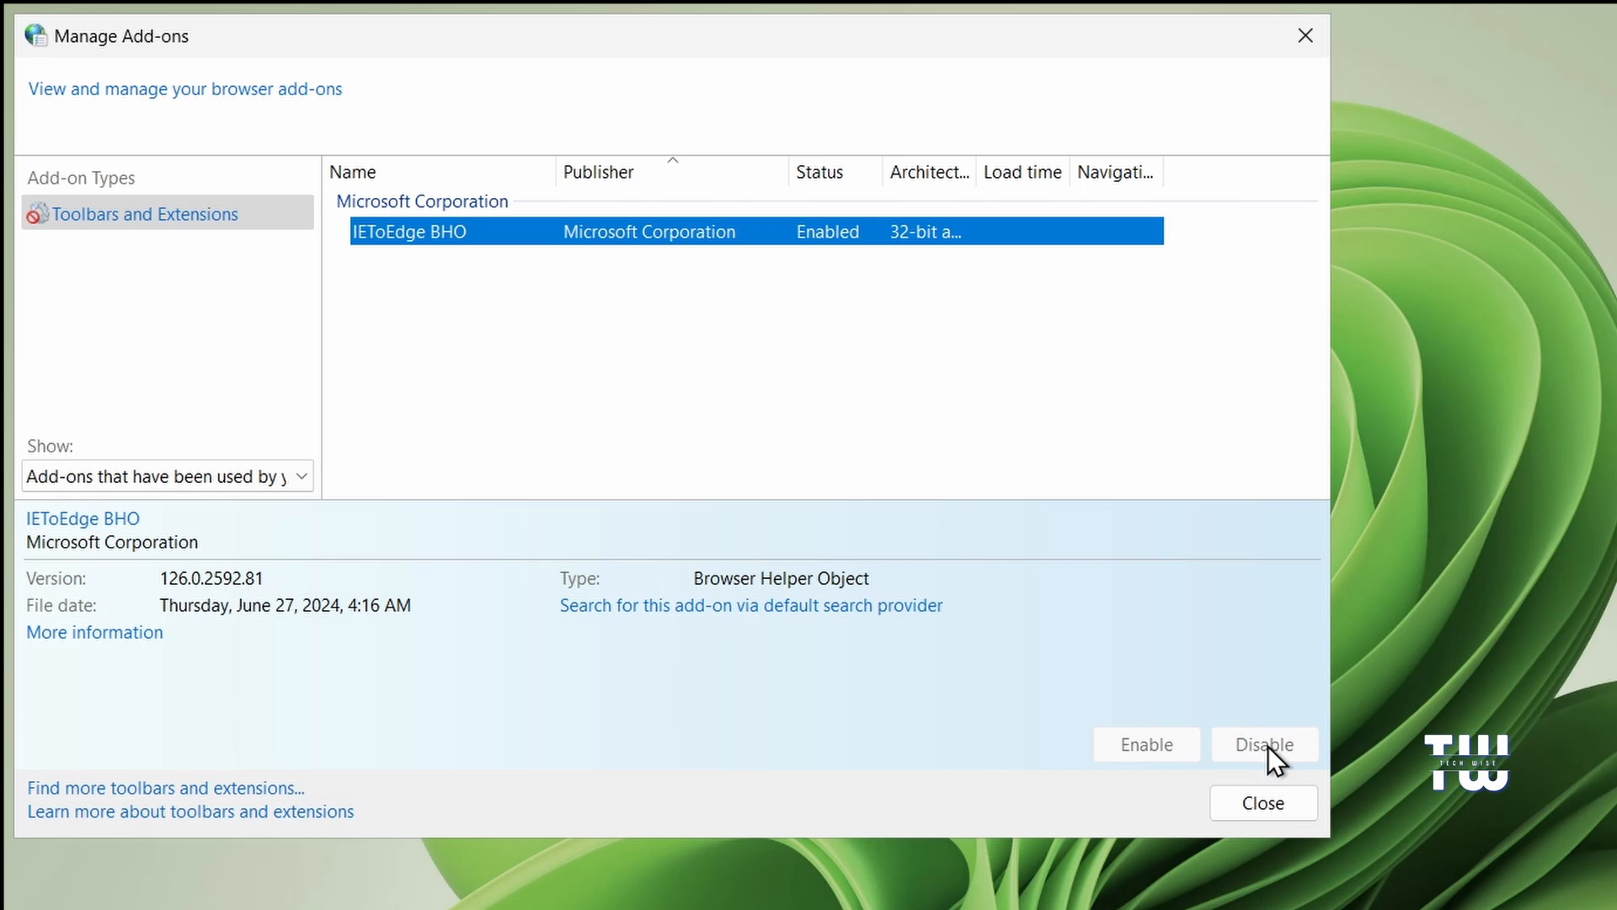
mouse_move(1220, 772)
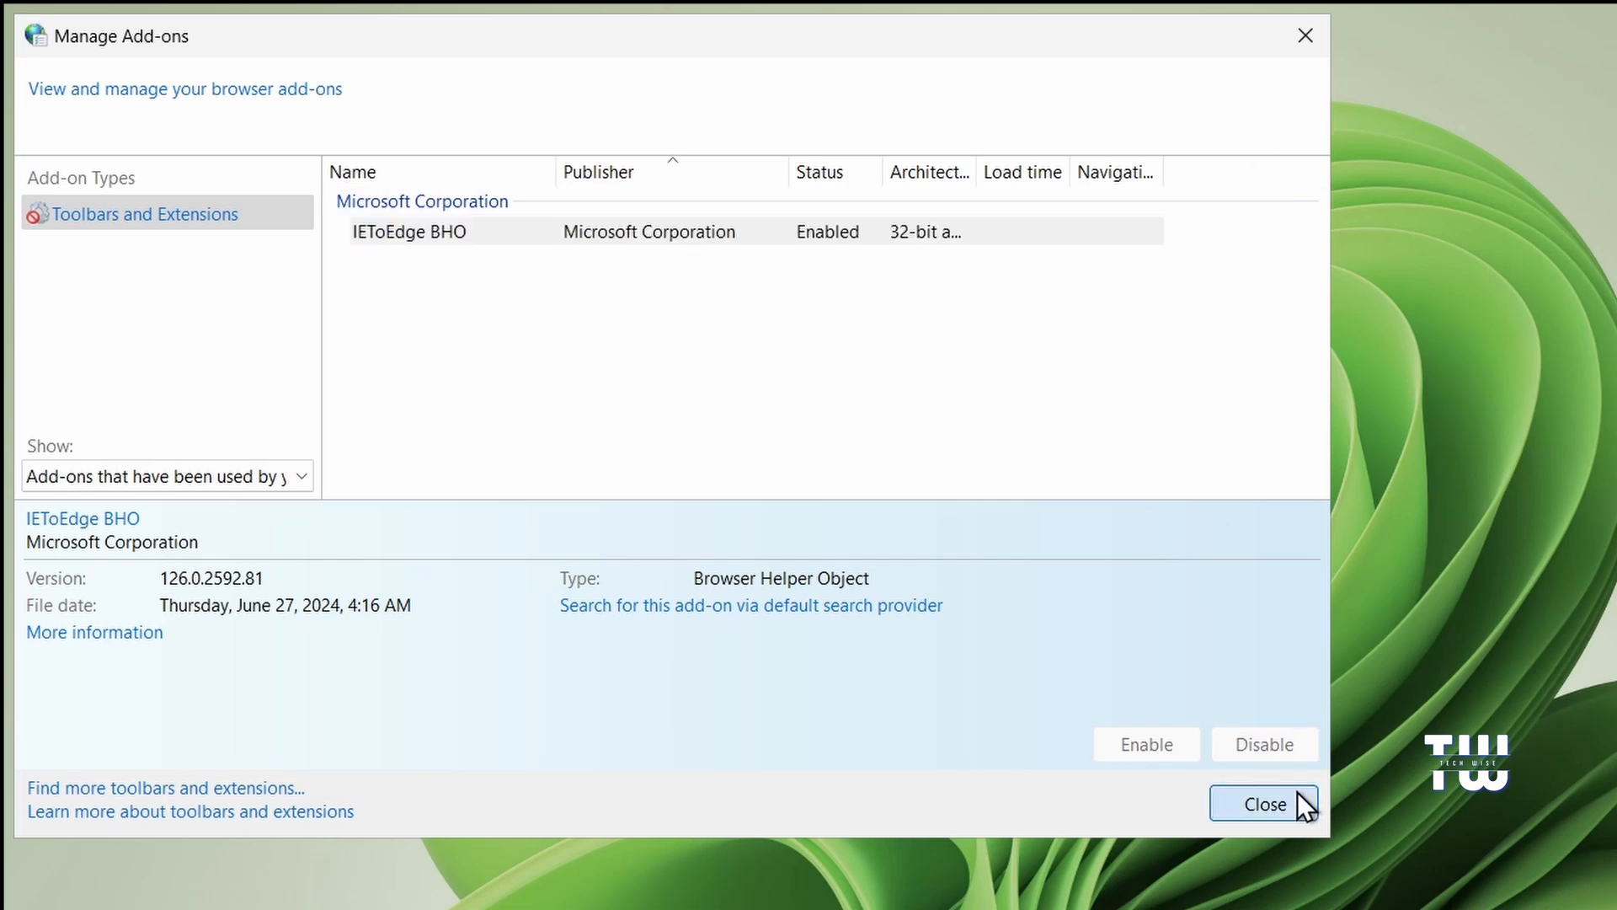
left_click(1265, 803)
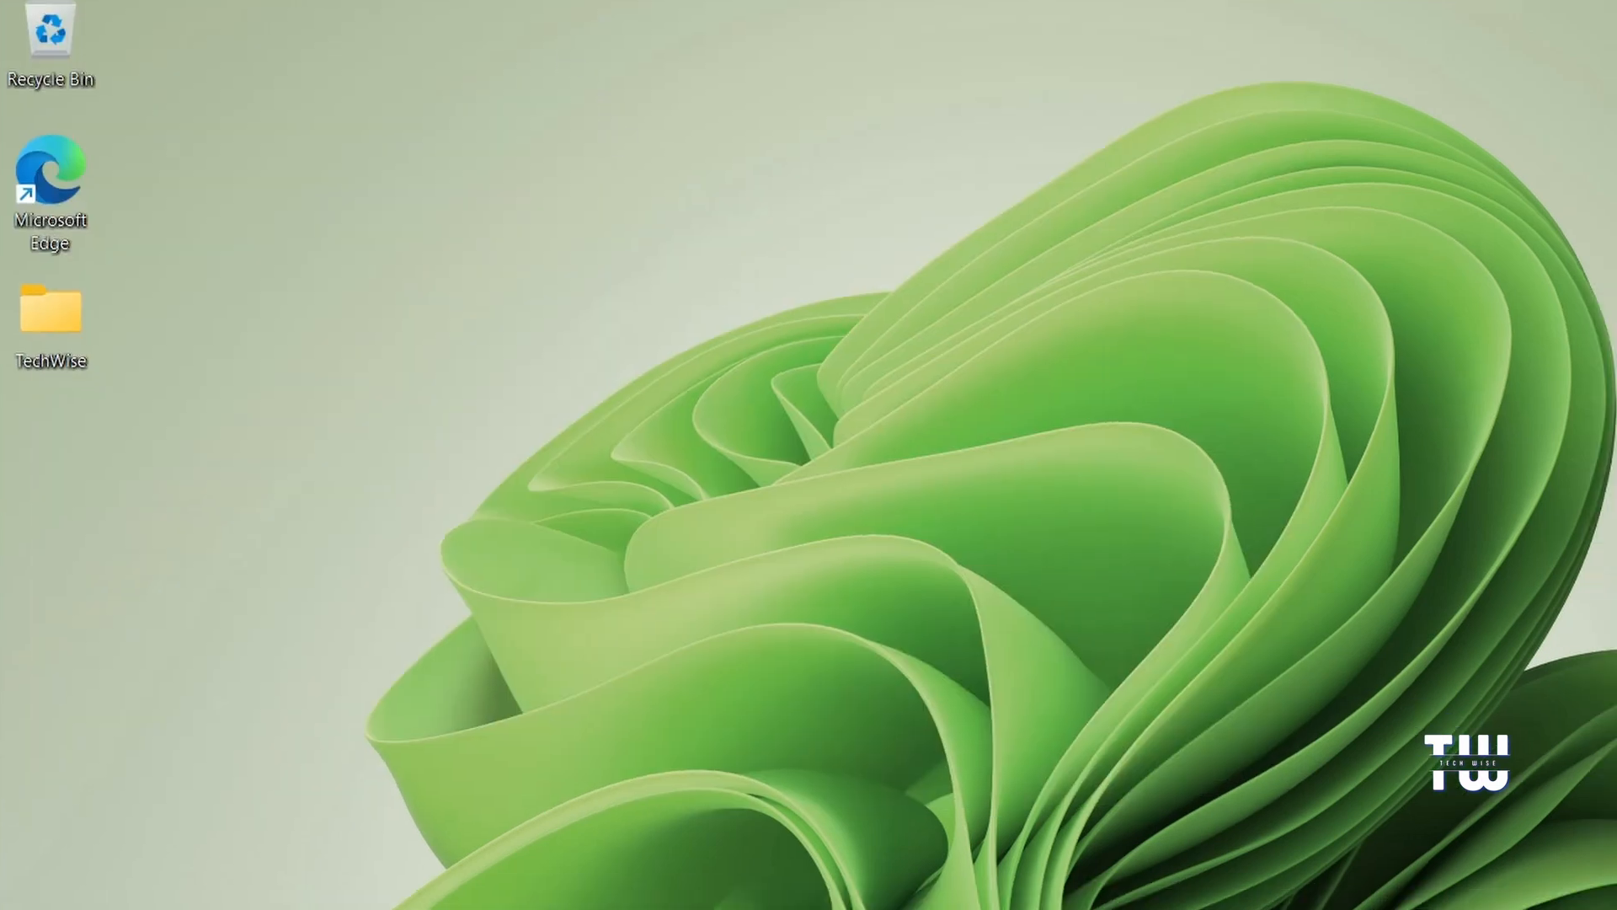
- Launch Registry Editor from Windows Search and approve its admin permission prompt
left_click(585, 877)
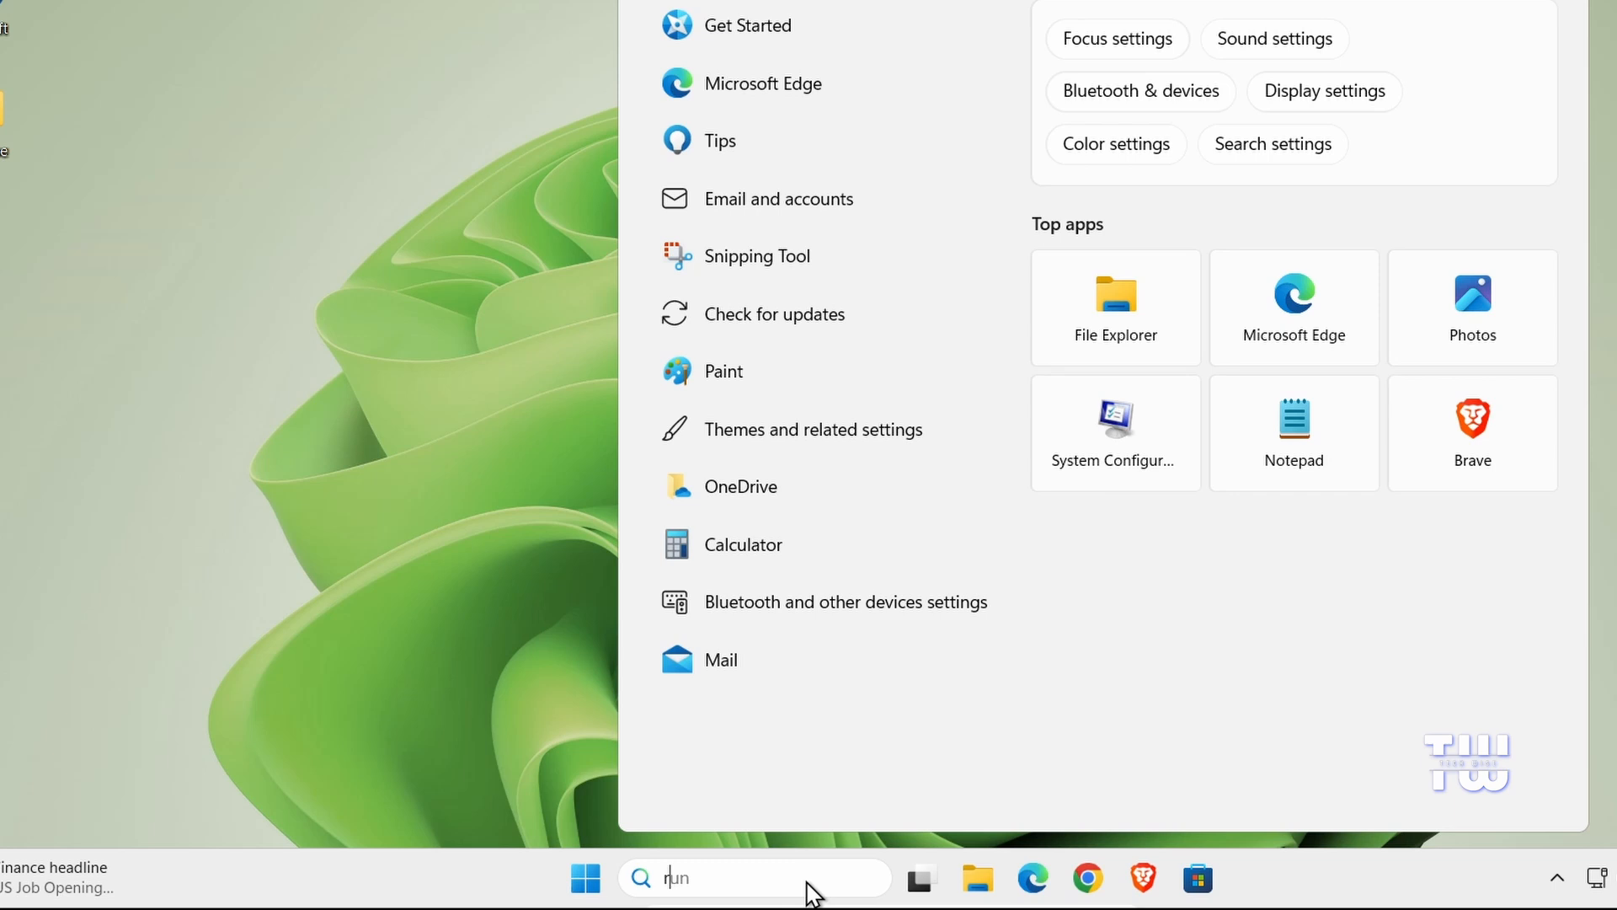
type("registry Editor")
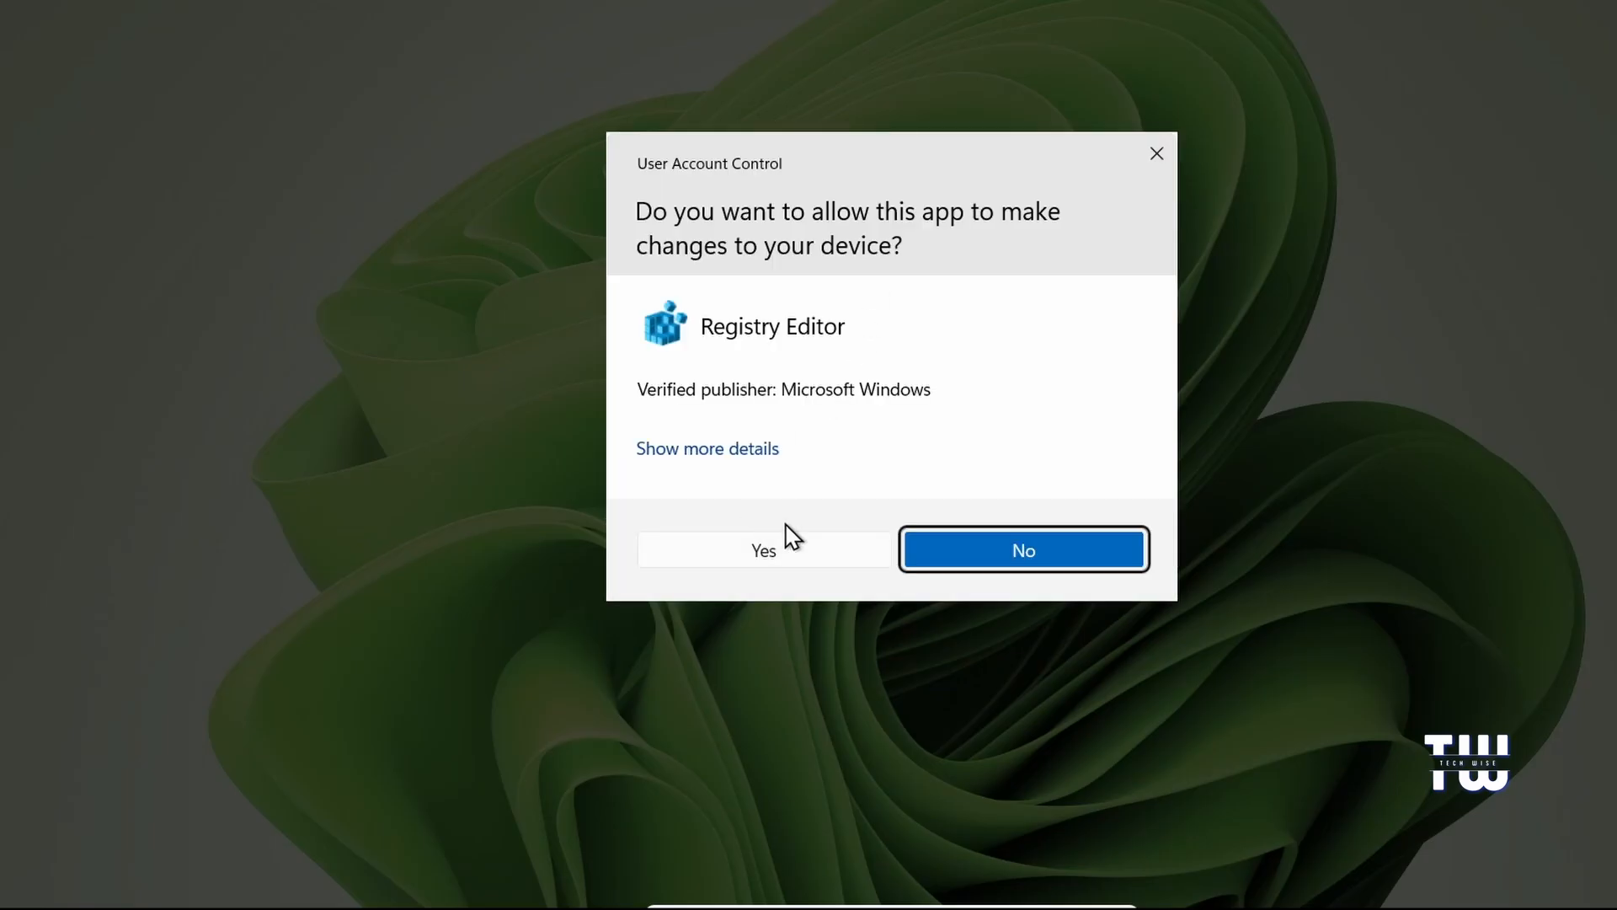
left_click(761, 549)
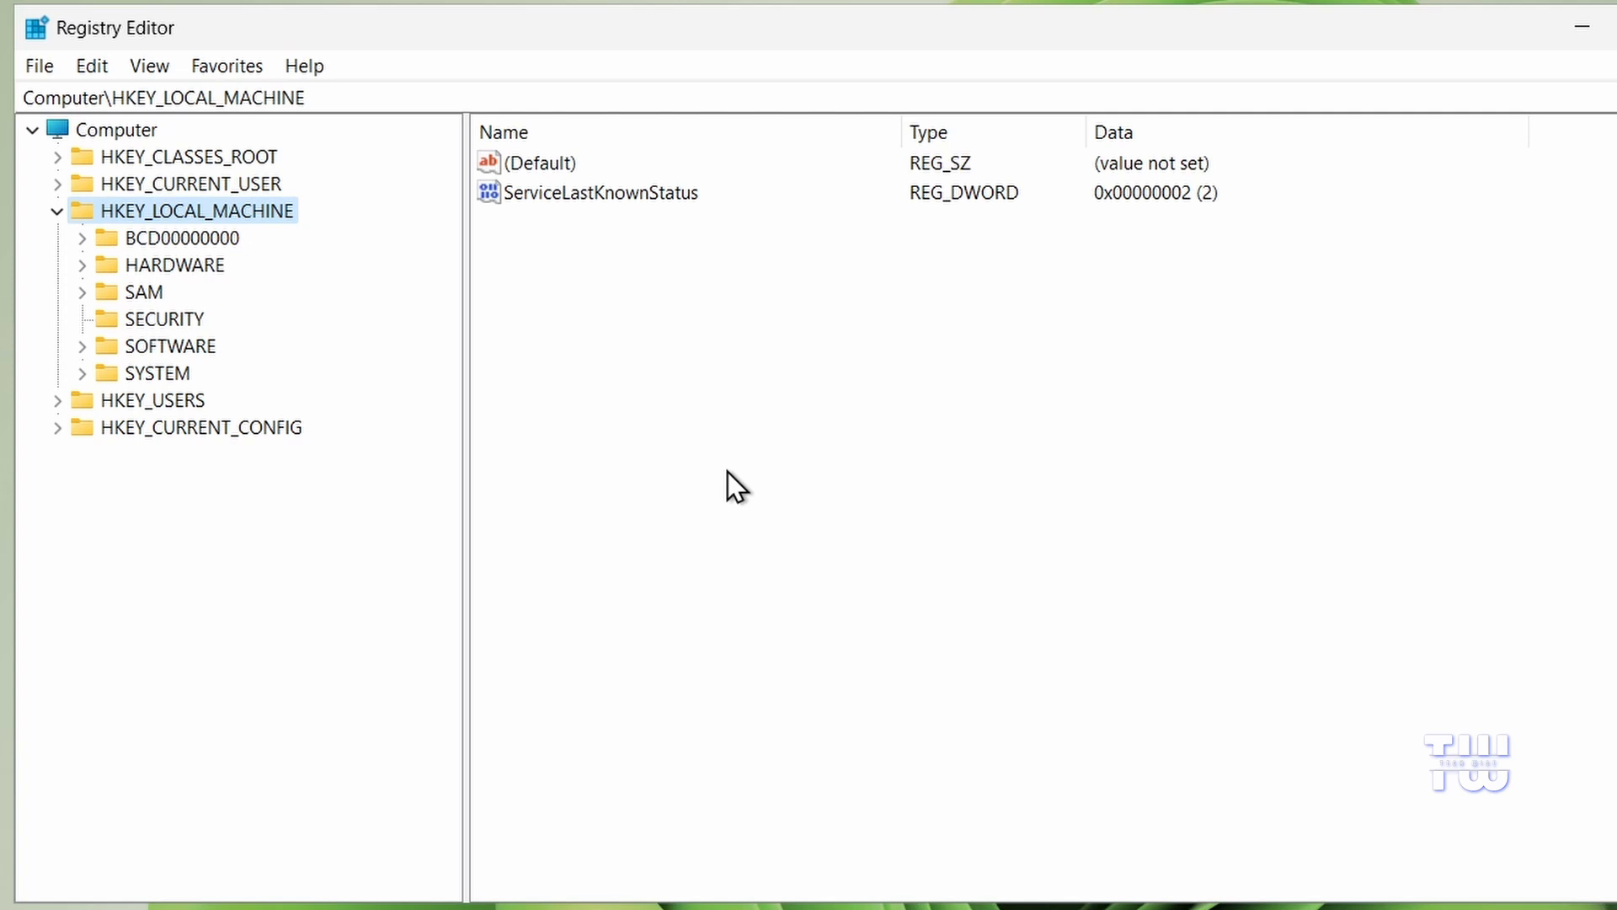
mouse_move(621, 381)
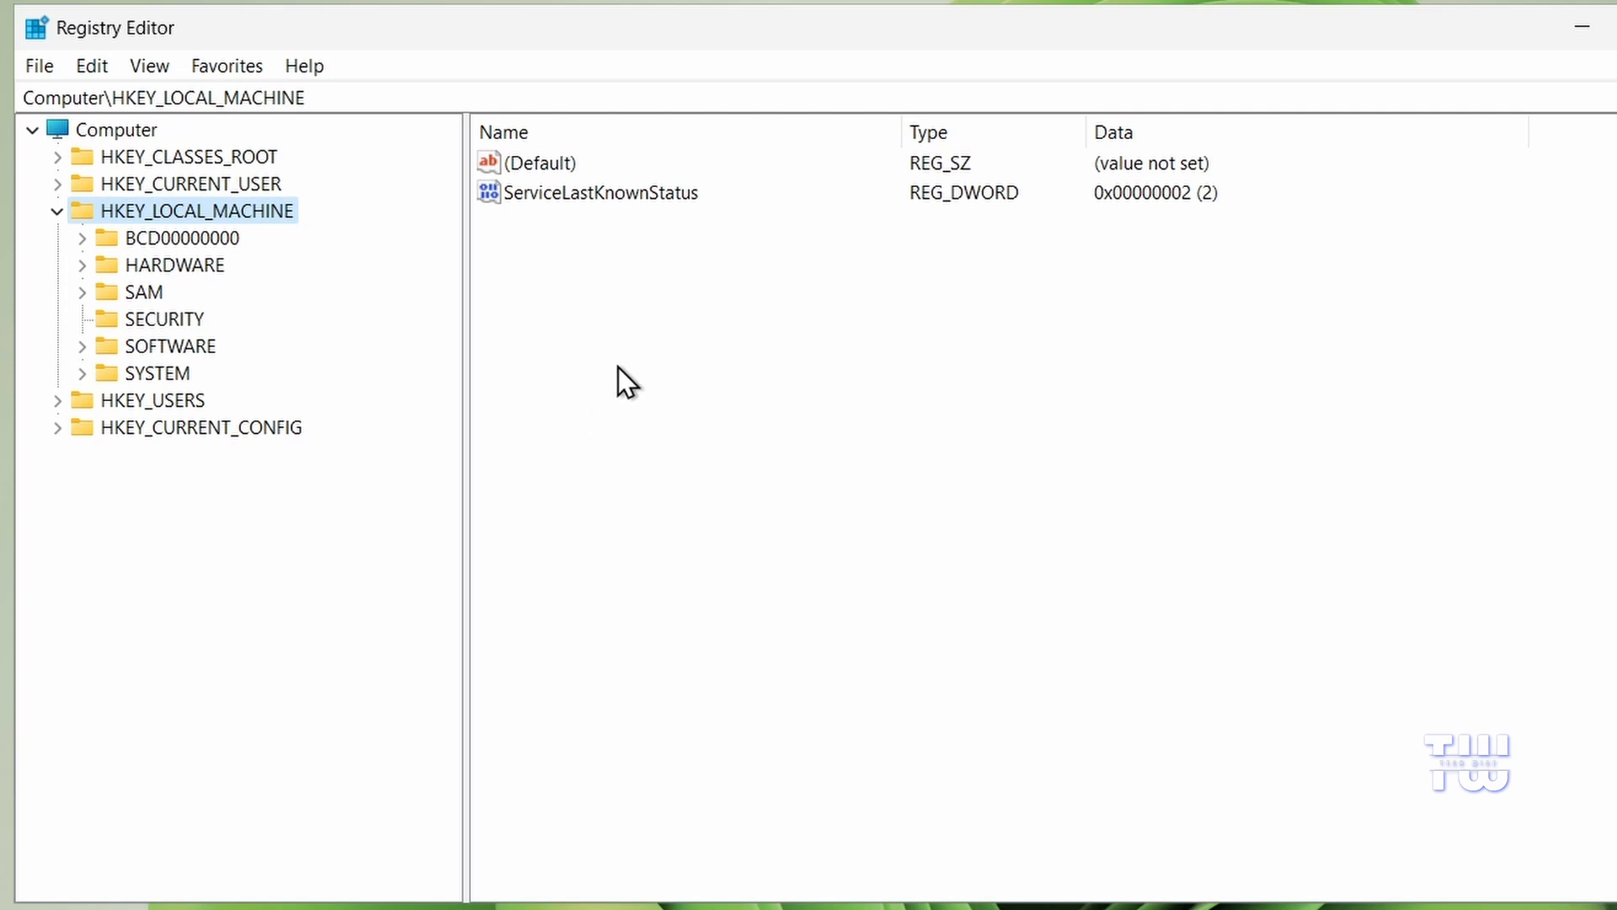
mouse_move(441, 310)
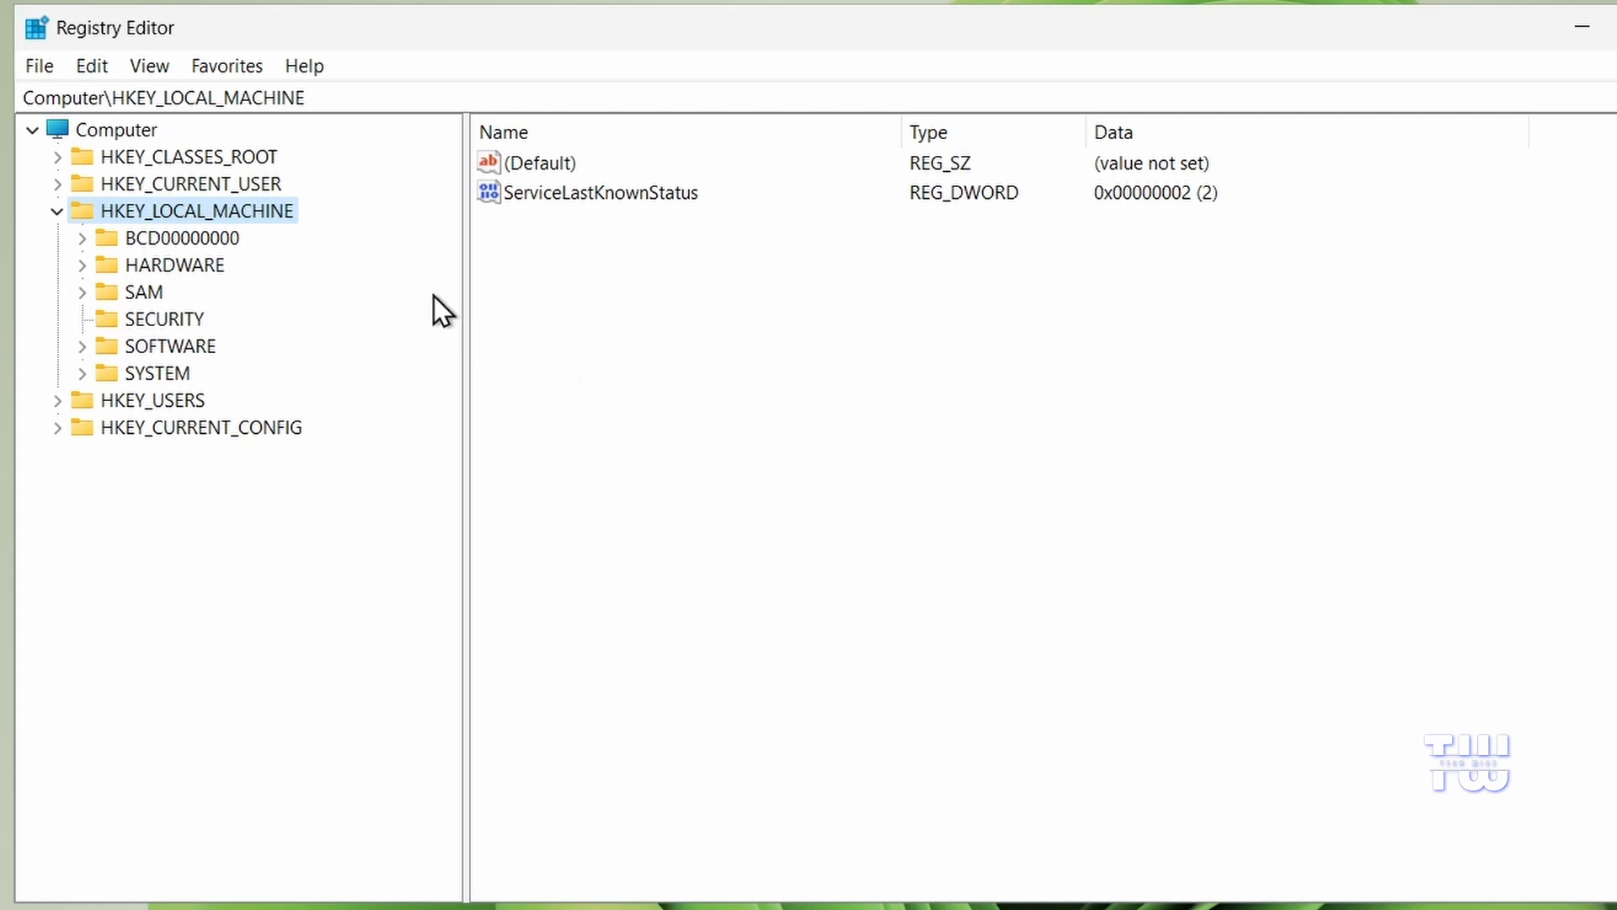
- Navigate to HKEY_LOCAL_MACHINE\SOFTWARE\Microsoft\Windows\CurrentVersion\Policies\Ext\CLSID in the registry tree
left_click(57, 211)
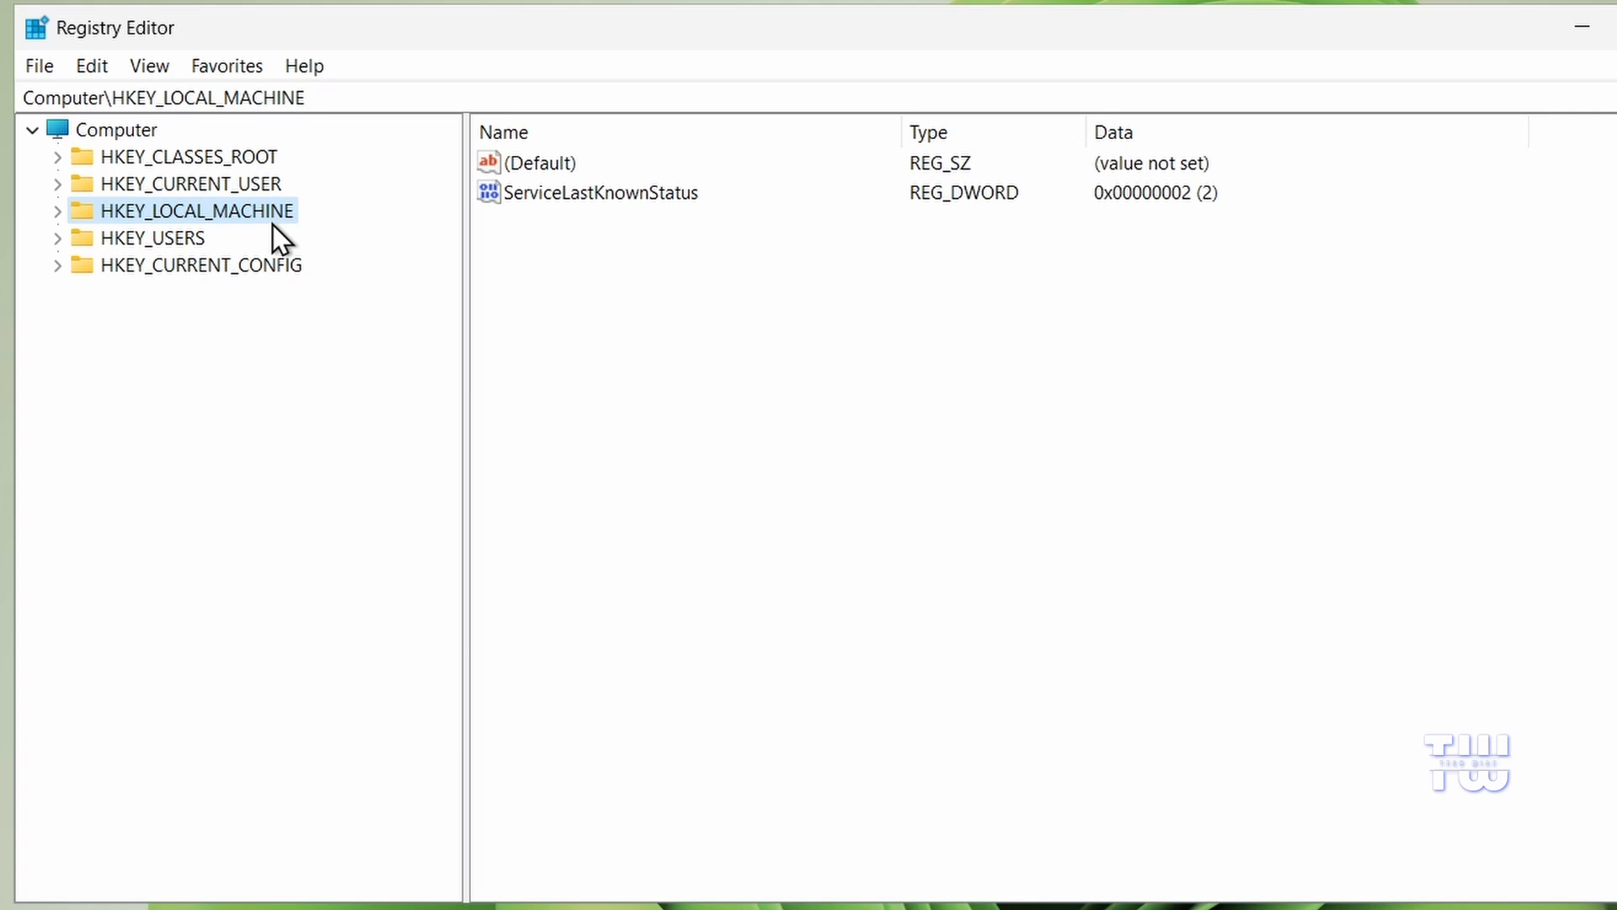
left_click(59, 210)
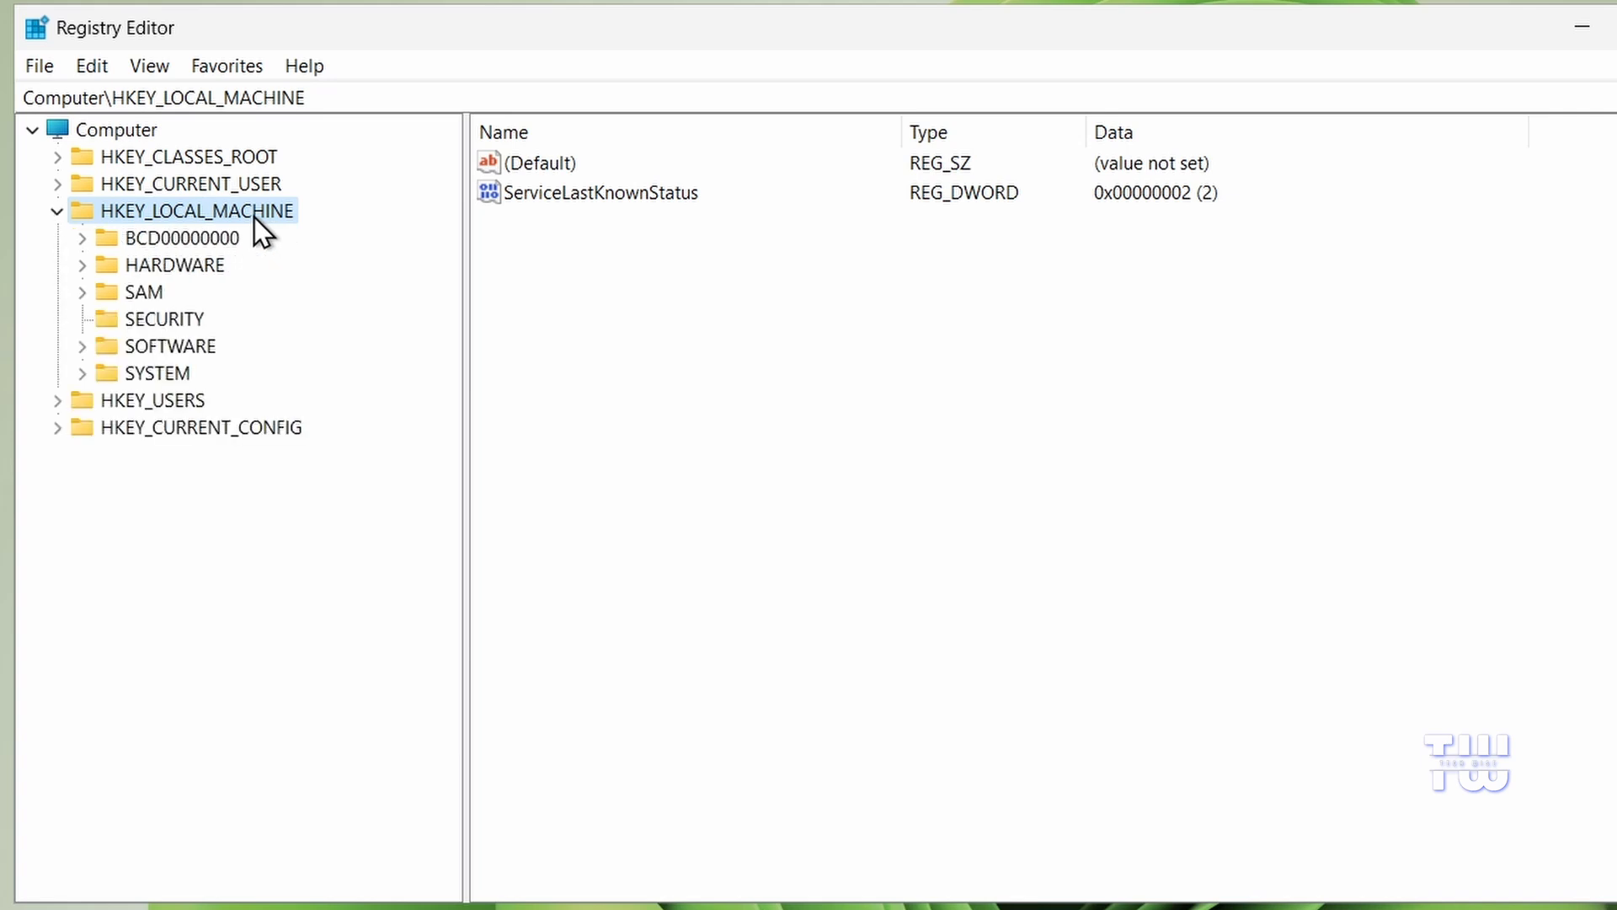
mouse_move(354, 278)
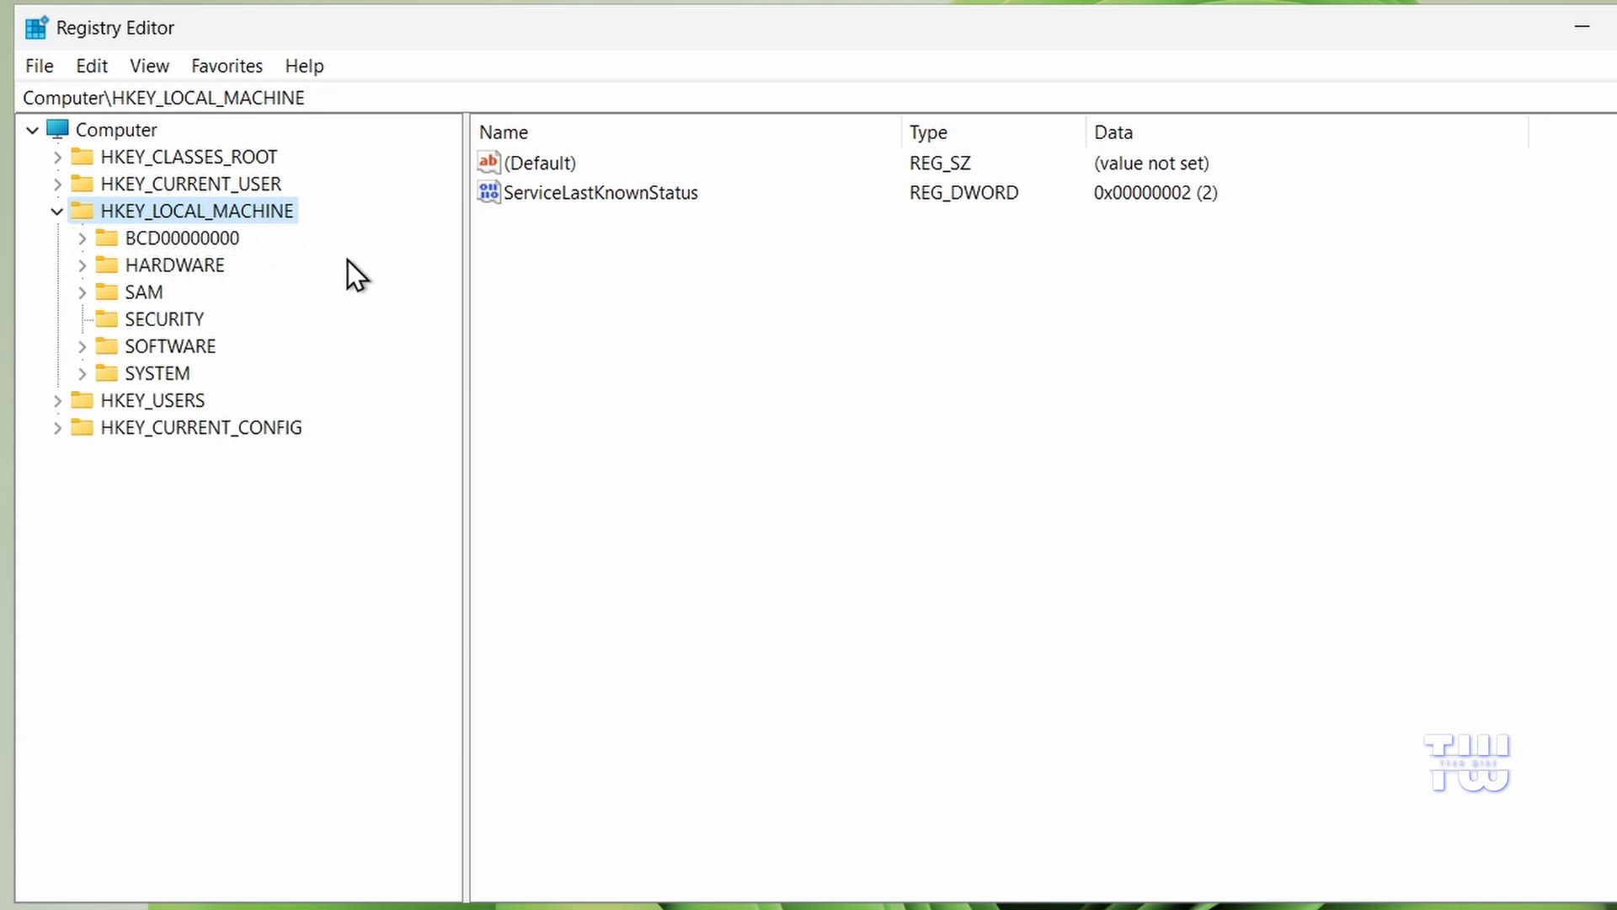
mouse_move(256, 365)
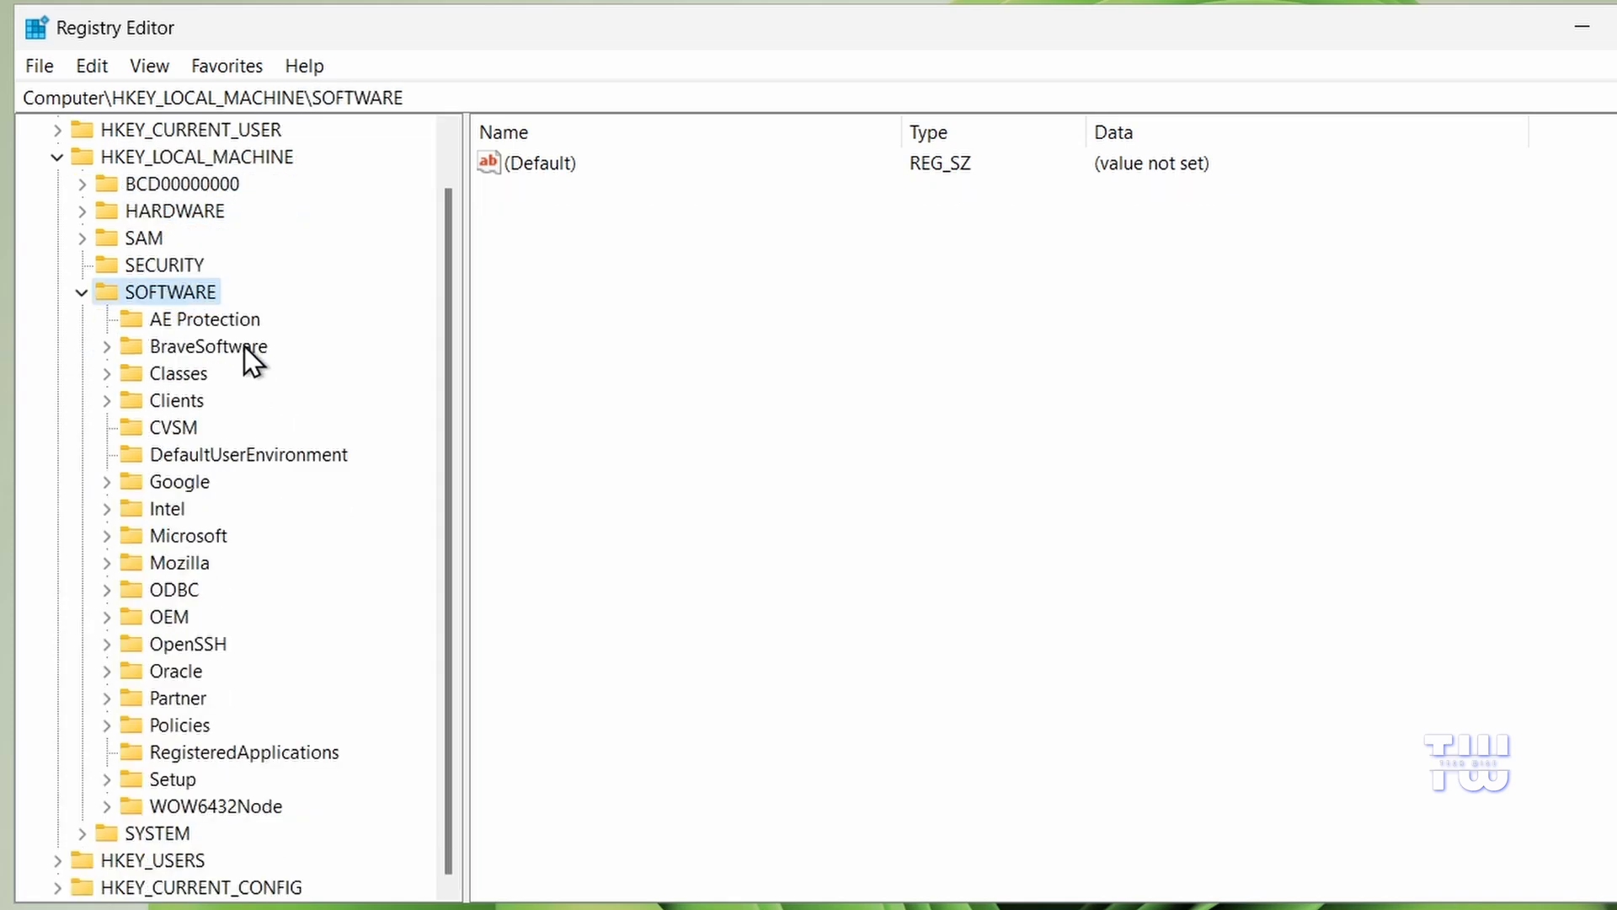
left_click(222, 536)
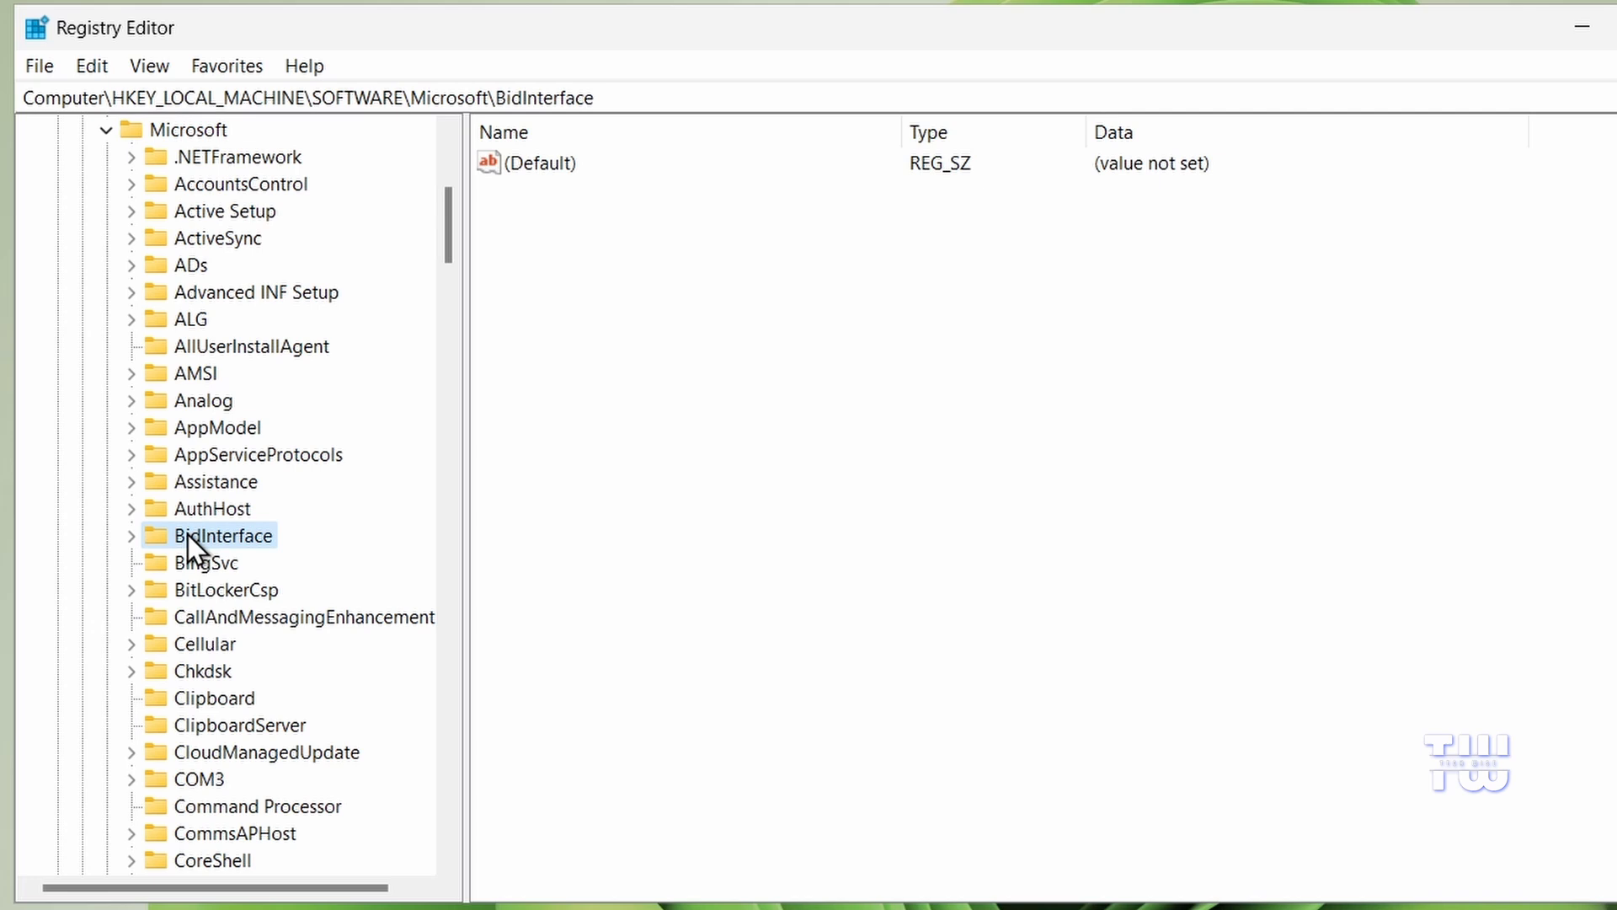
scroll("down", 3)
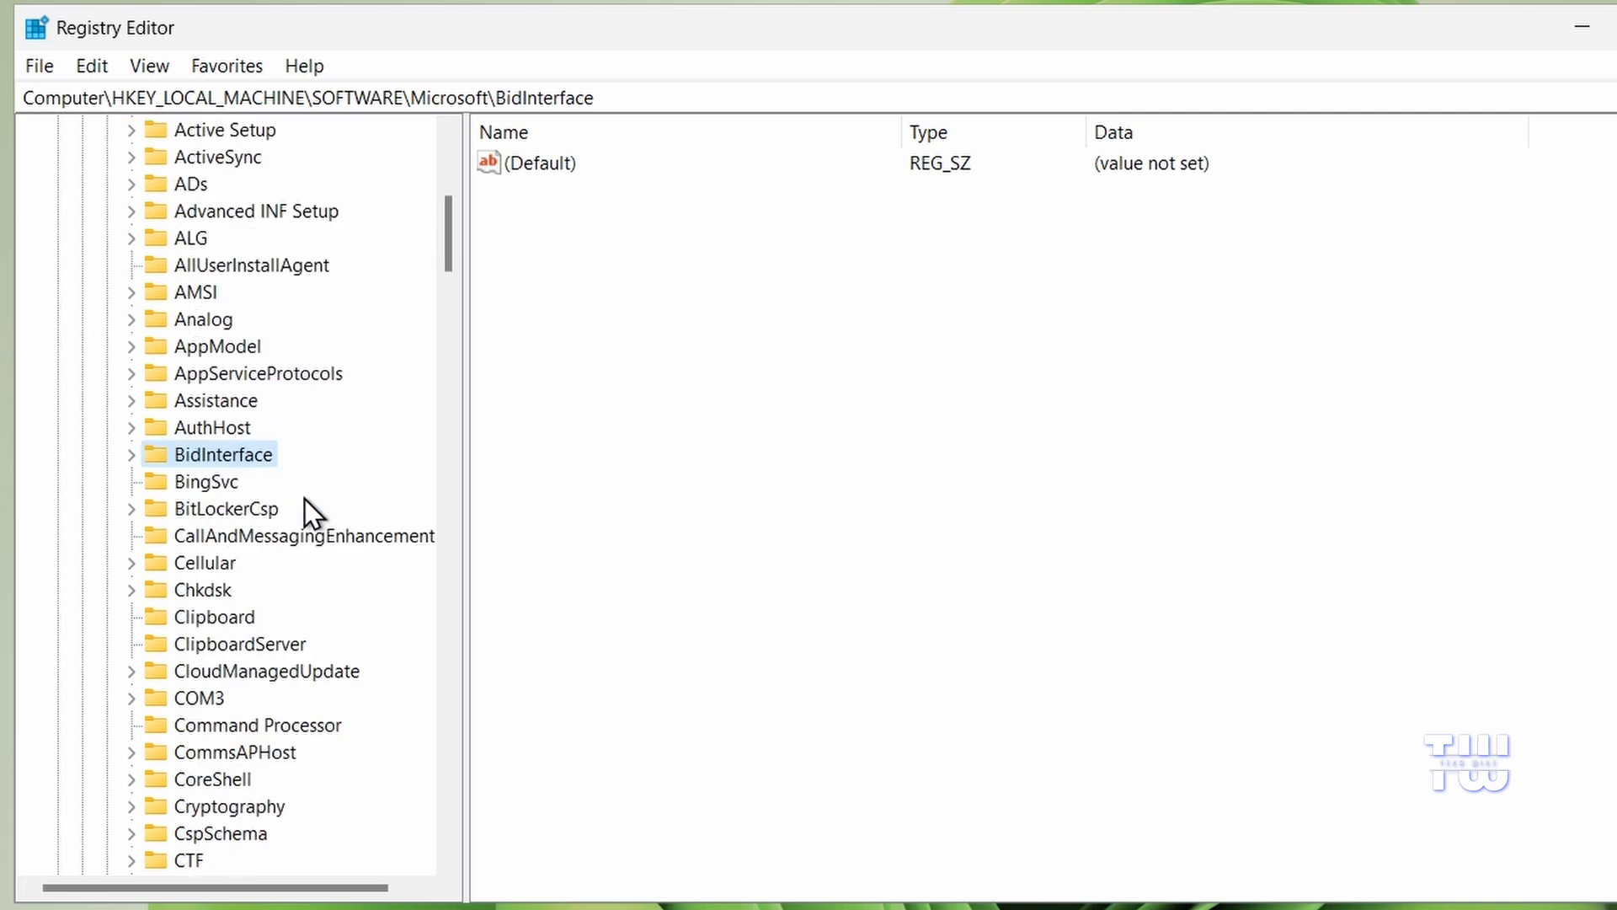
scroll("down", 3)
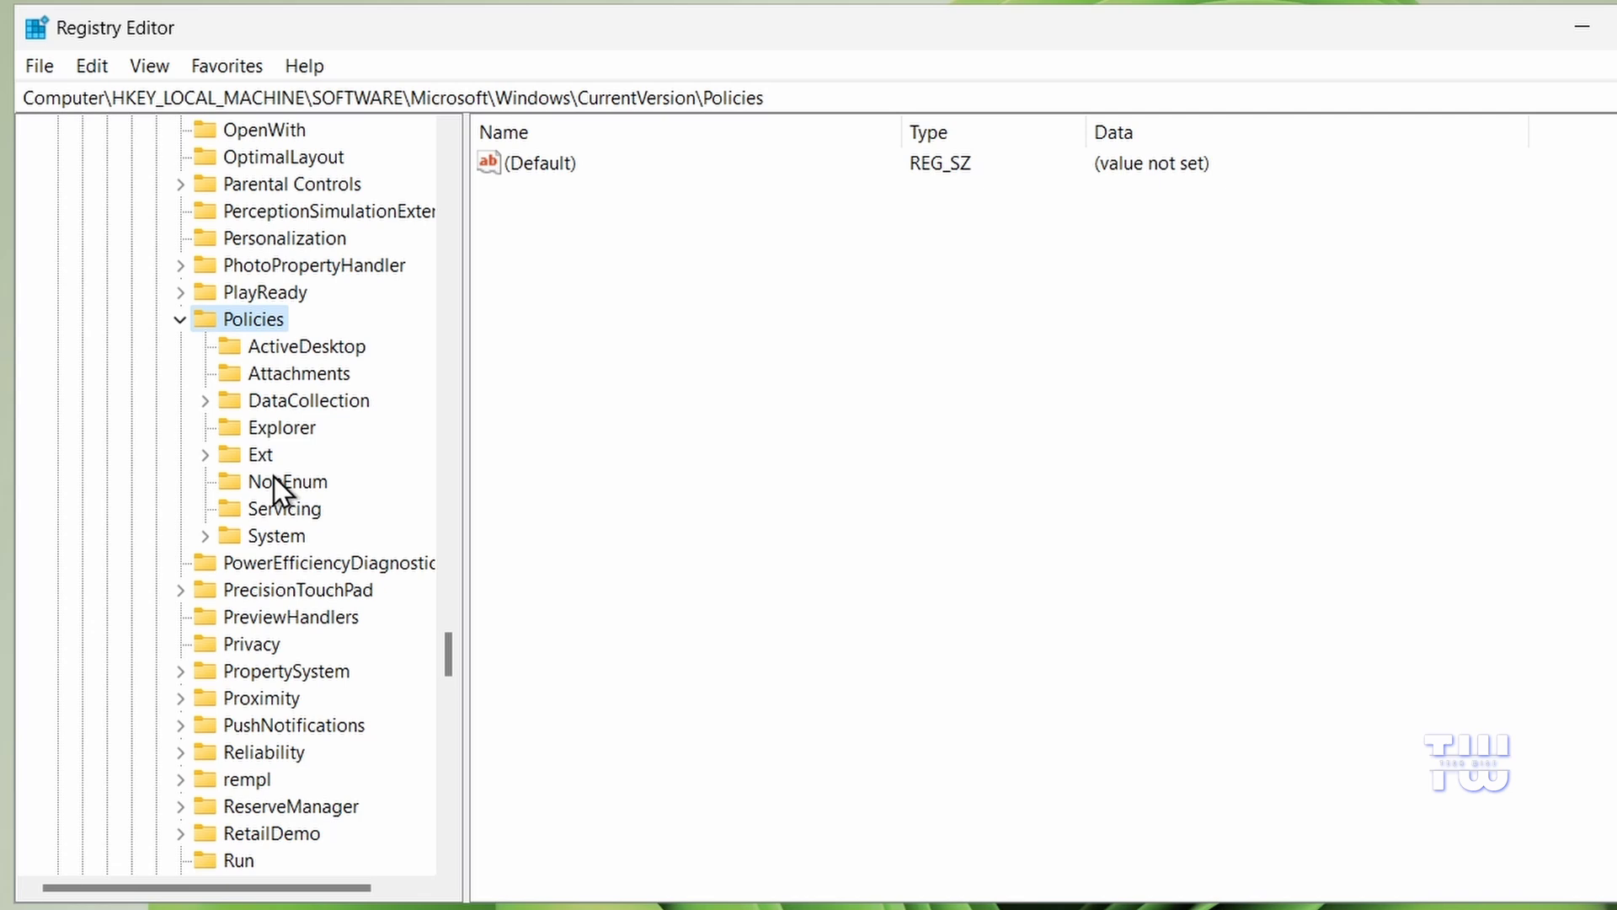
mouse_move(262, 472)
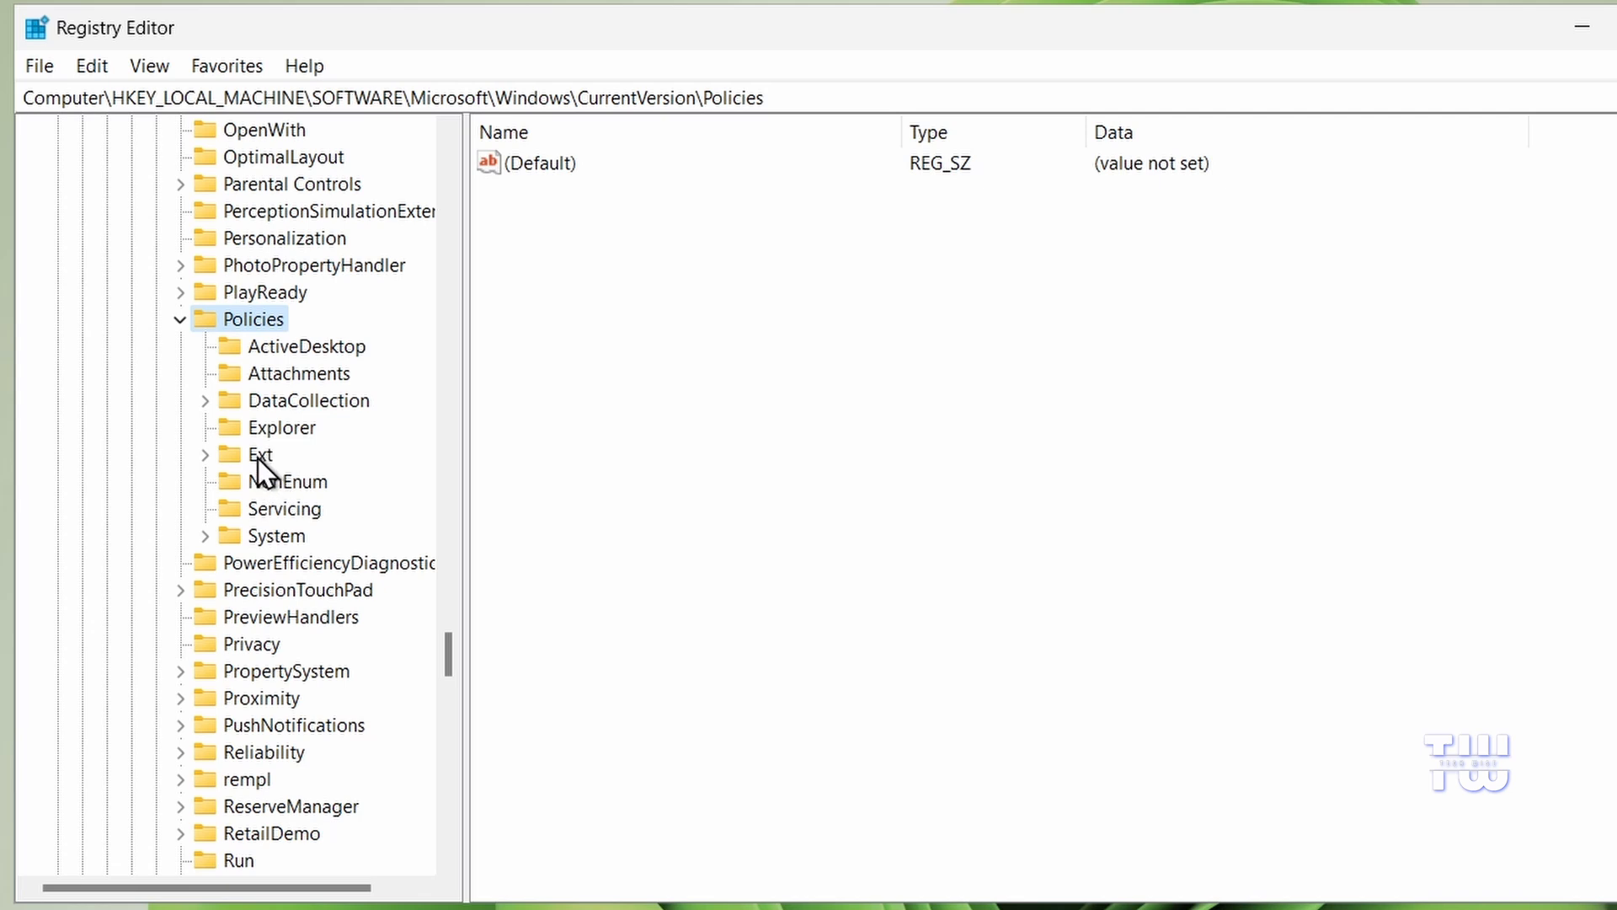
left_click(265, 453)
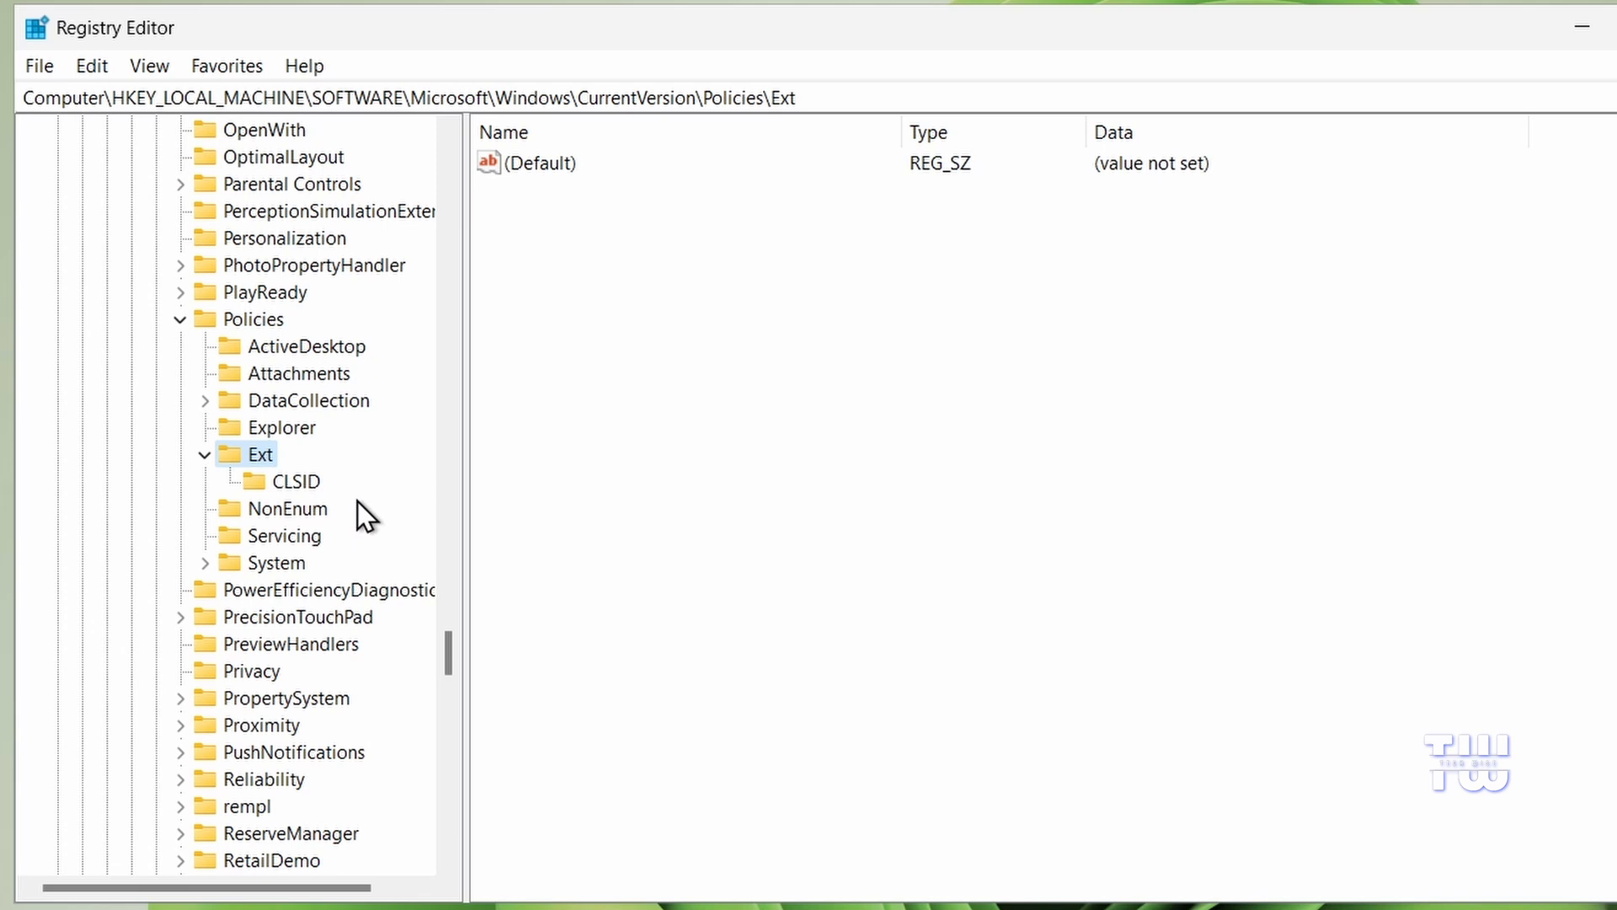
left_click(298, 480)
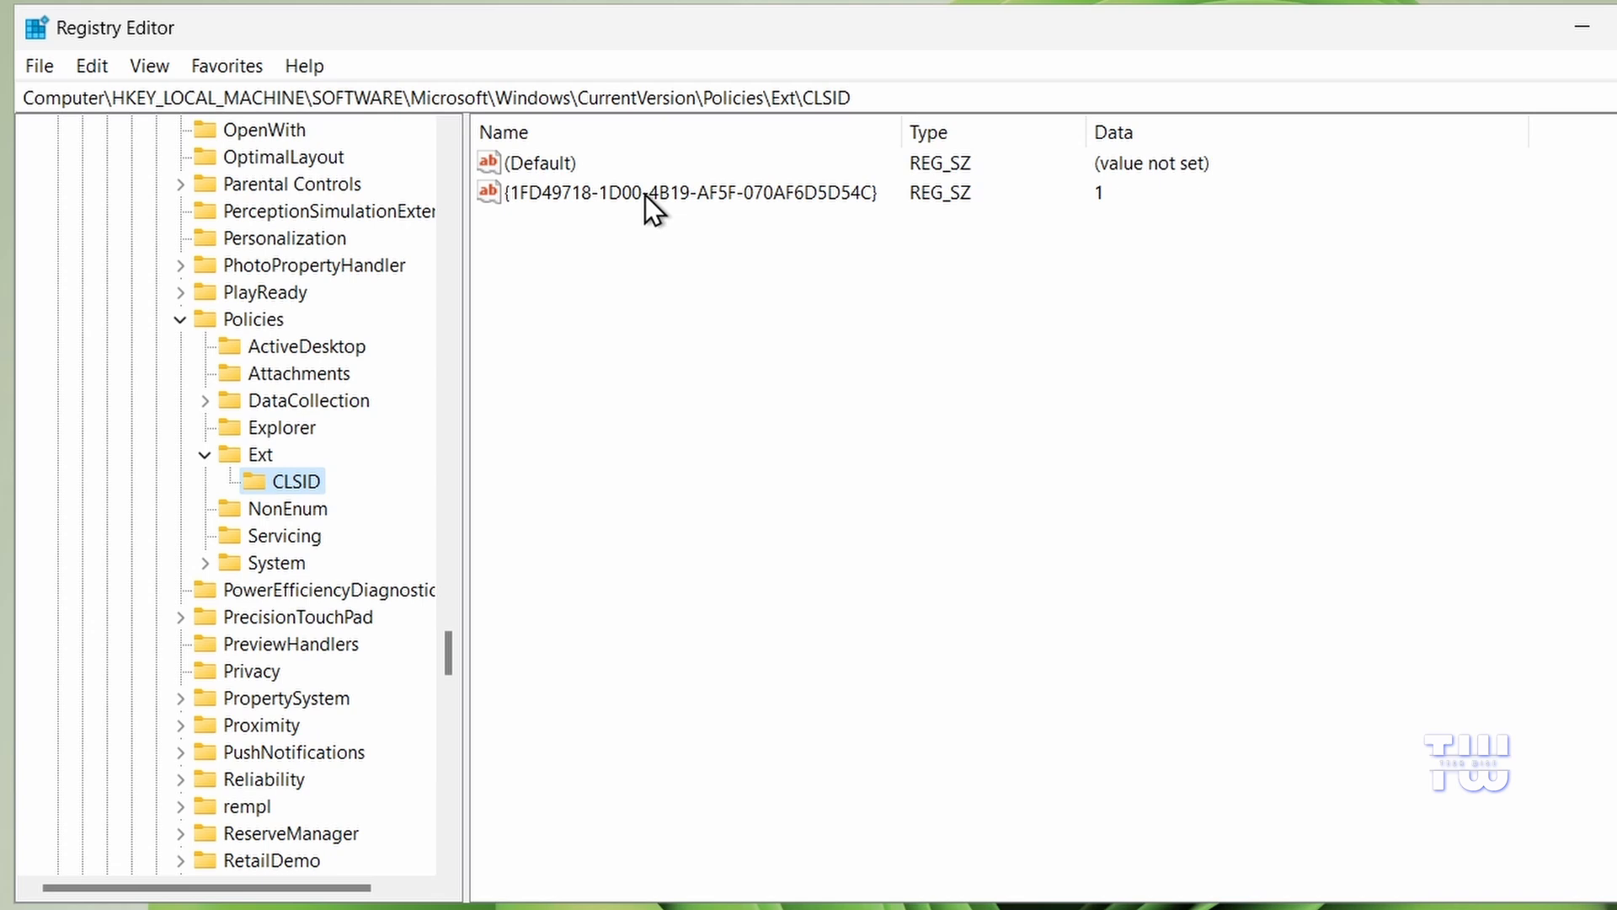
- Change the {1FD49718-…} value under Ext\CLSID from 1 to 0 and confirm
left_click(691, 192)
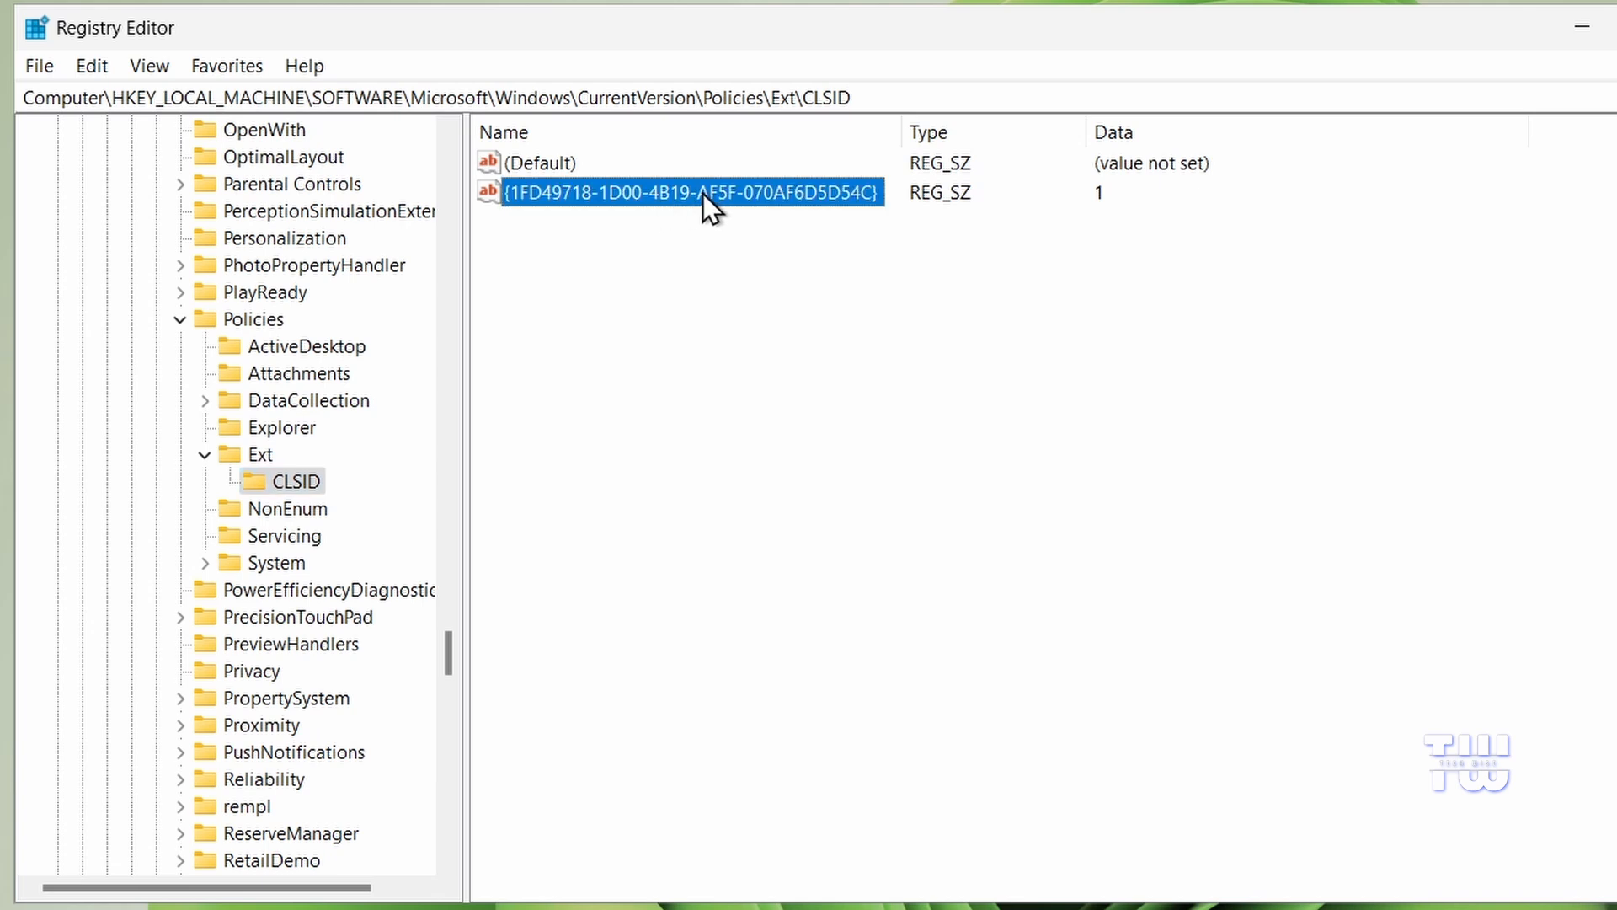
double_click(690, 192)
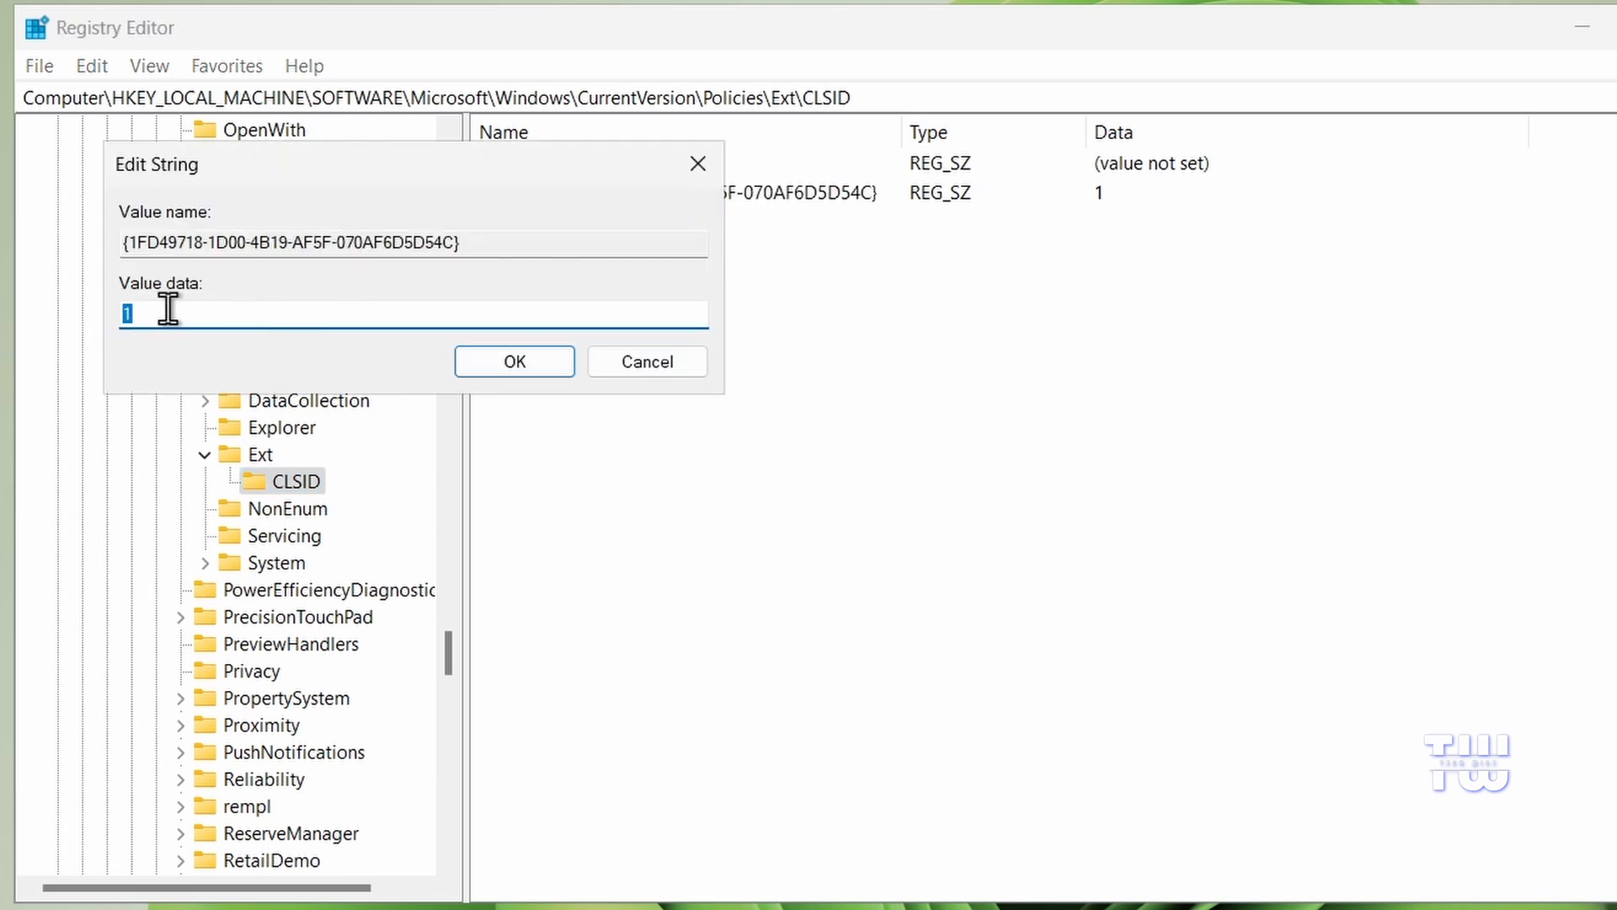
type("0")
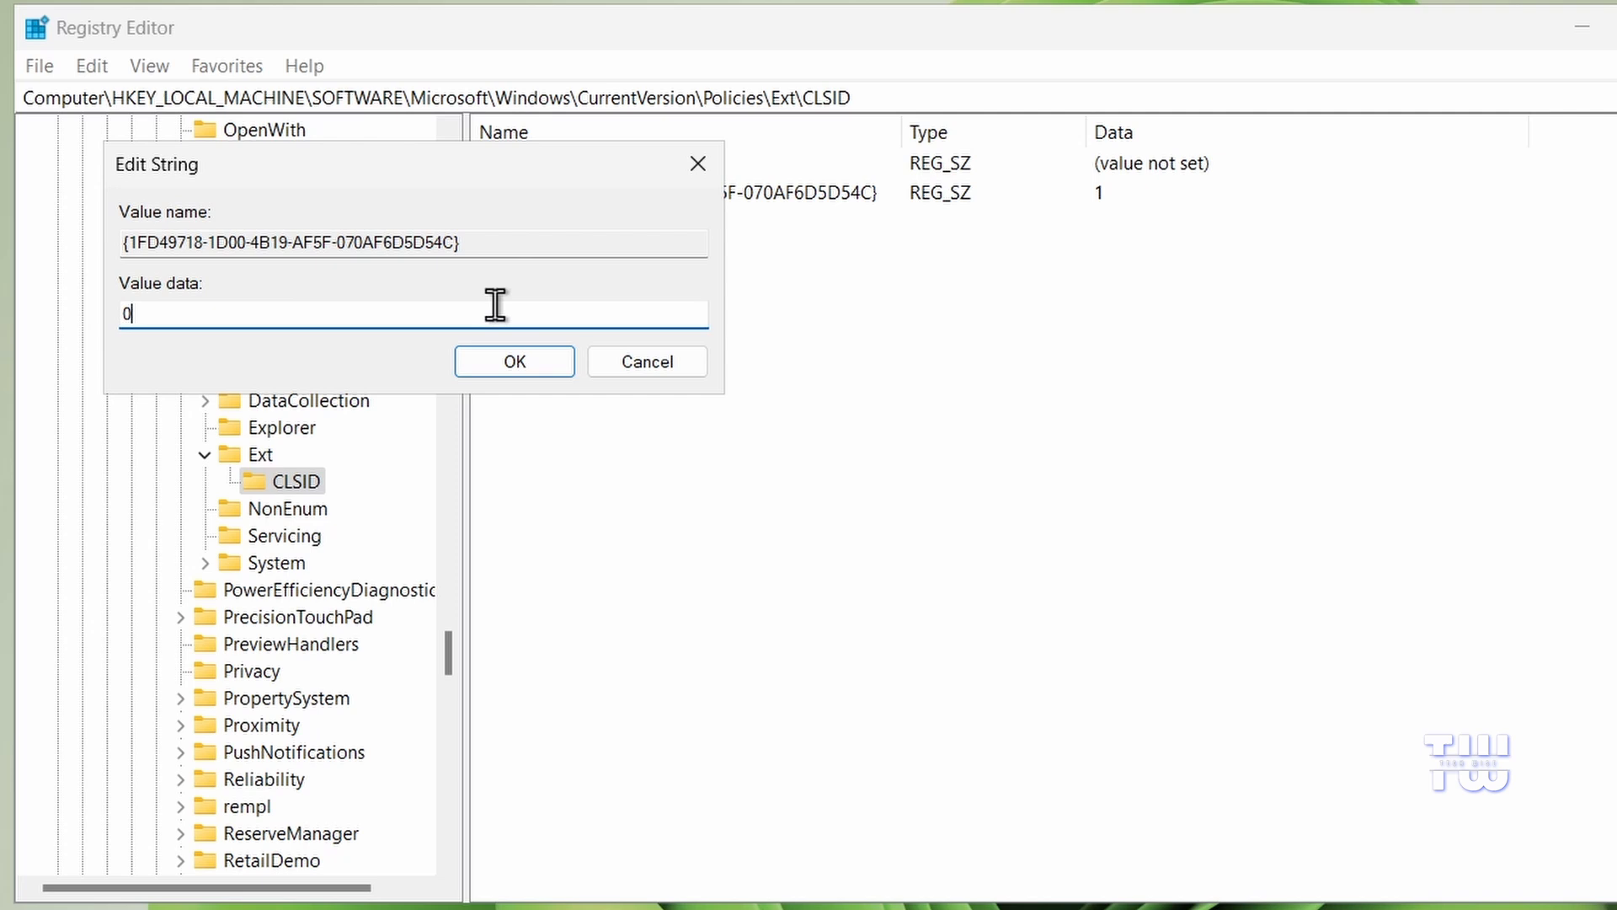
left_click(512, 361)
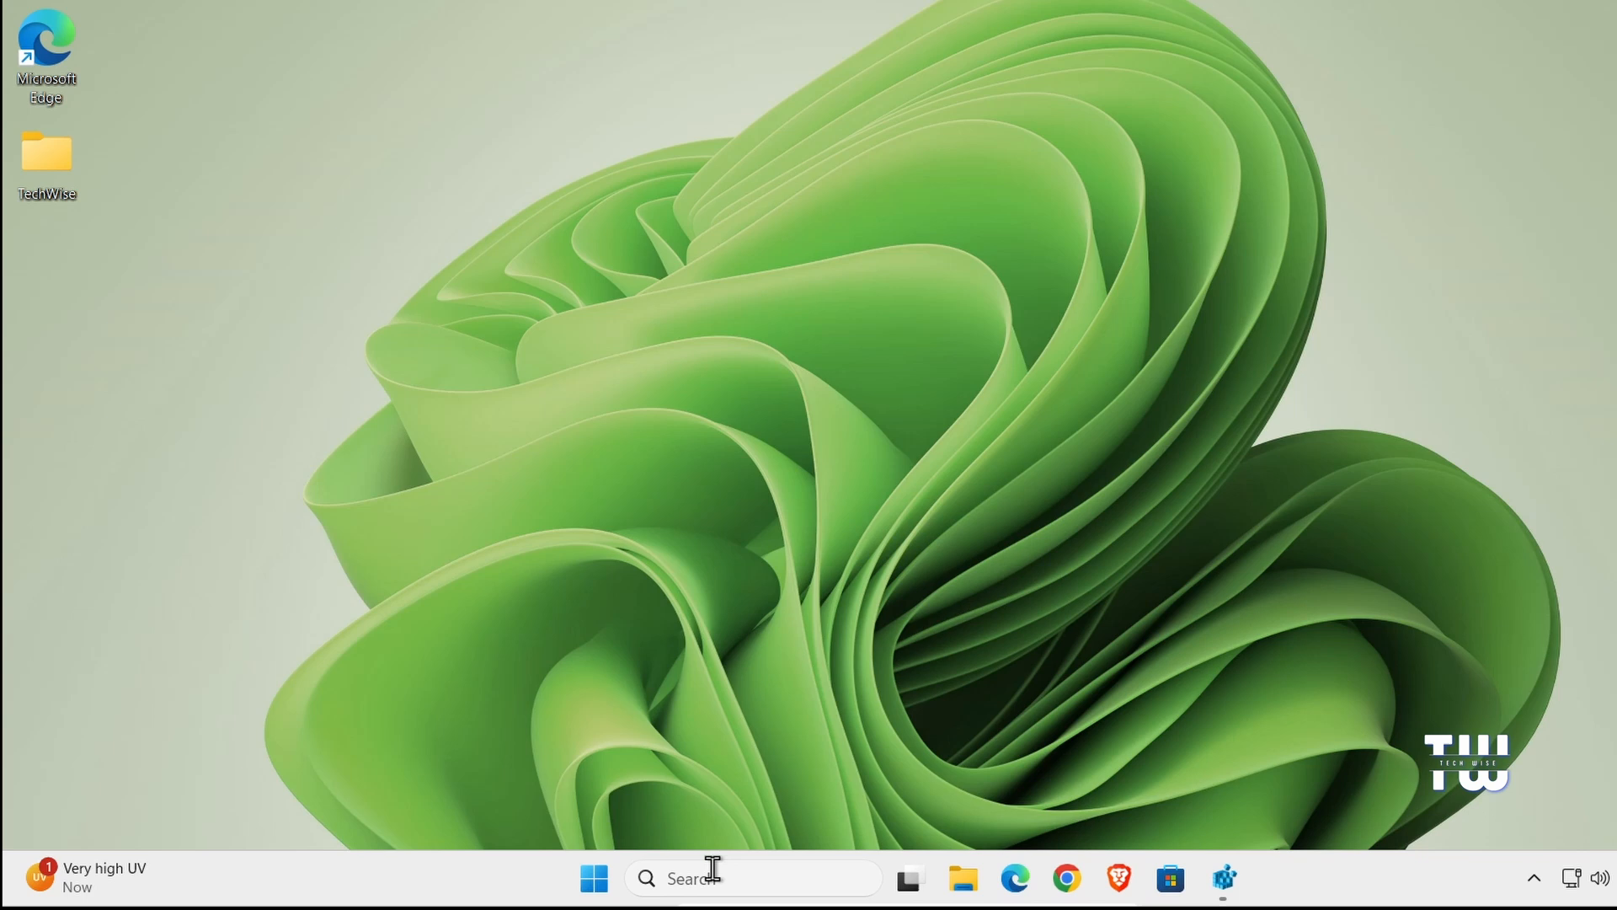
- Reopen Internet Properties via inetcpl.cpl to confirm IEToEdge BHO is Disabled
type("inetcpl.c")
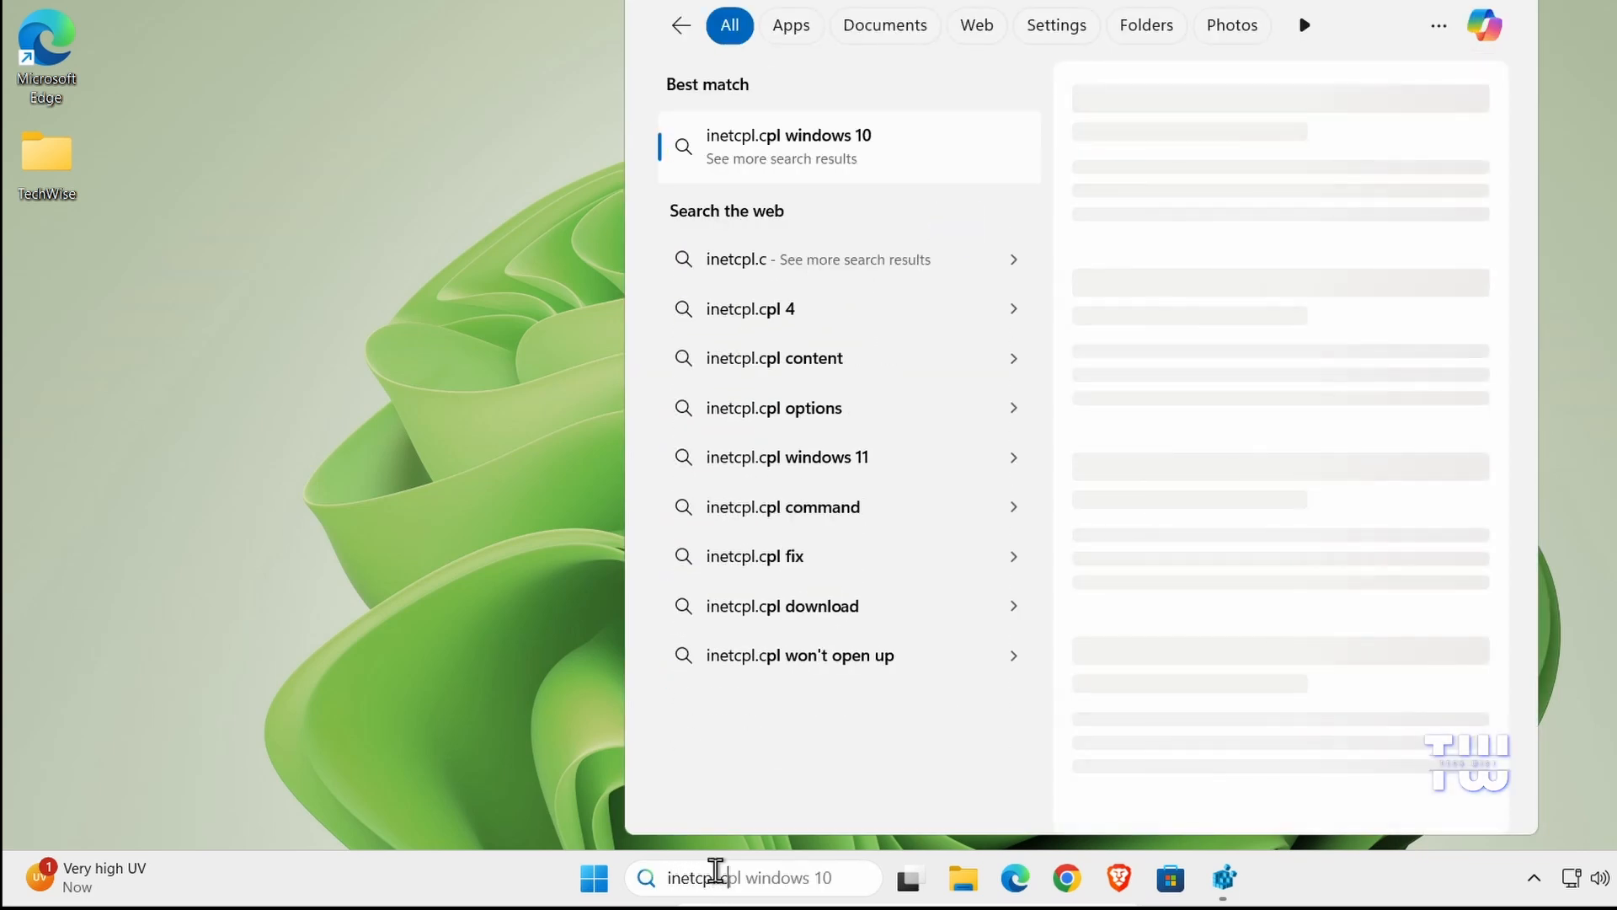
left_click(786, 147)
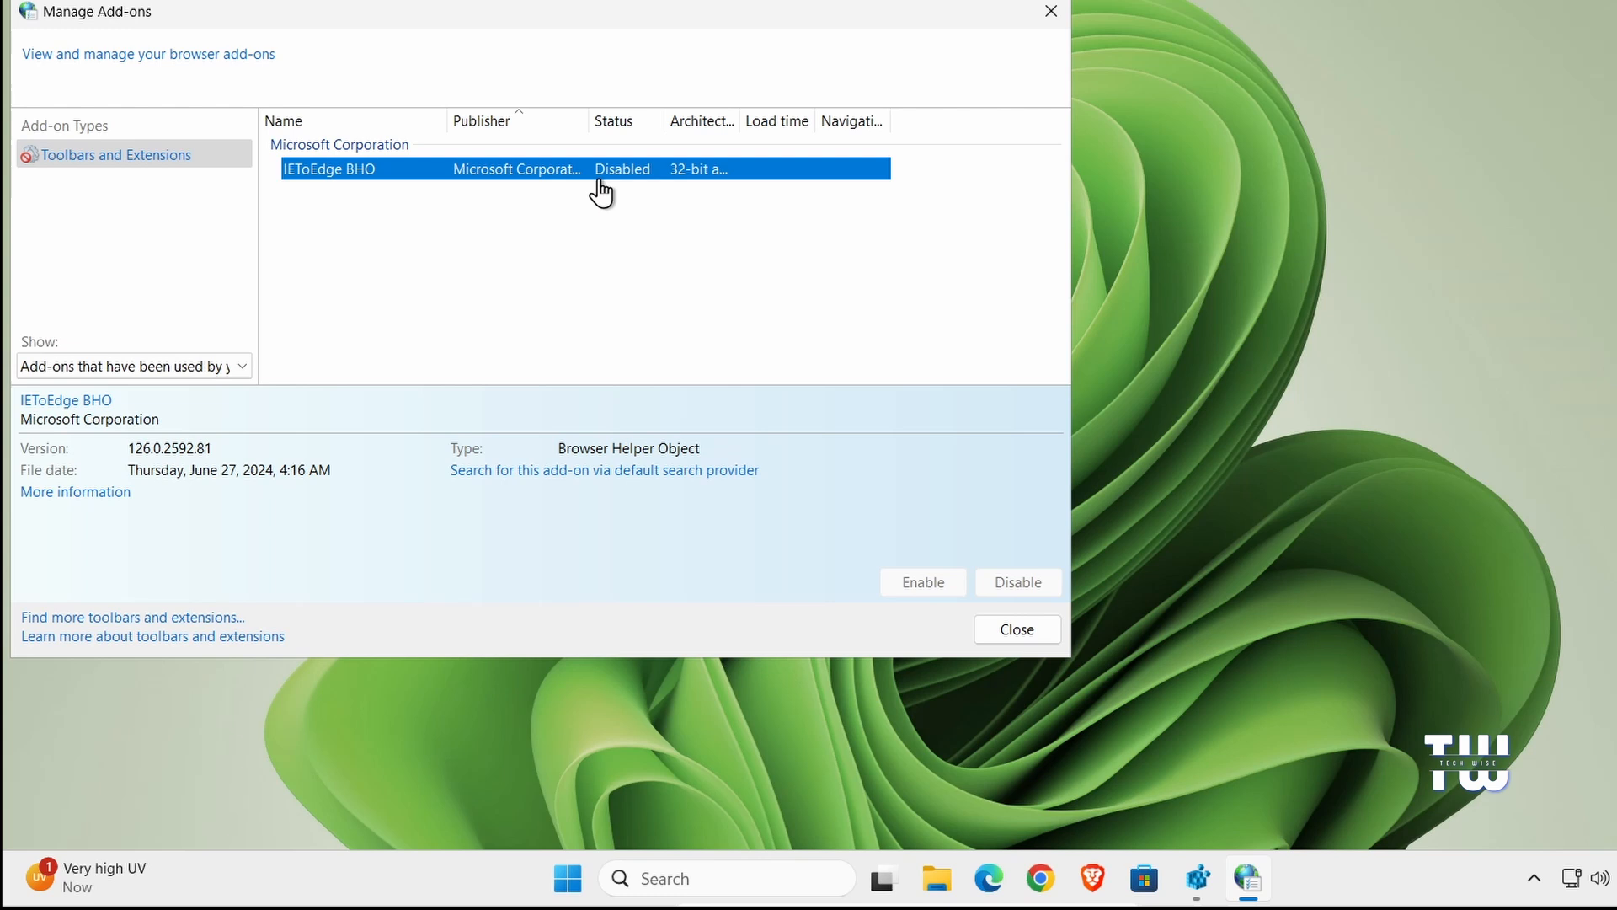
mouse_move(618, 185)
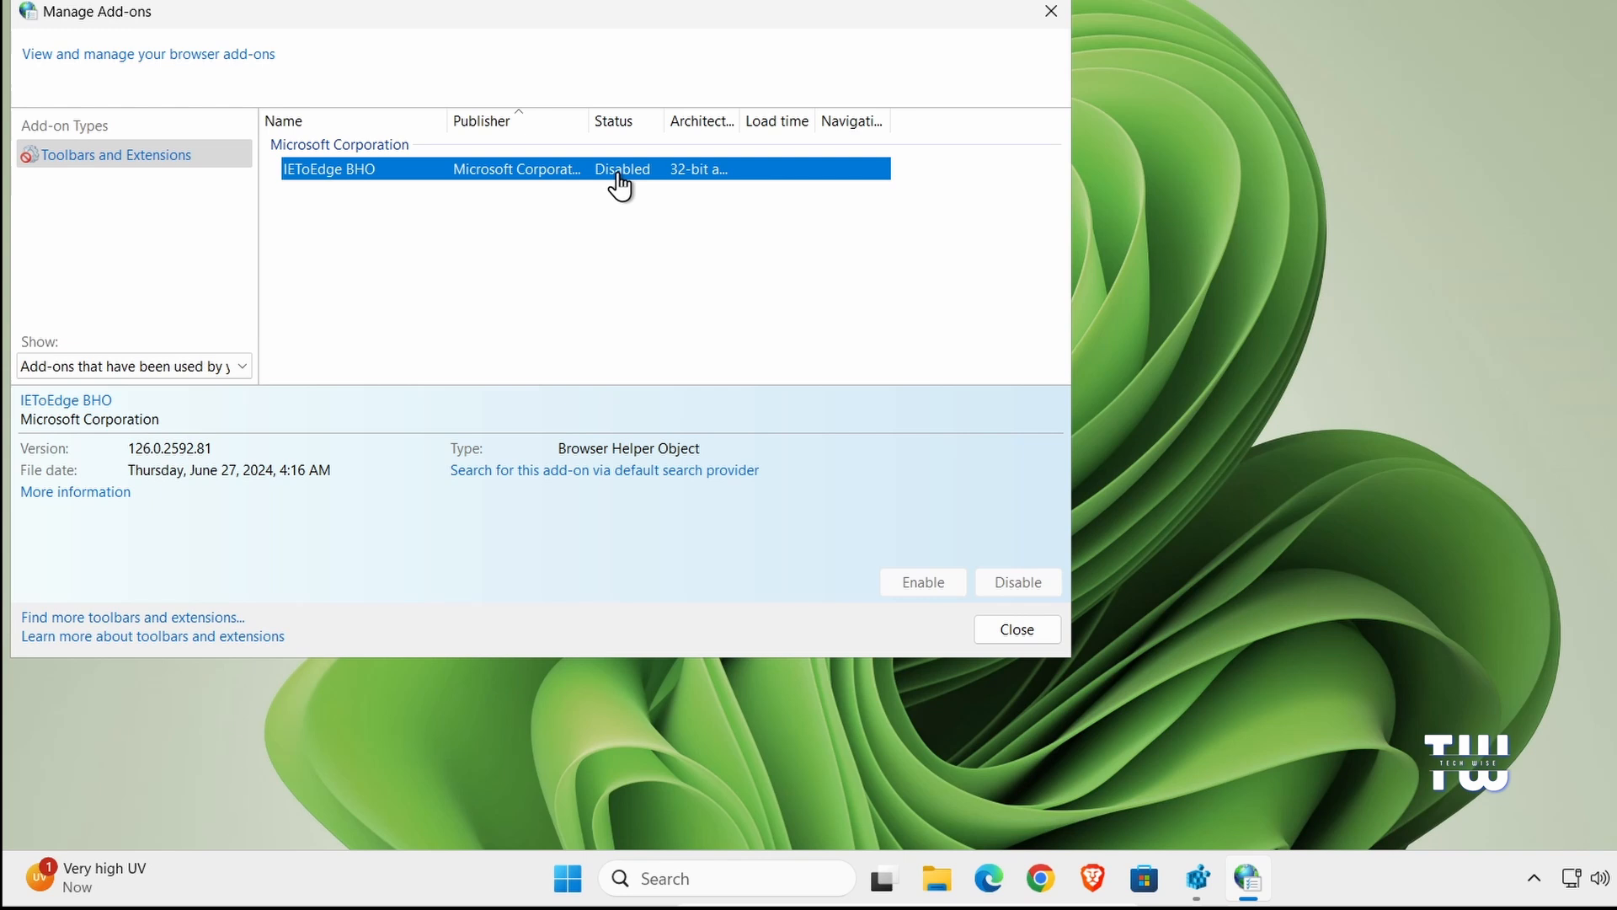
mouse_move(964, 132)
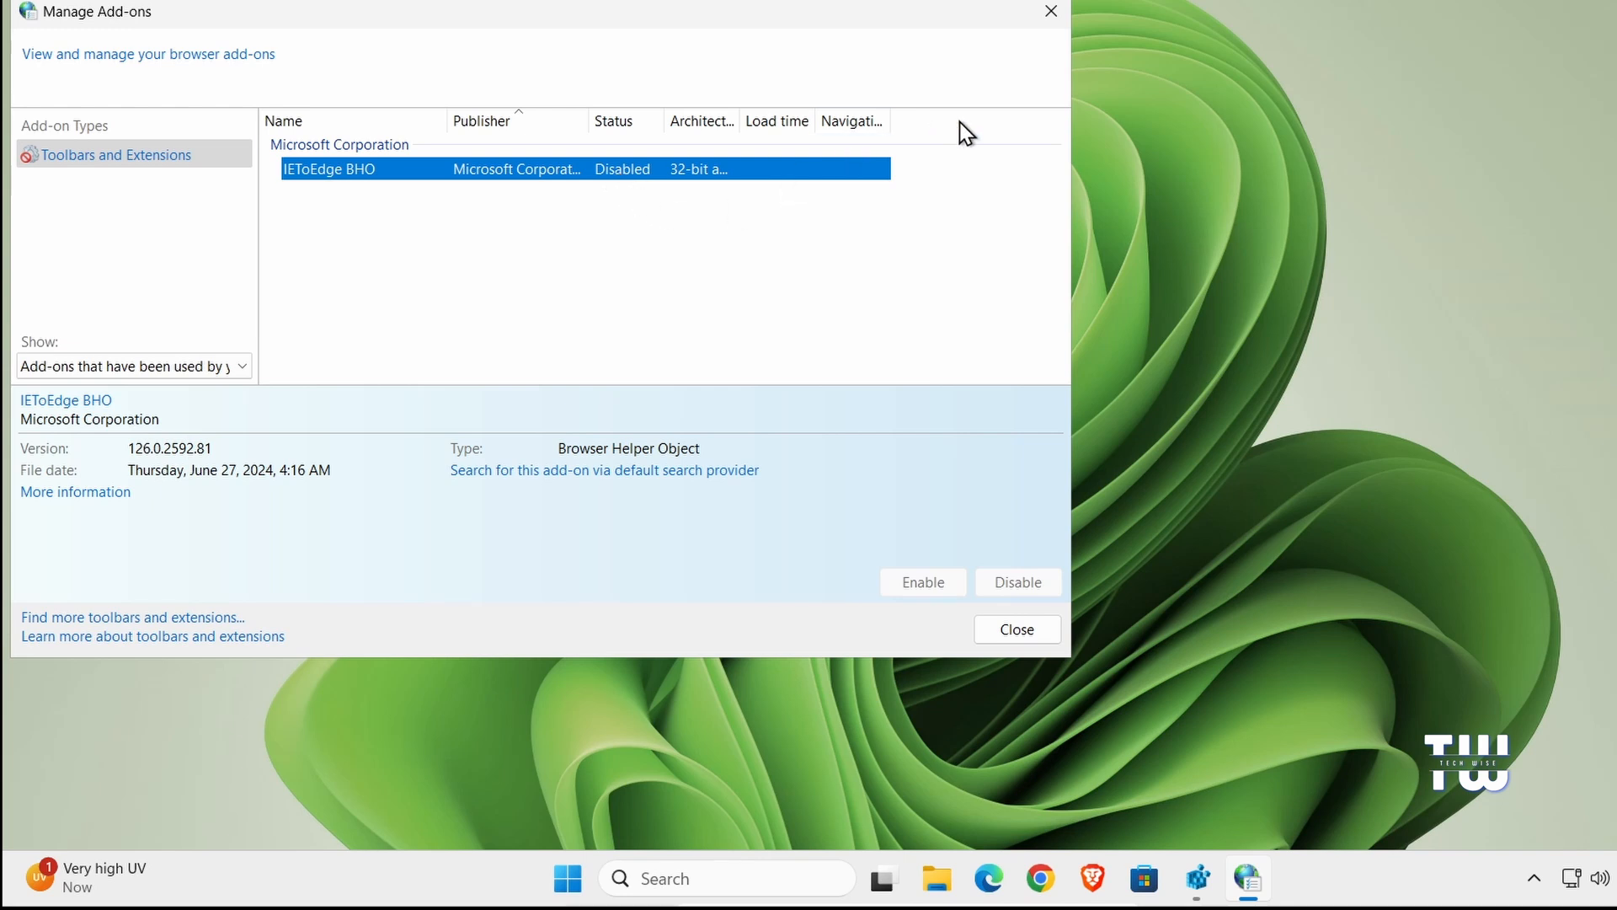
mouse_move(1013, 409)
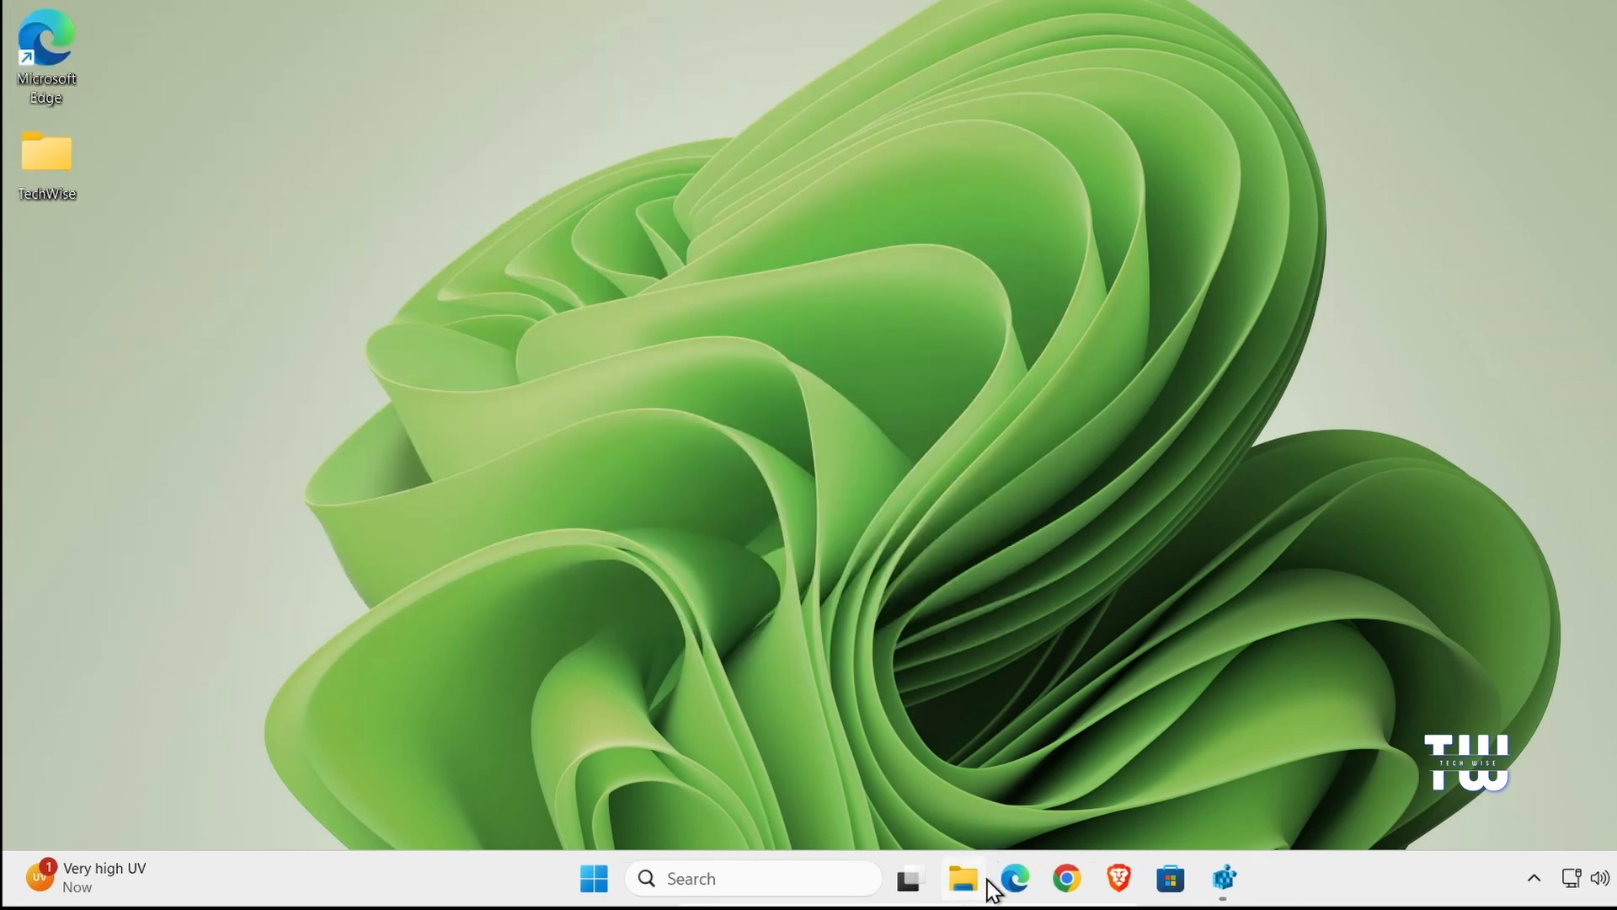
- Browse to C:\Program Files (x86)\Internet Explorer and bring up the actions for iexplore.exe
left_click(962, 879)
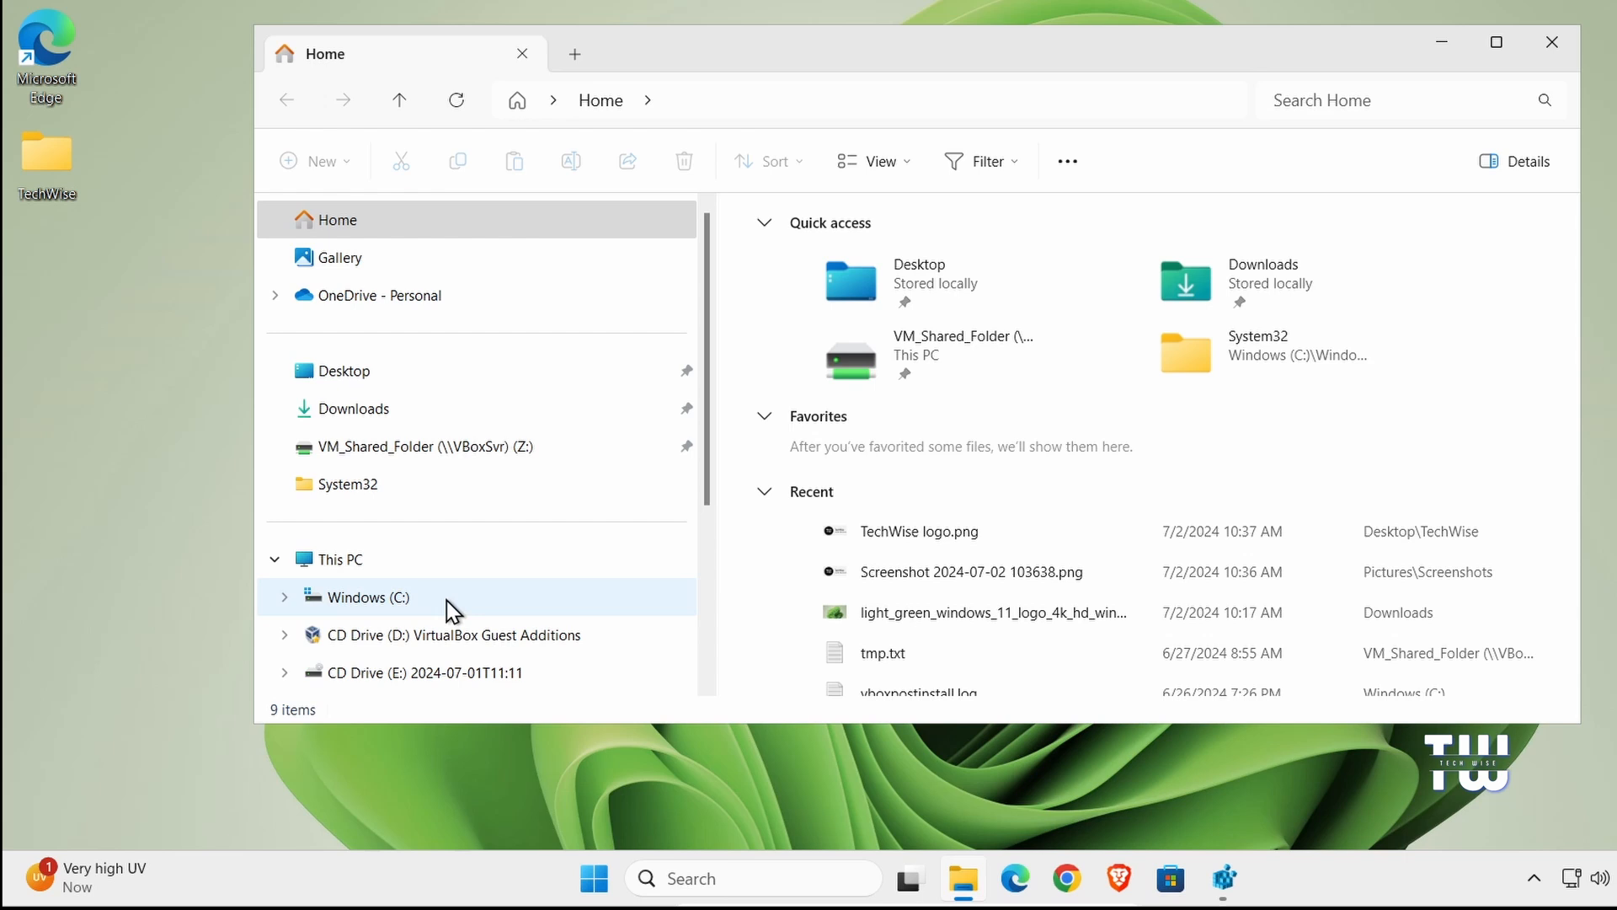
left_click(338, 325)
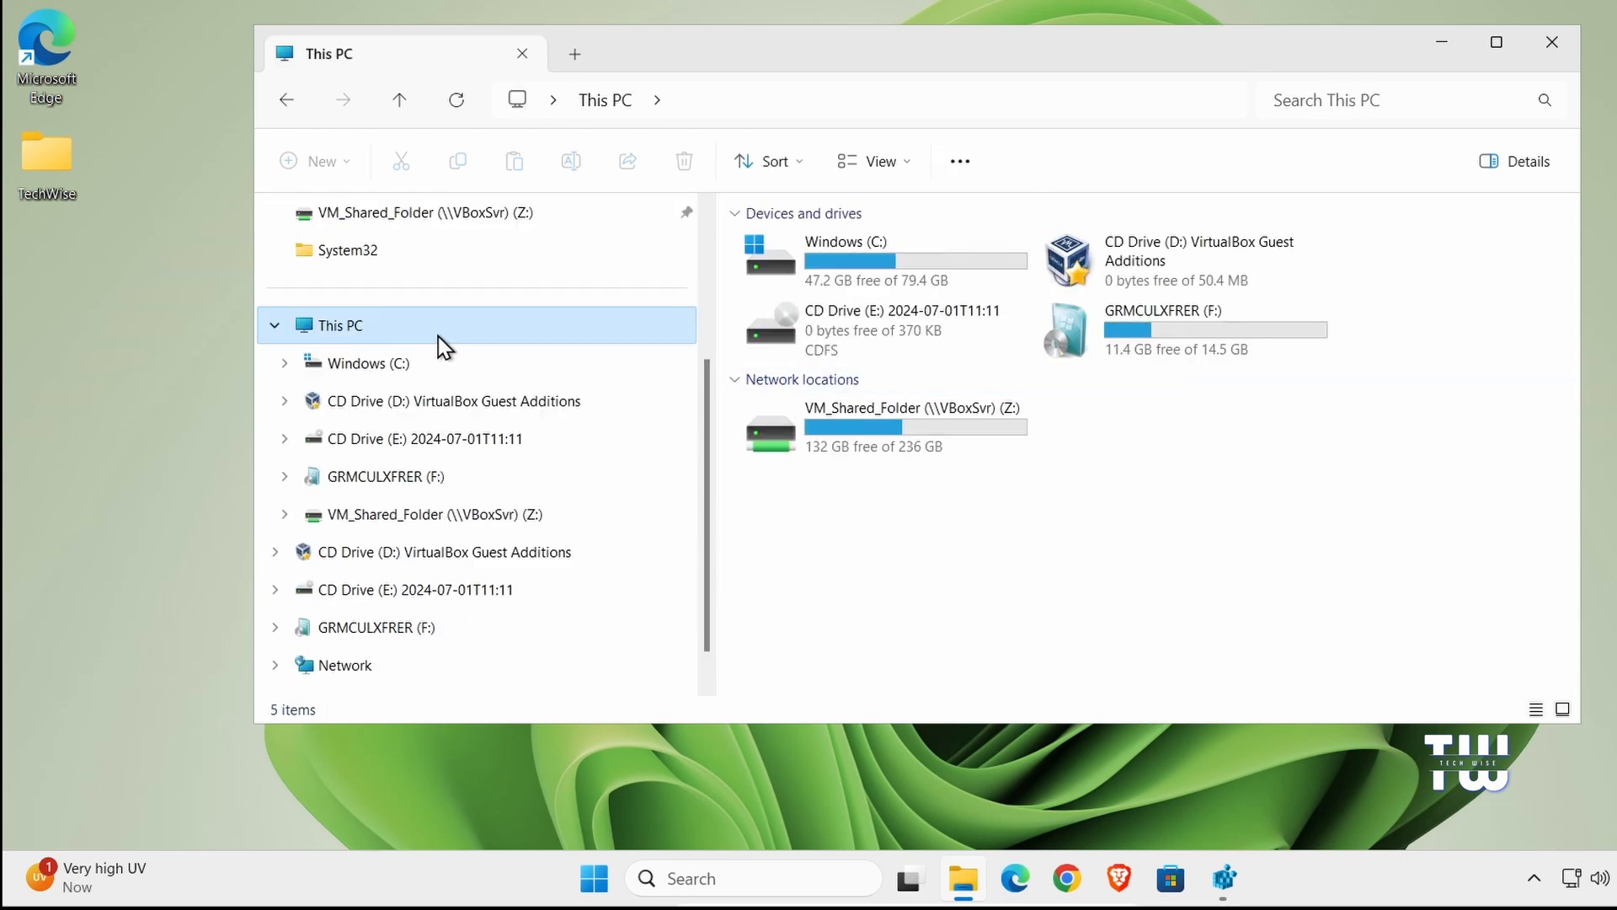
left_click(283, 364)
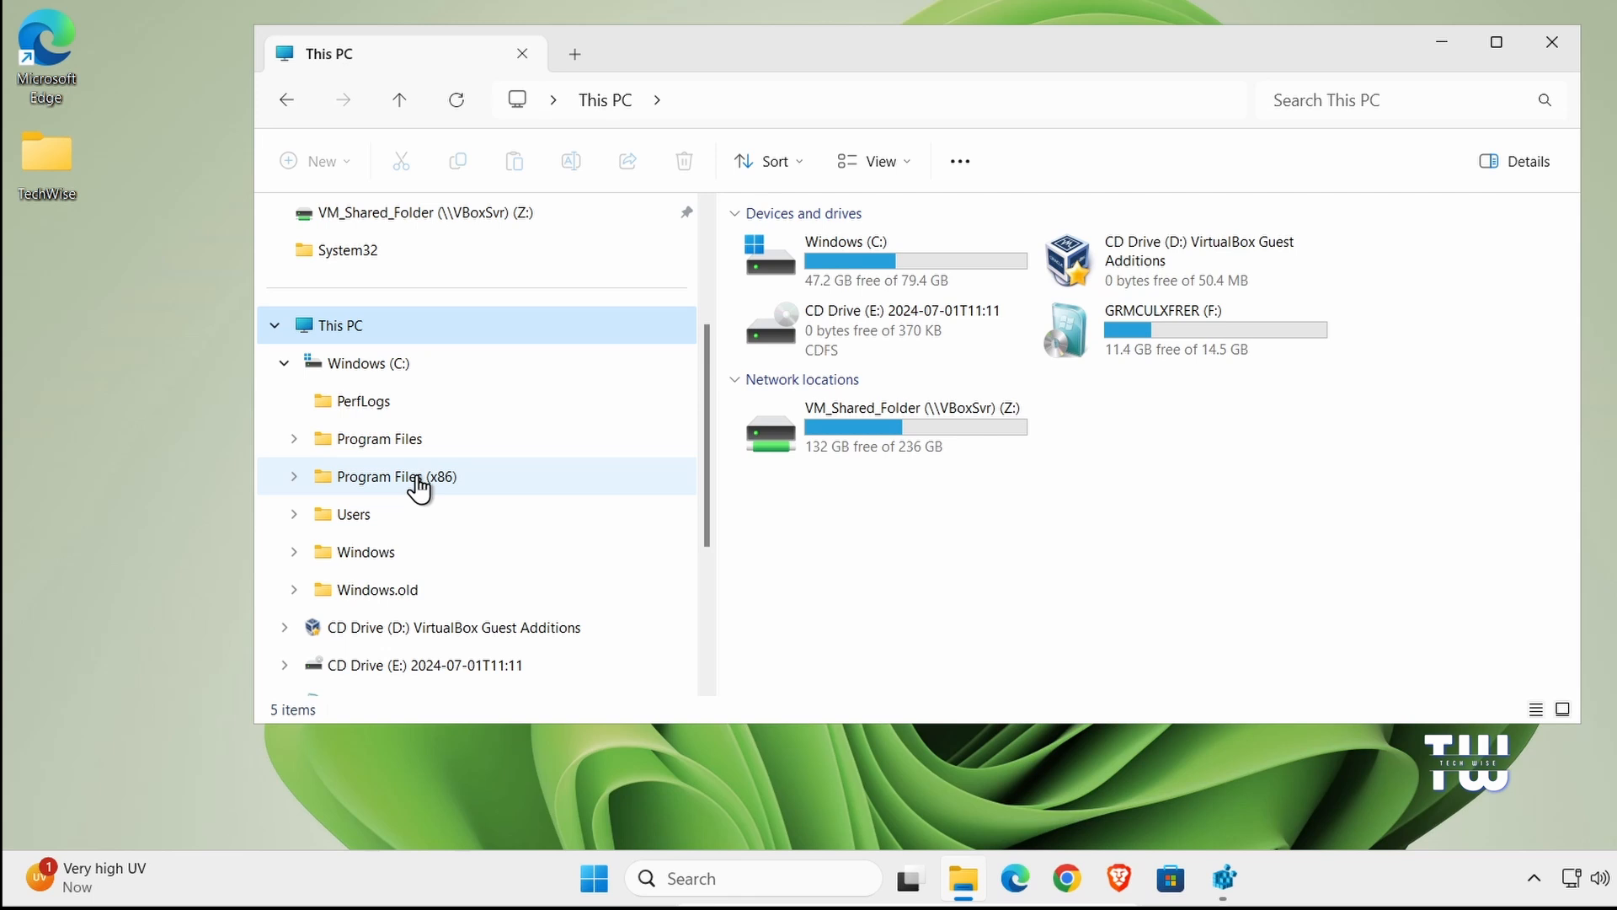
double_click(389, 475)
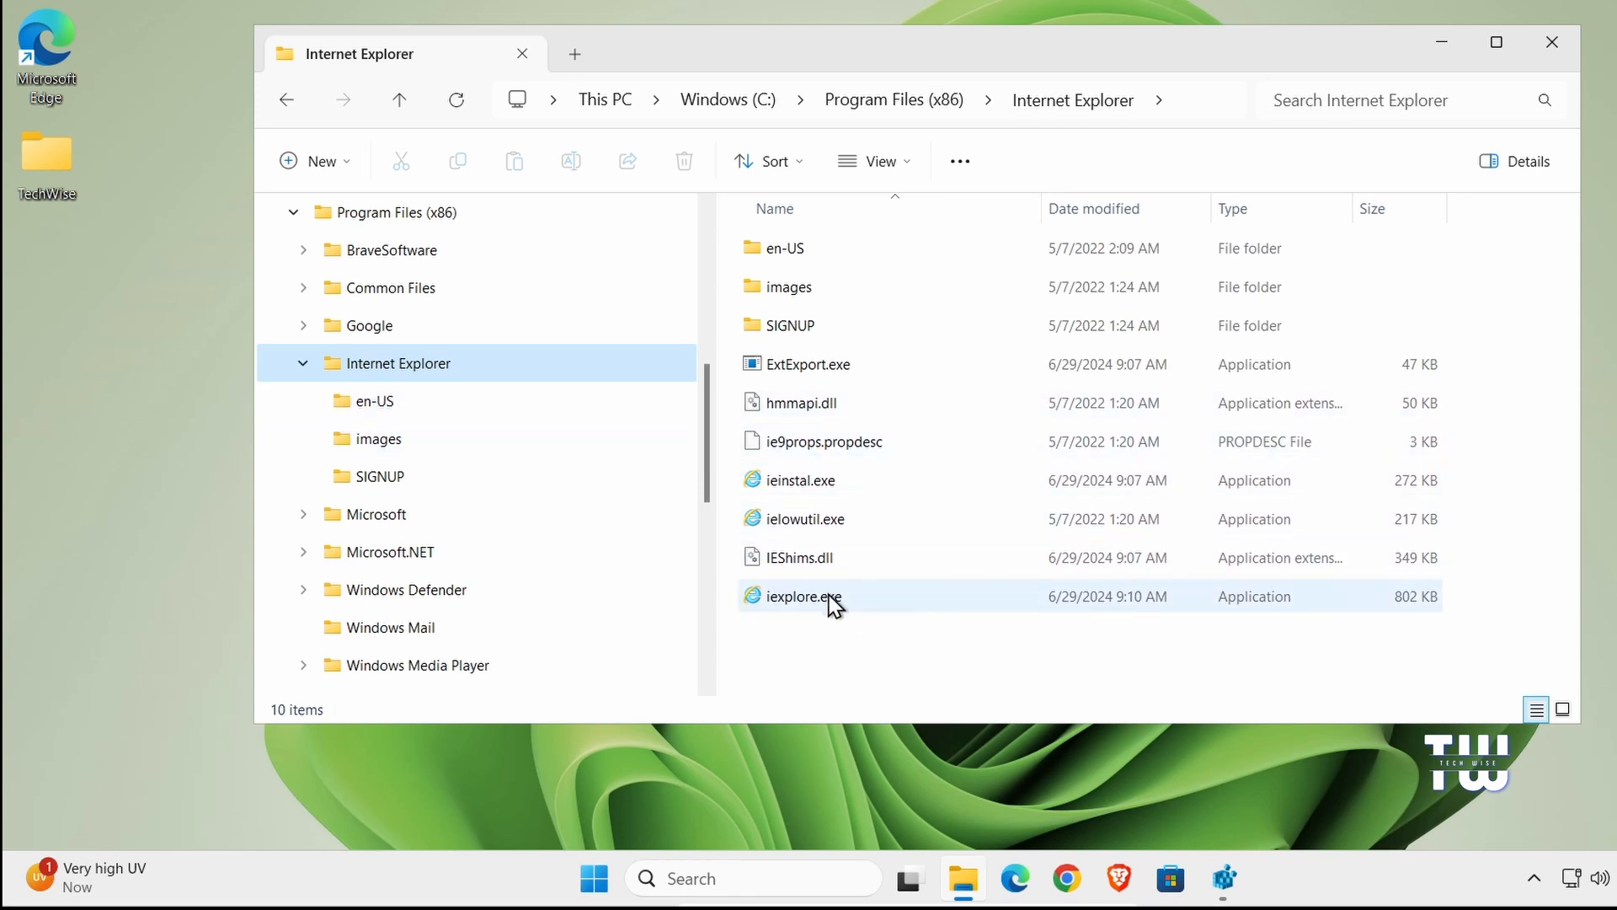
right_click(802, 597)
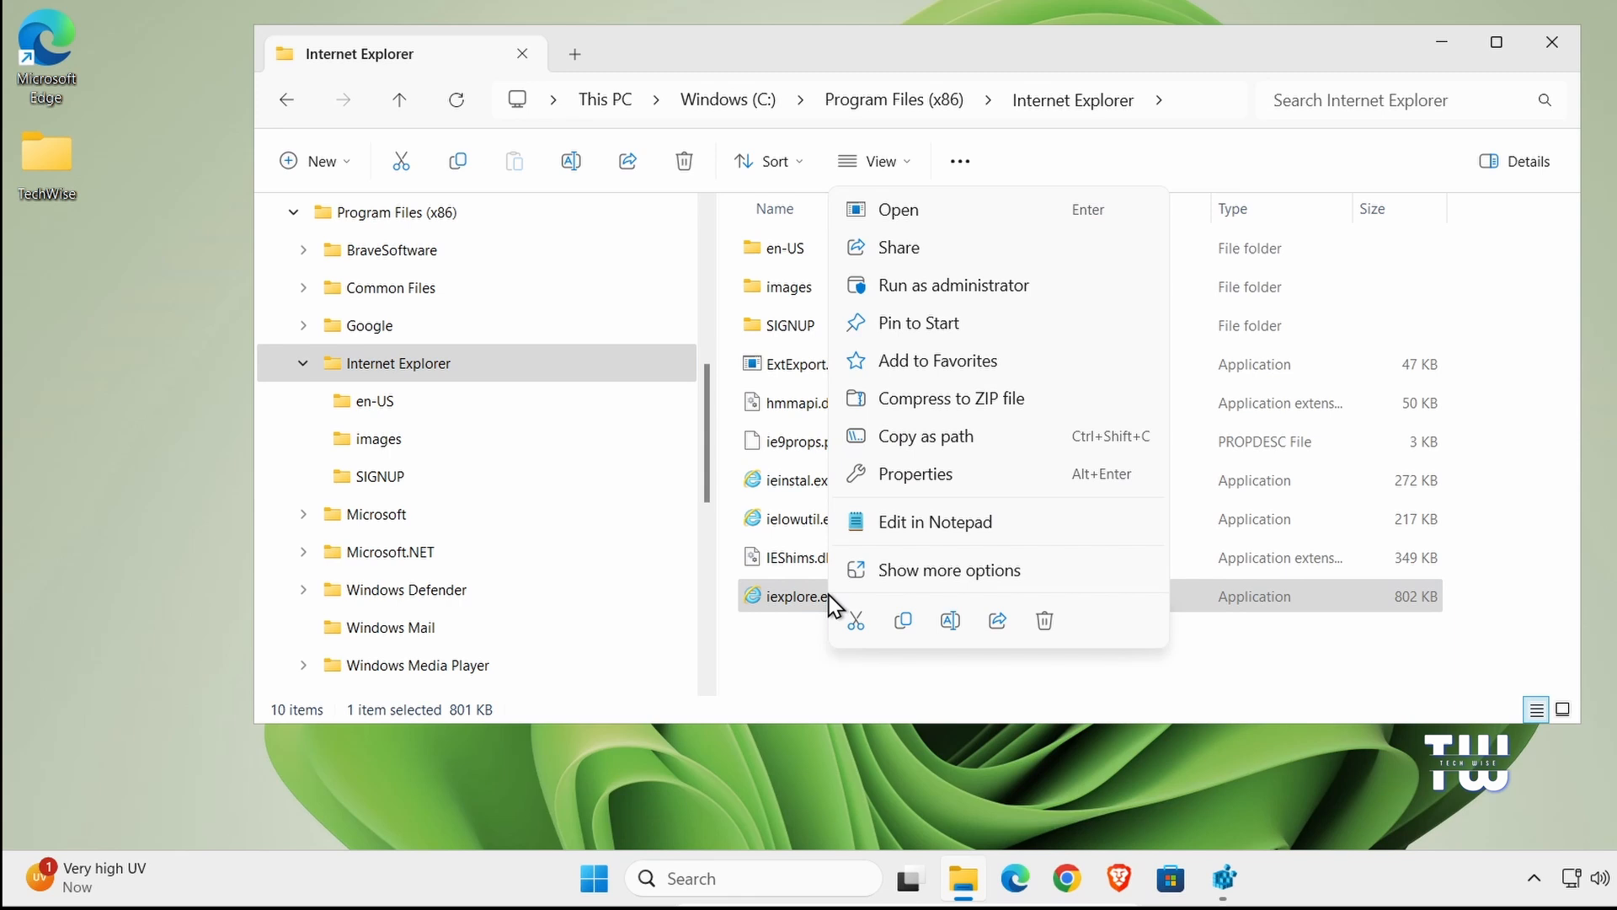
- Send an iexplore.exe shortcut to the desktop and close File Explorer
left_click(947, 569)
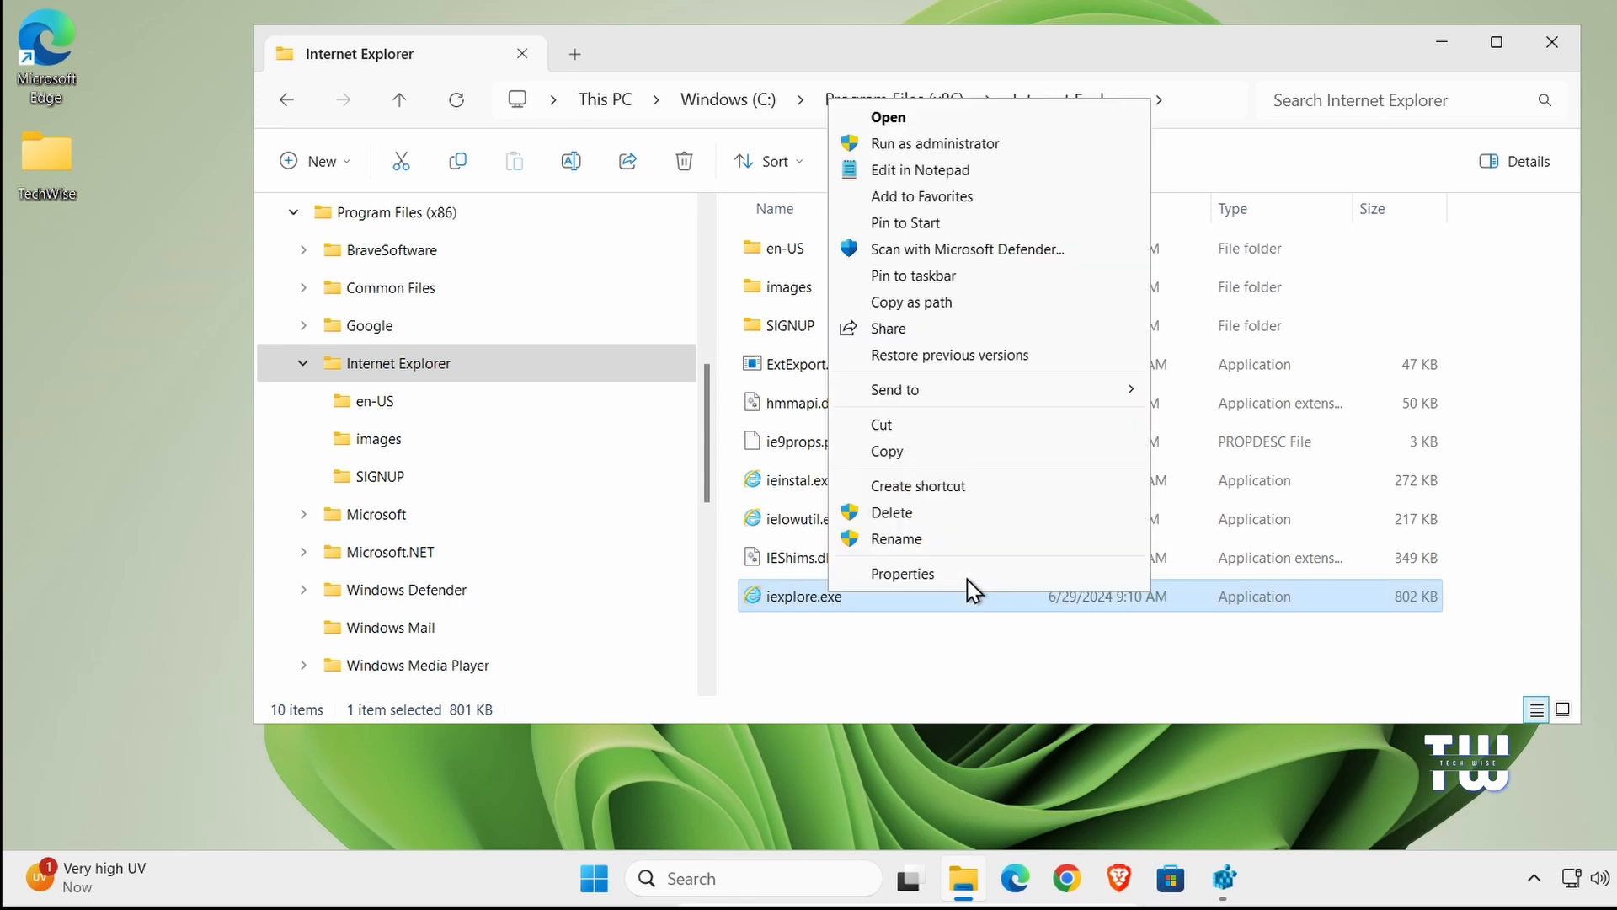
mouse_move(1009, 398)
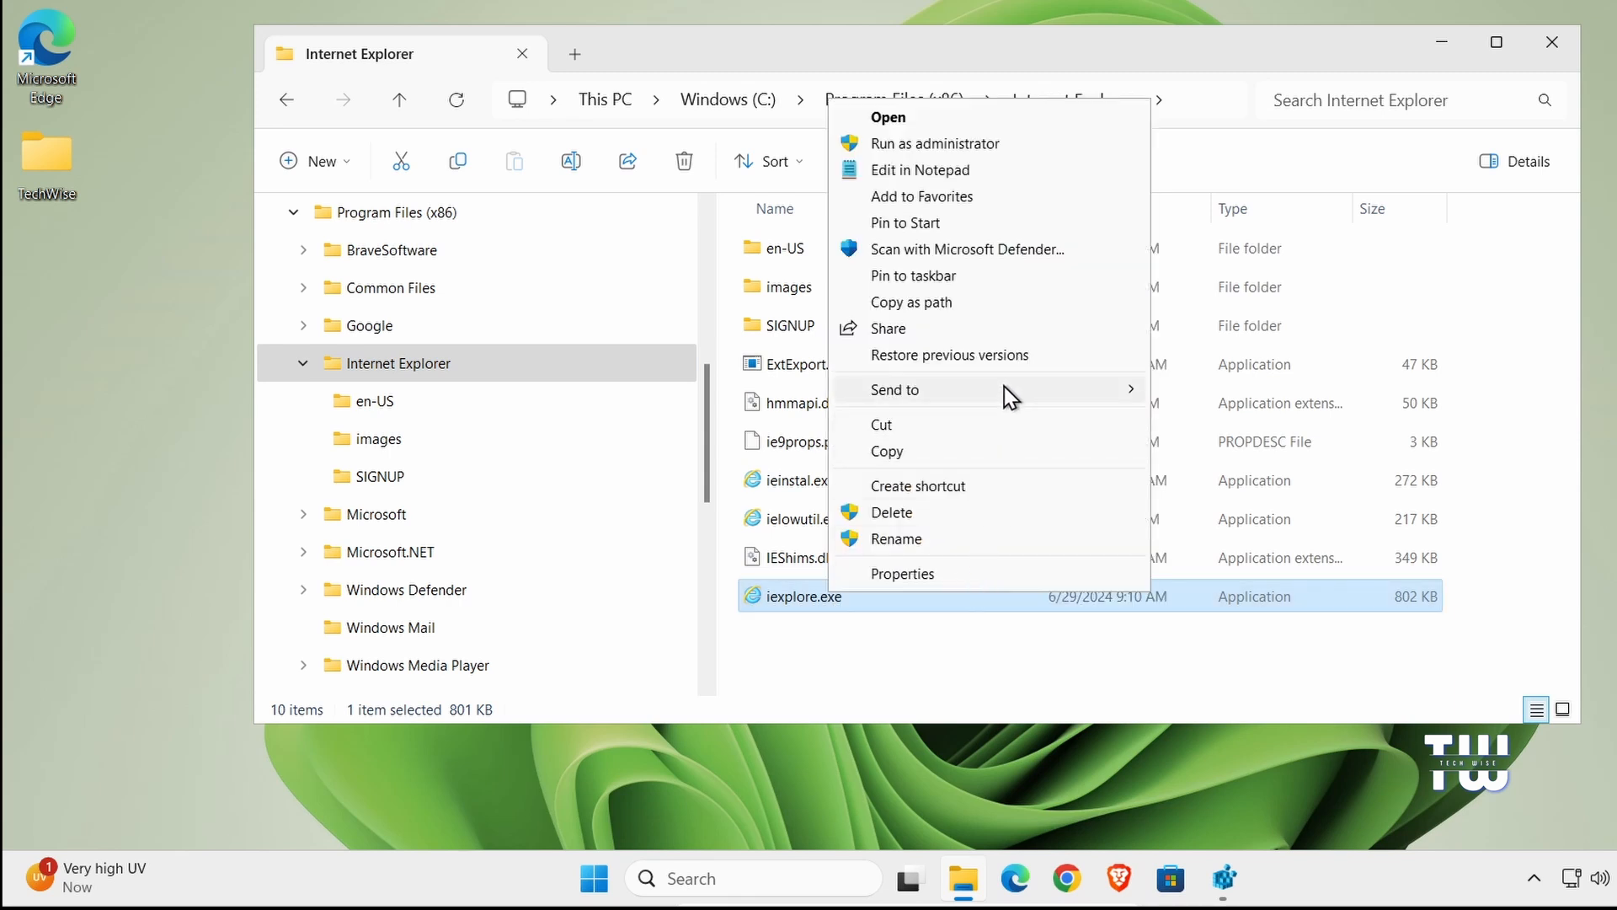
mouse_move(892, 389)
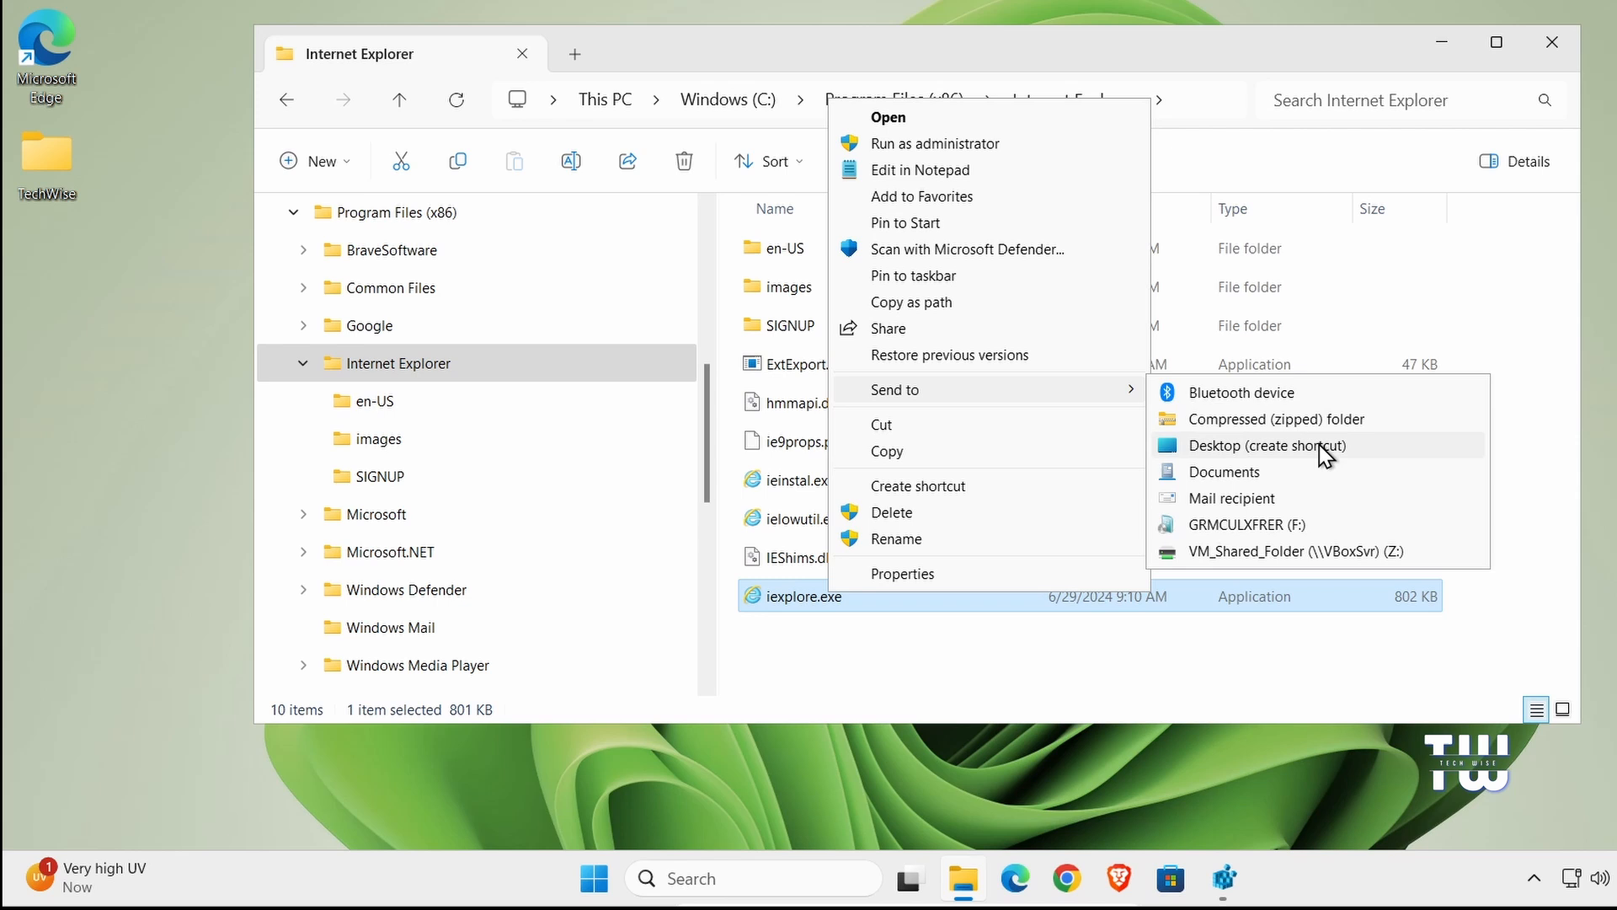
left_click(1267, 444)
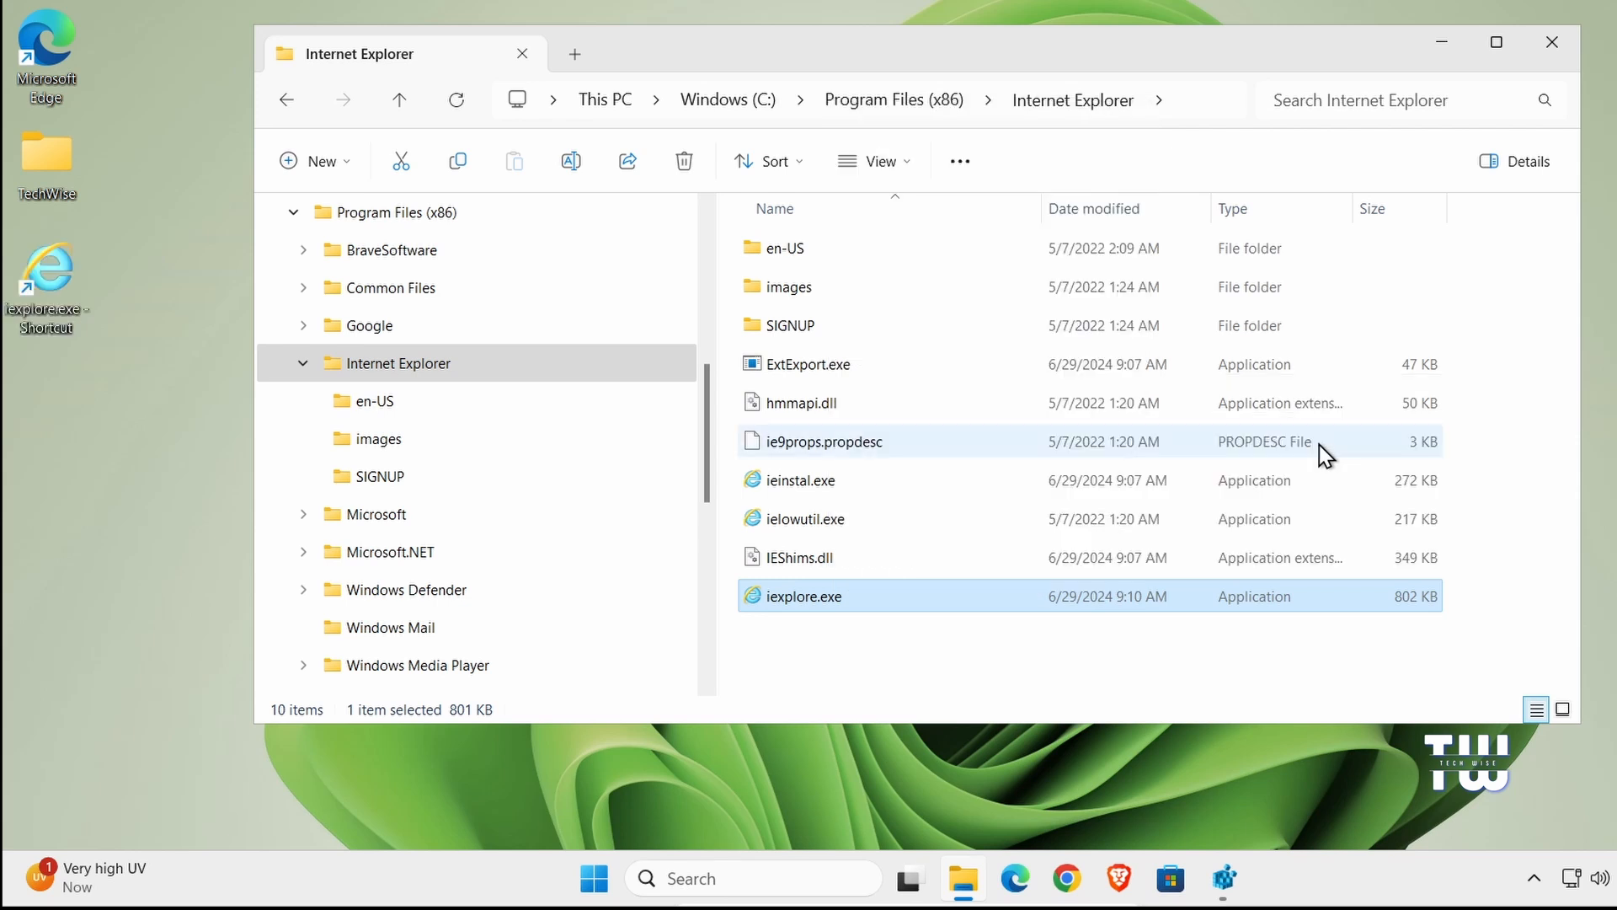
left_click(1551, 42)
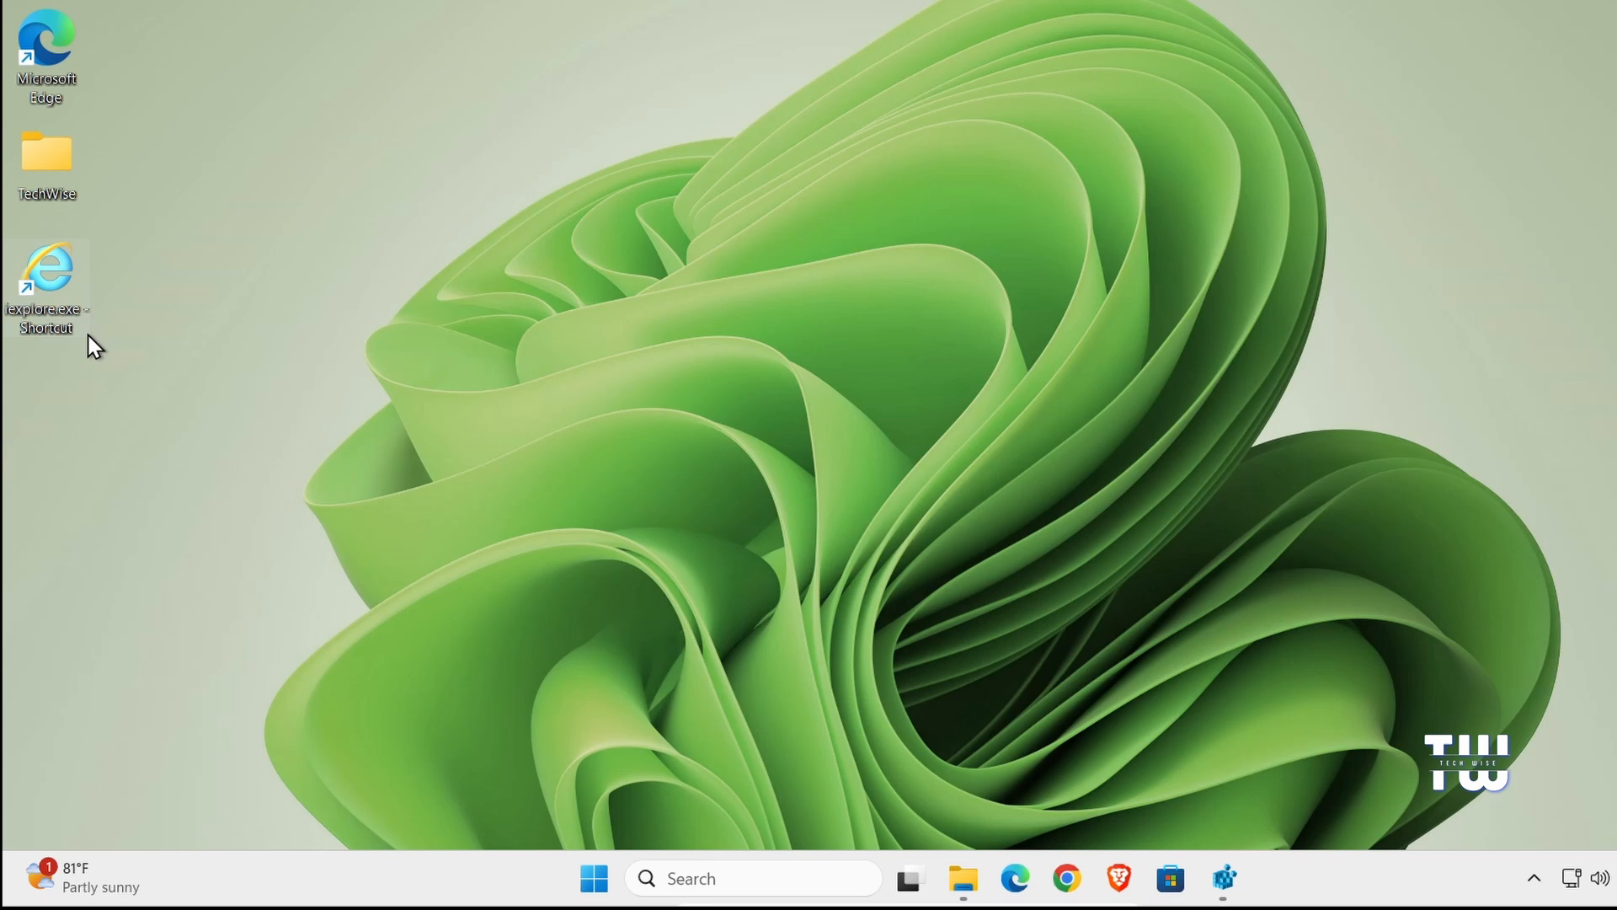
- Rename the shortcut to 'Internet explorer', test-launch it, and close the browser it opened
right_click(47, 278)
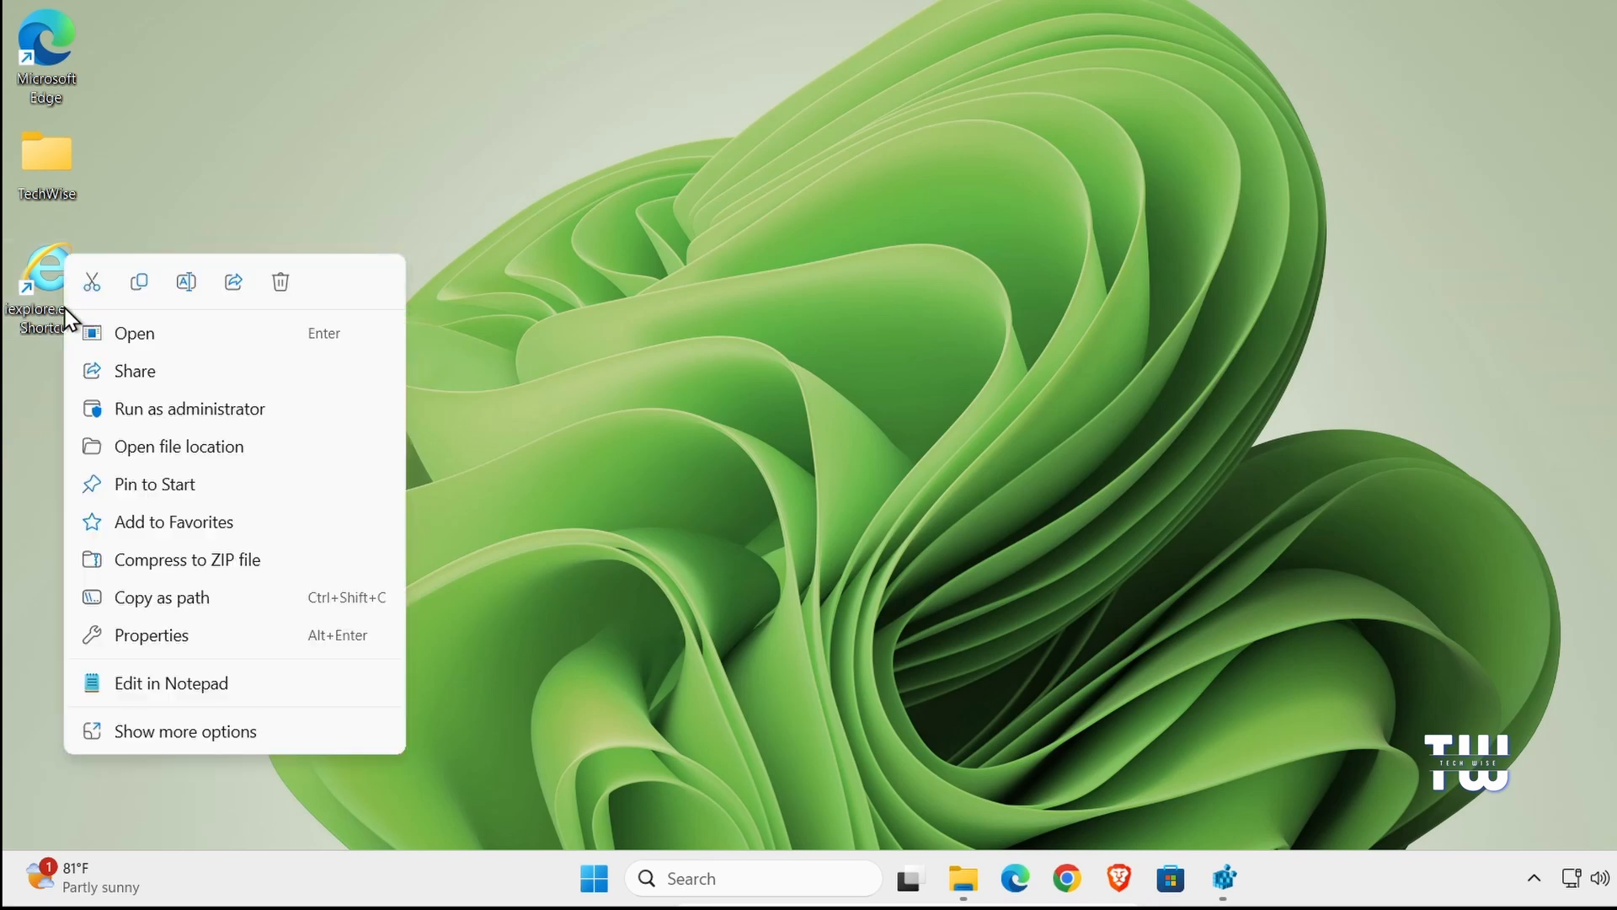
left_click(185, 730)
type("Internet explorer")
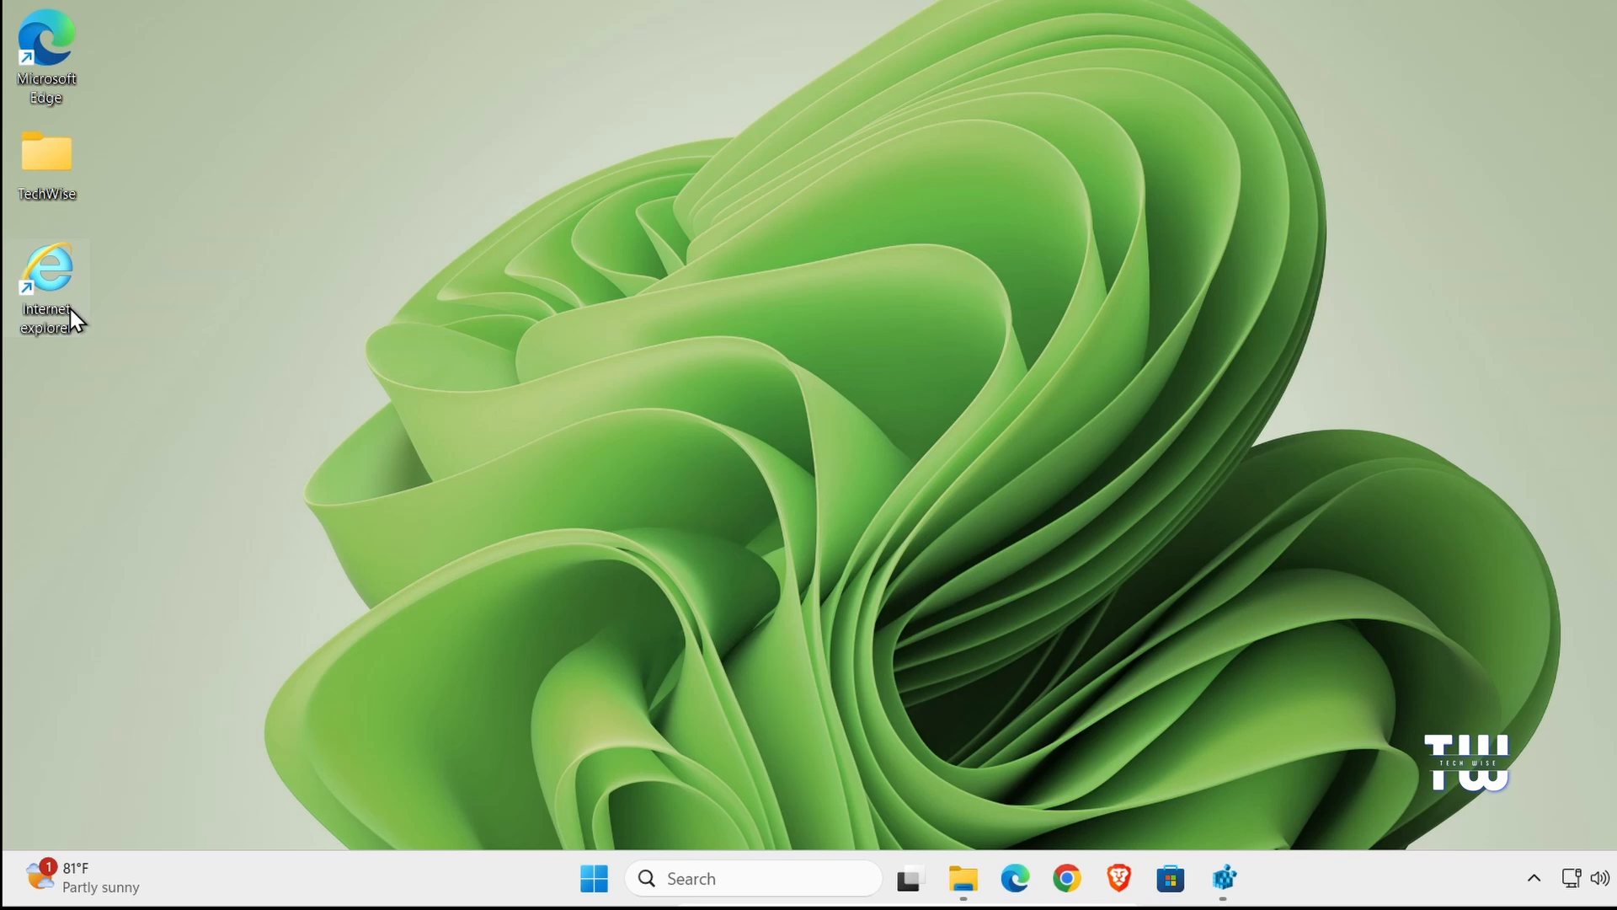
double_click(47, 278)
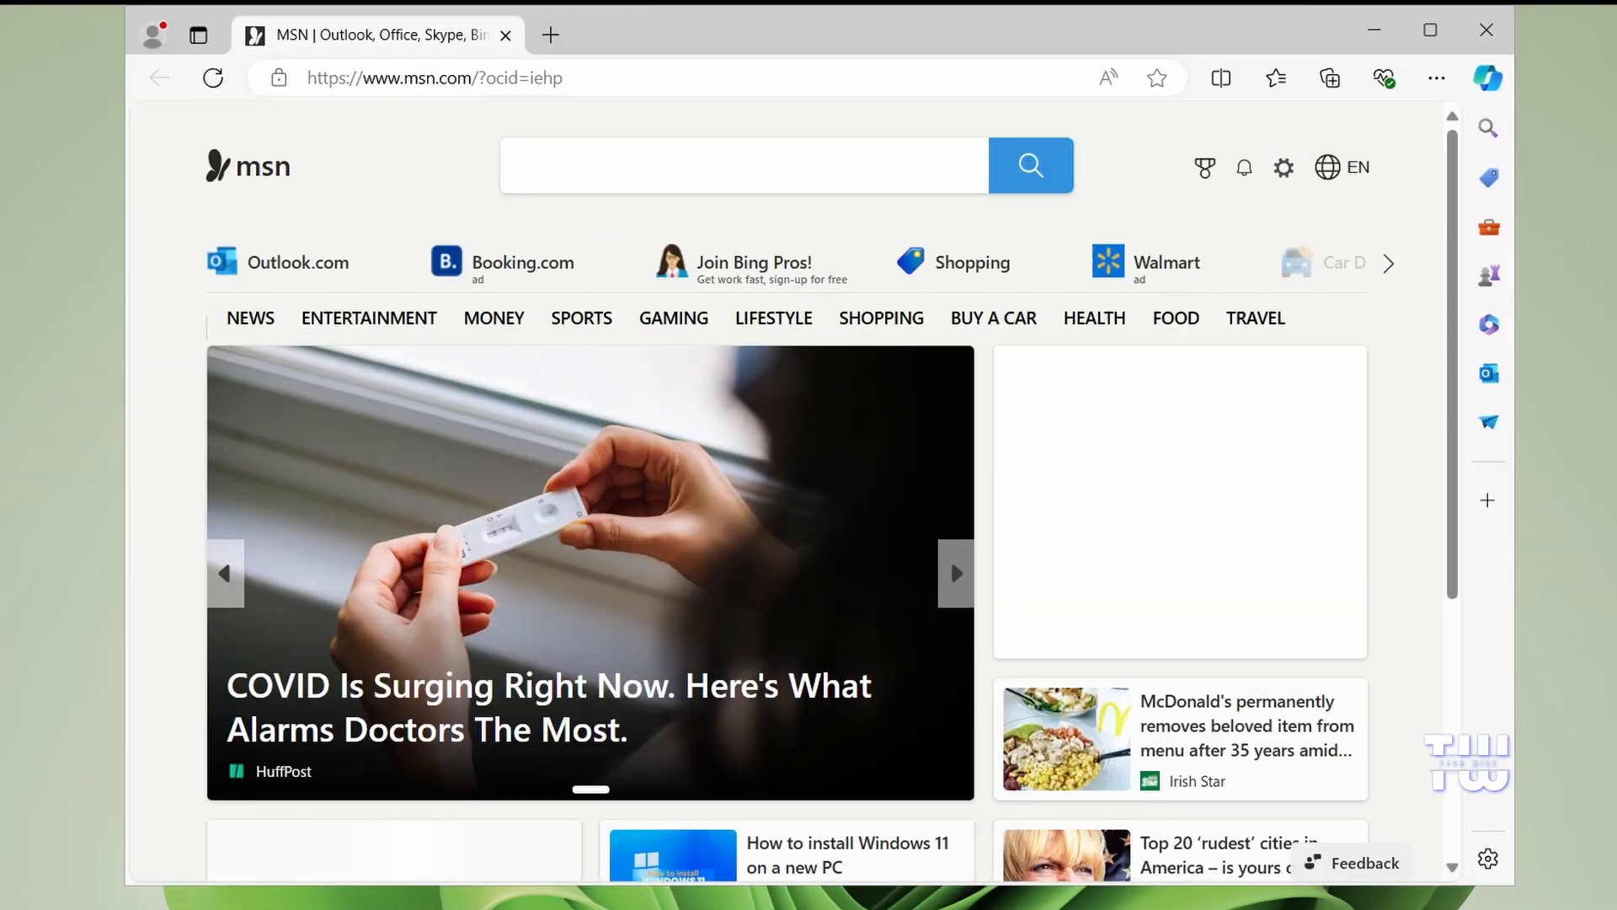
left_click(743, 167)
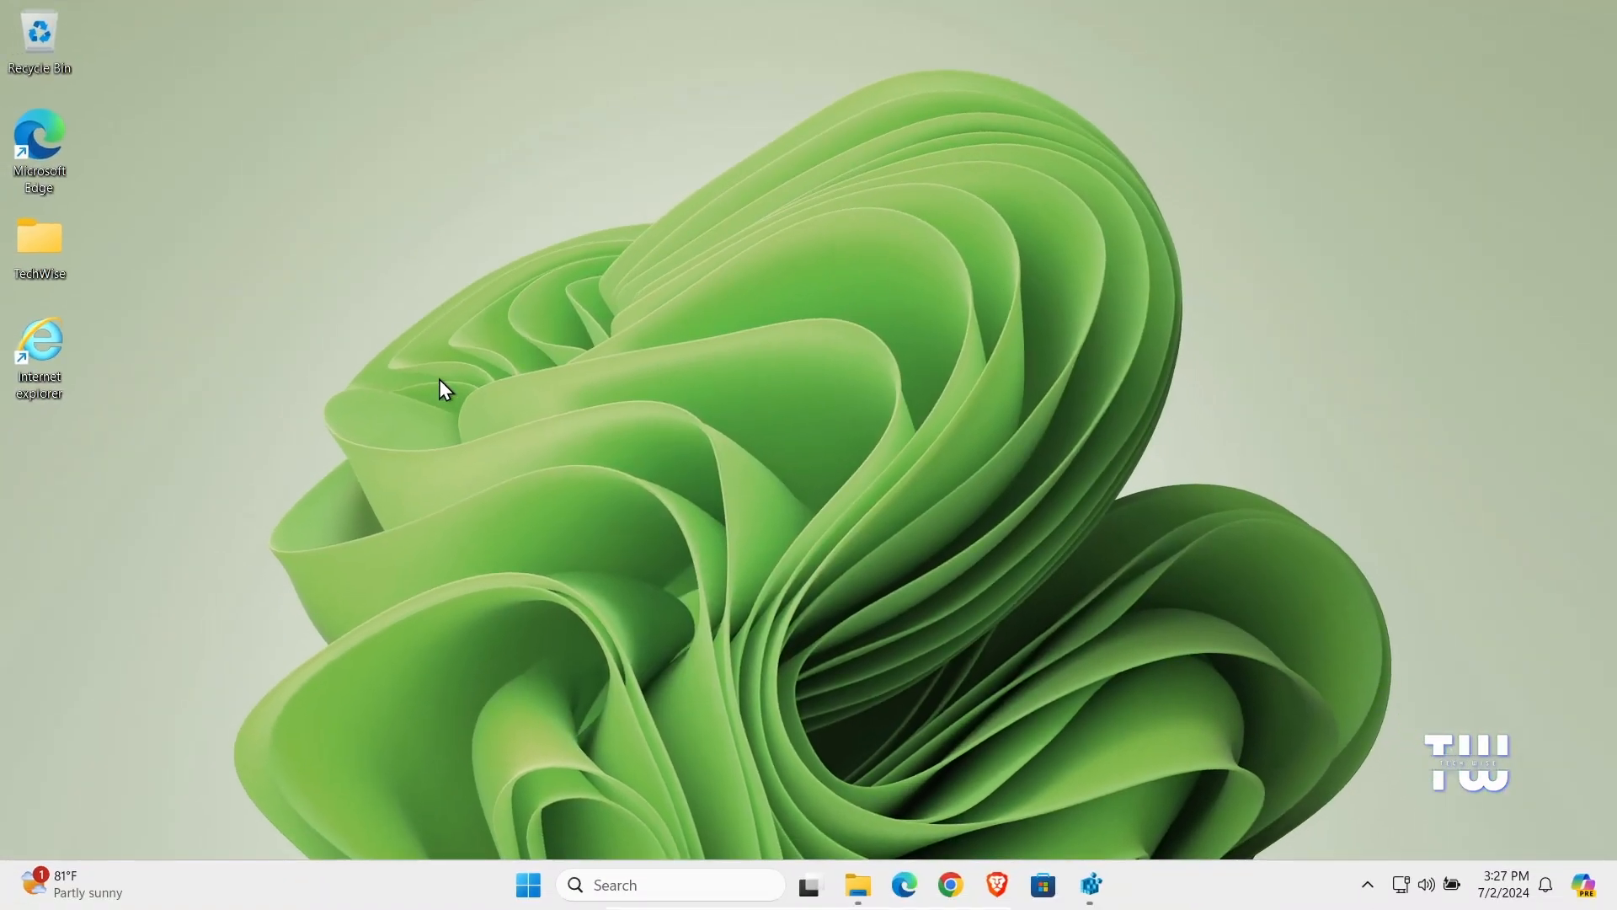
mouse_move(428, 411)
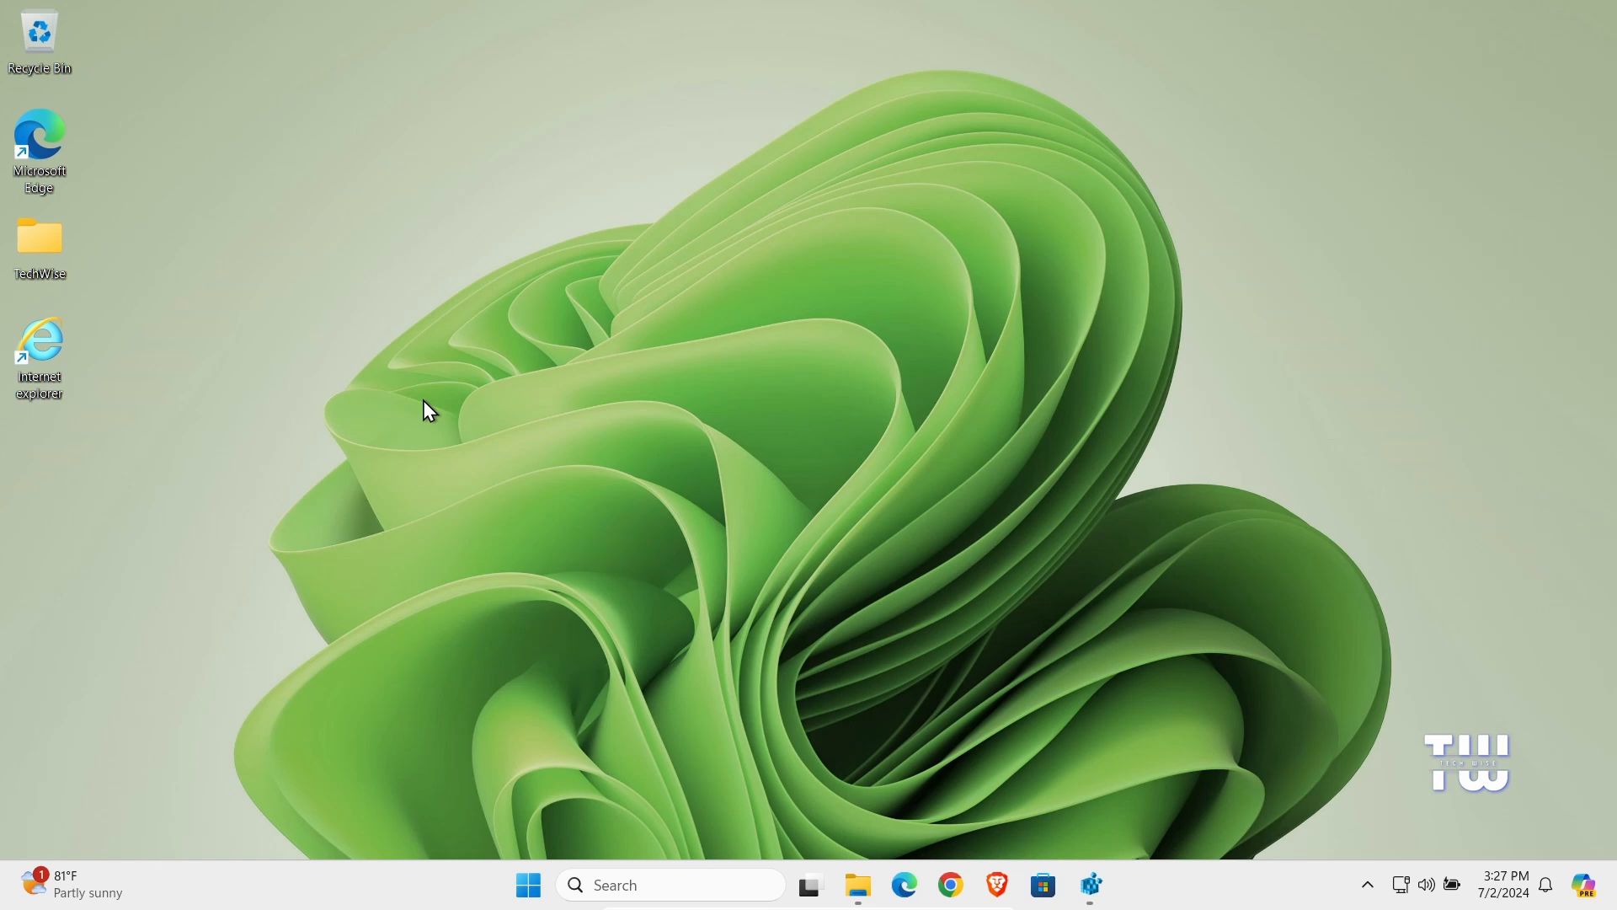
mouse_move(180, 460)
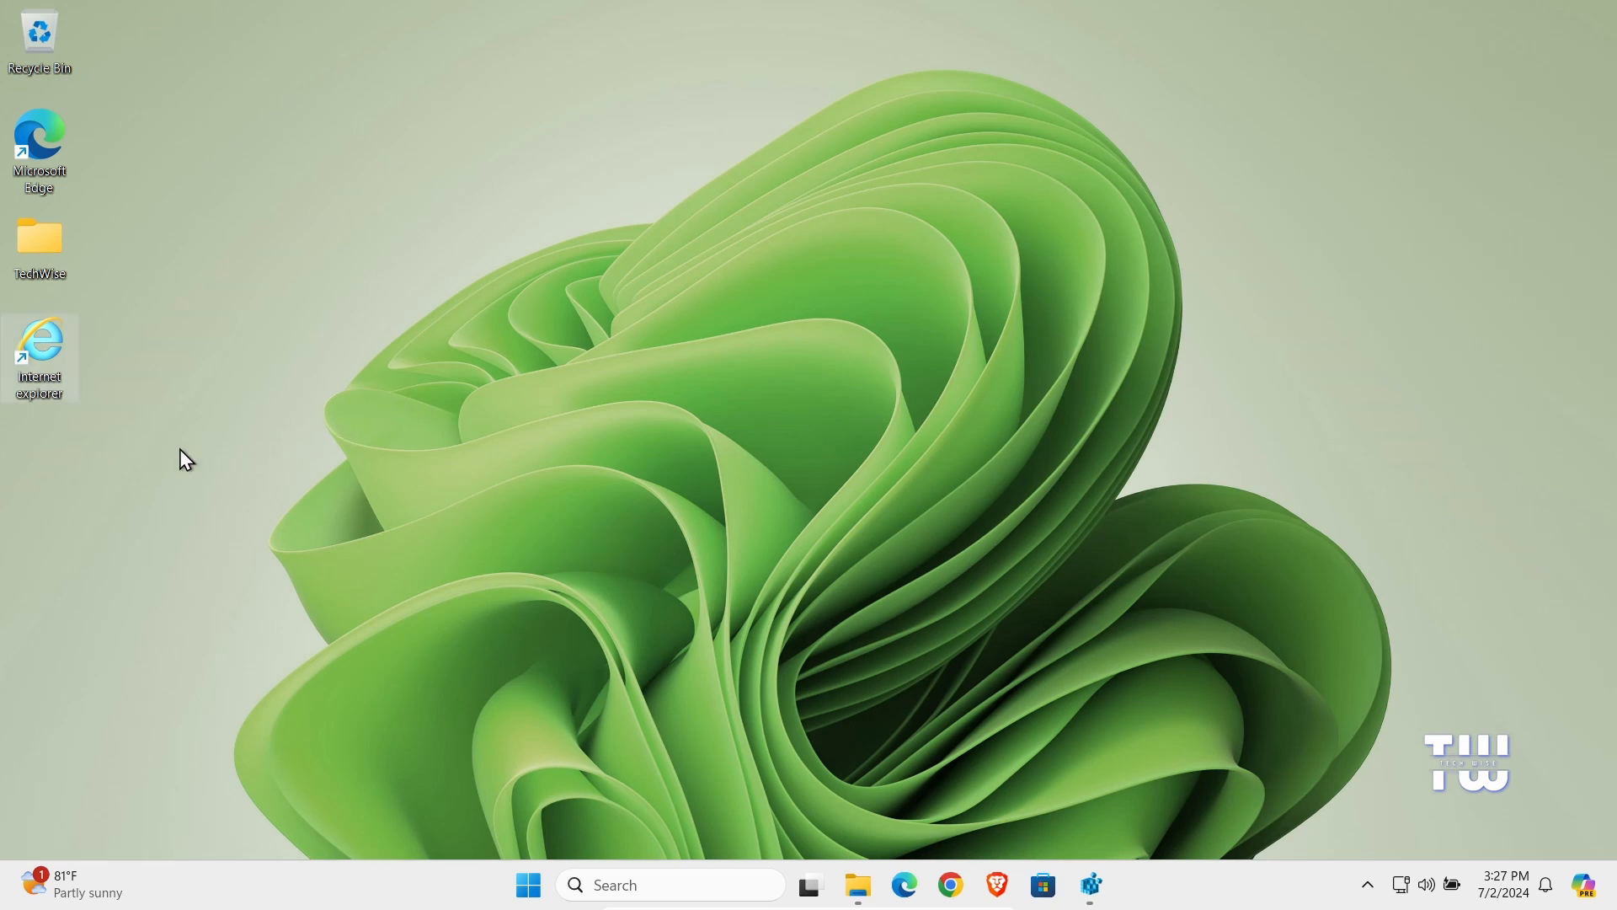
- Create a new text document on the desktop and open it in Notepad
right_click(185, 459)
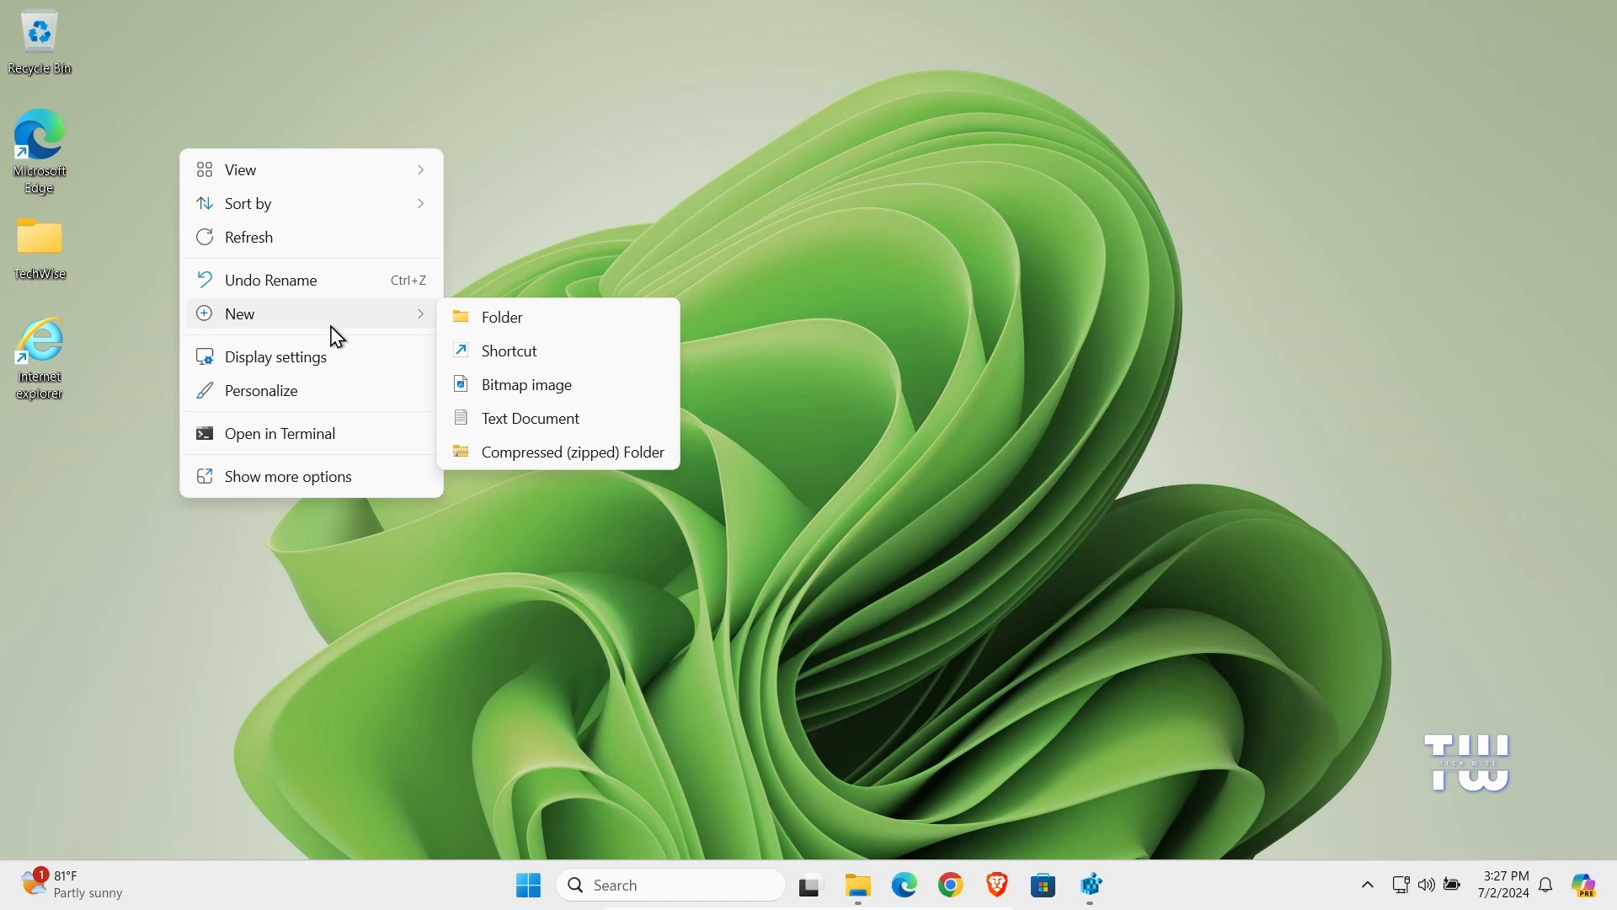
left_click(530, 418)
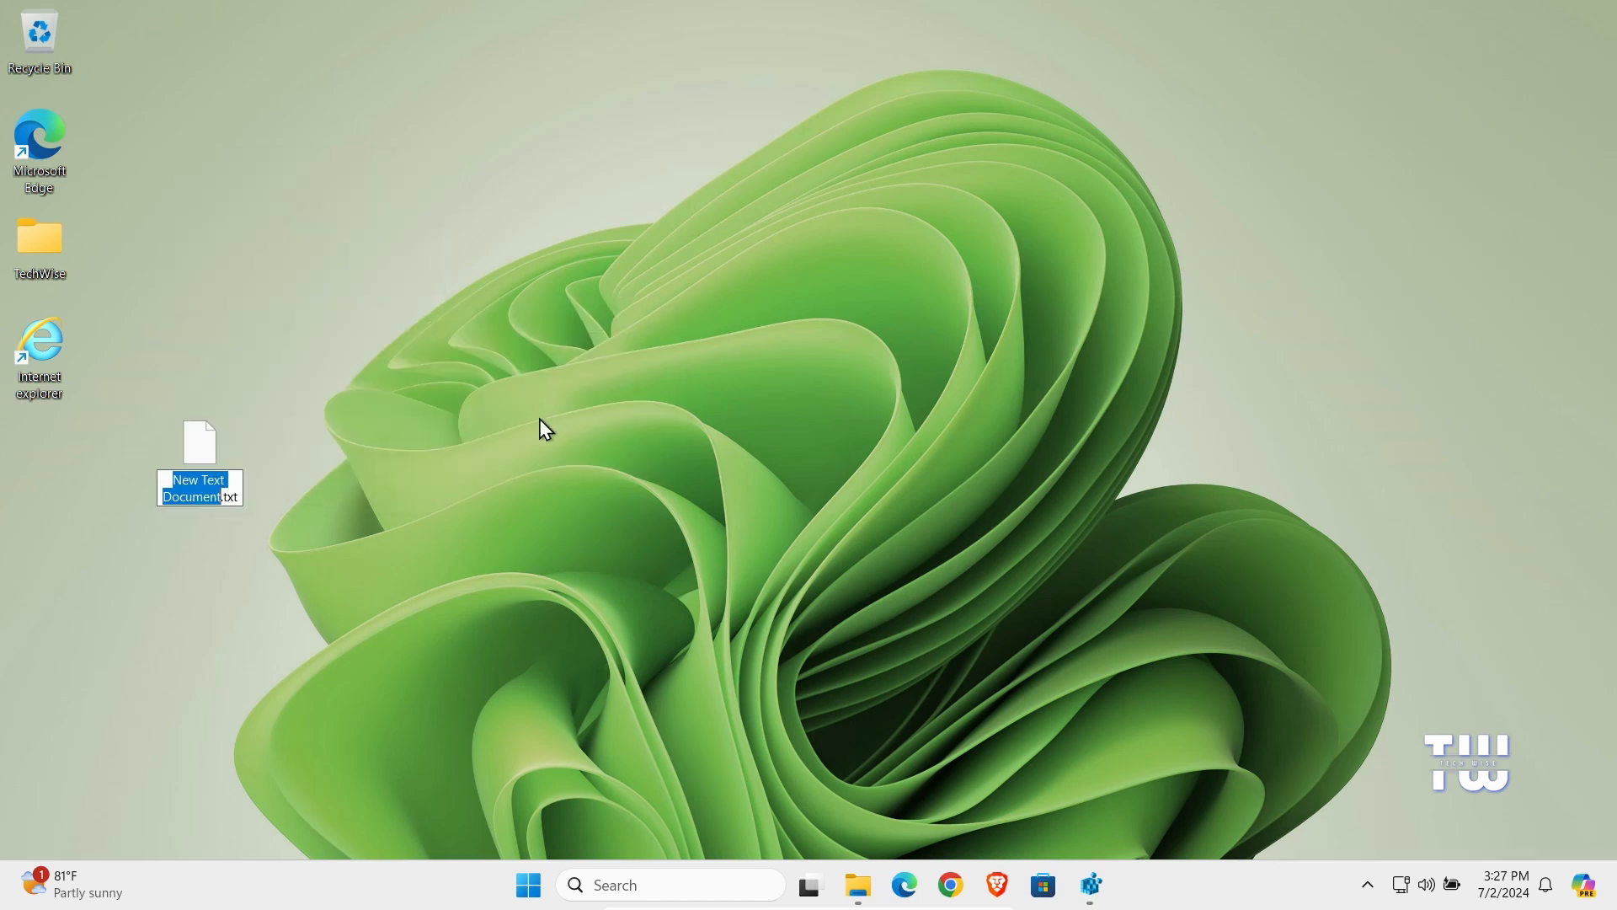
double_click(199, 453)
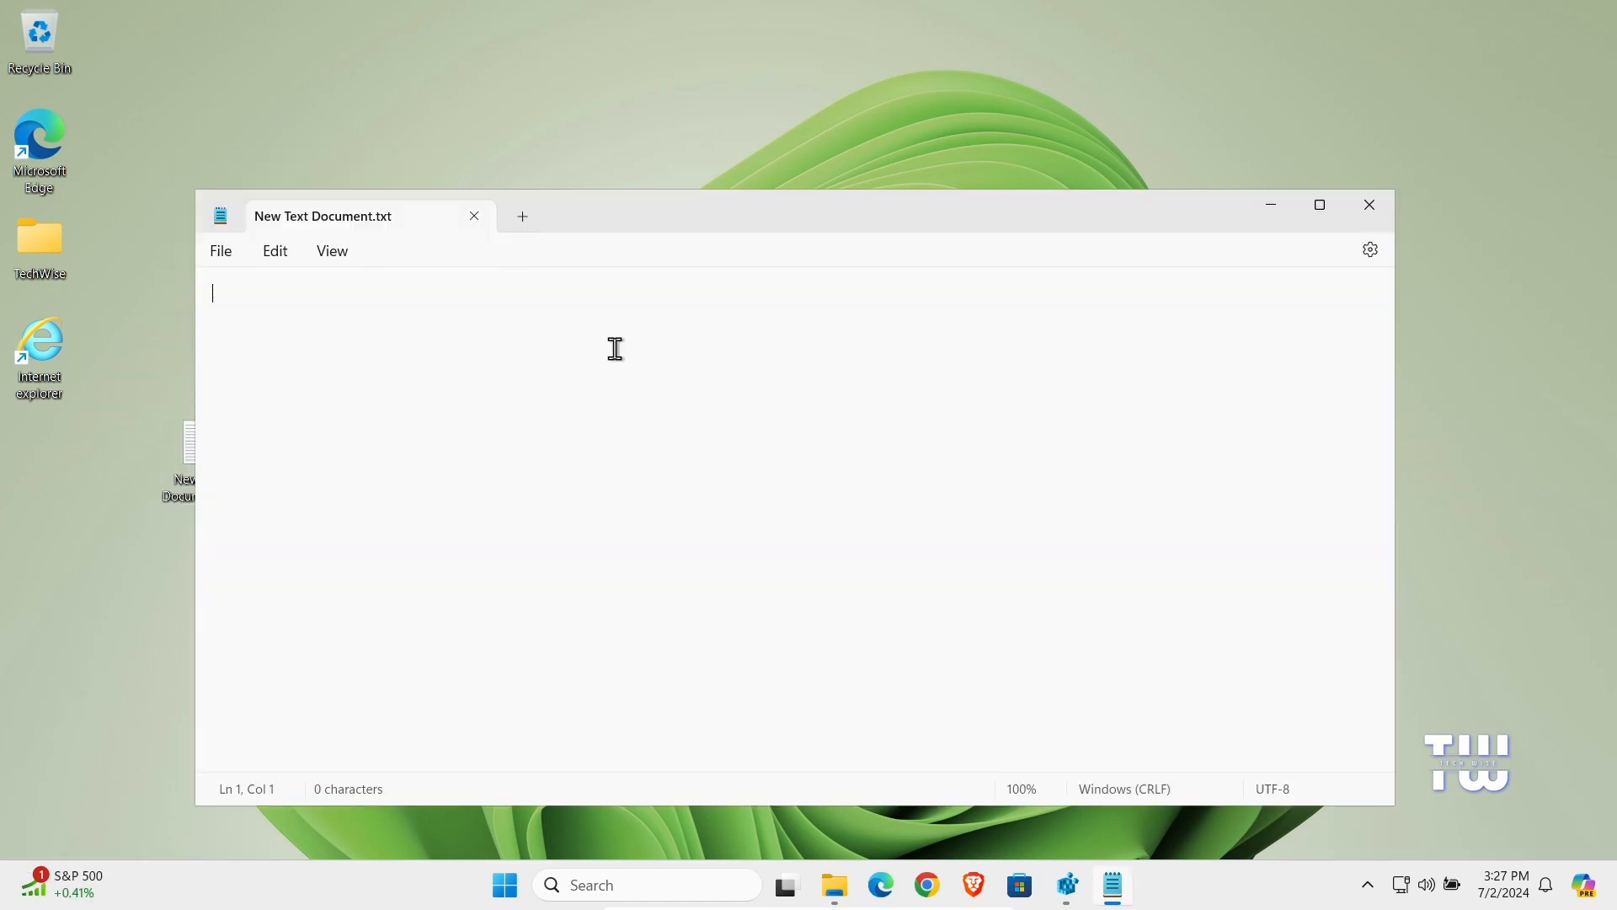
- Enter CreateObject("InternetExplorer.Application").Visible=true in Notepad and start Save As
type("CreateObject(\"InternetExplorer.Application\").Visible=true")
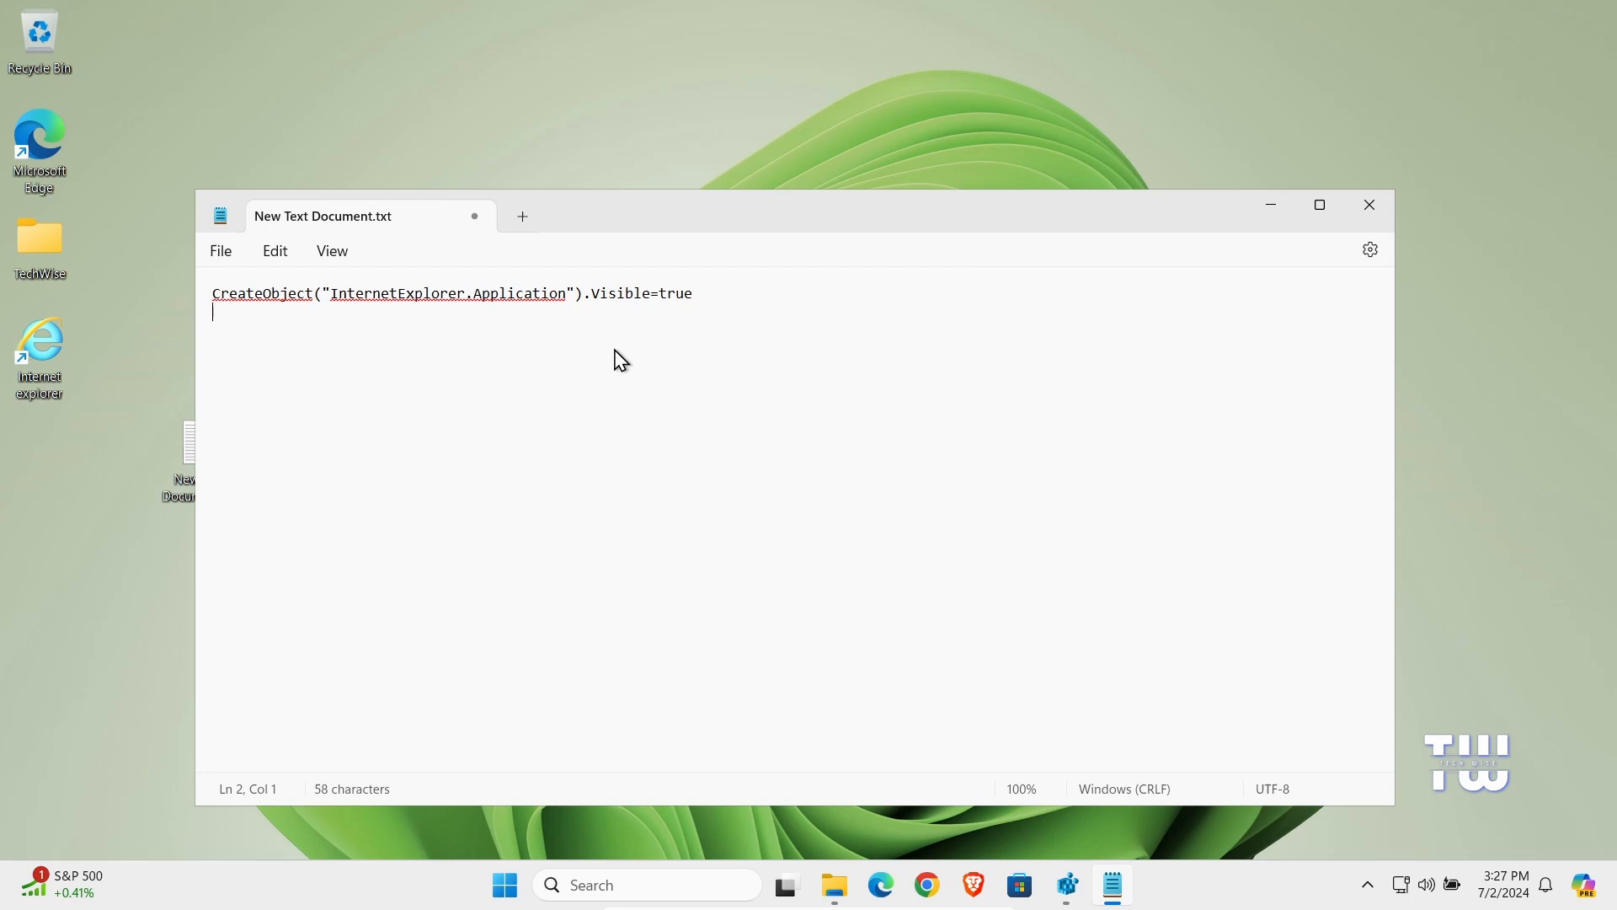
mouse_move(658, 387)
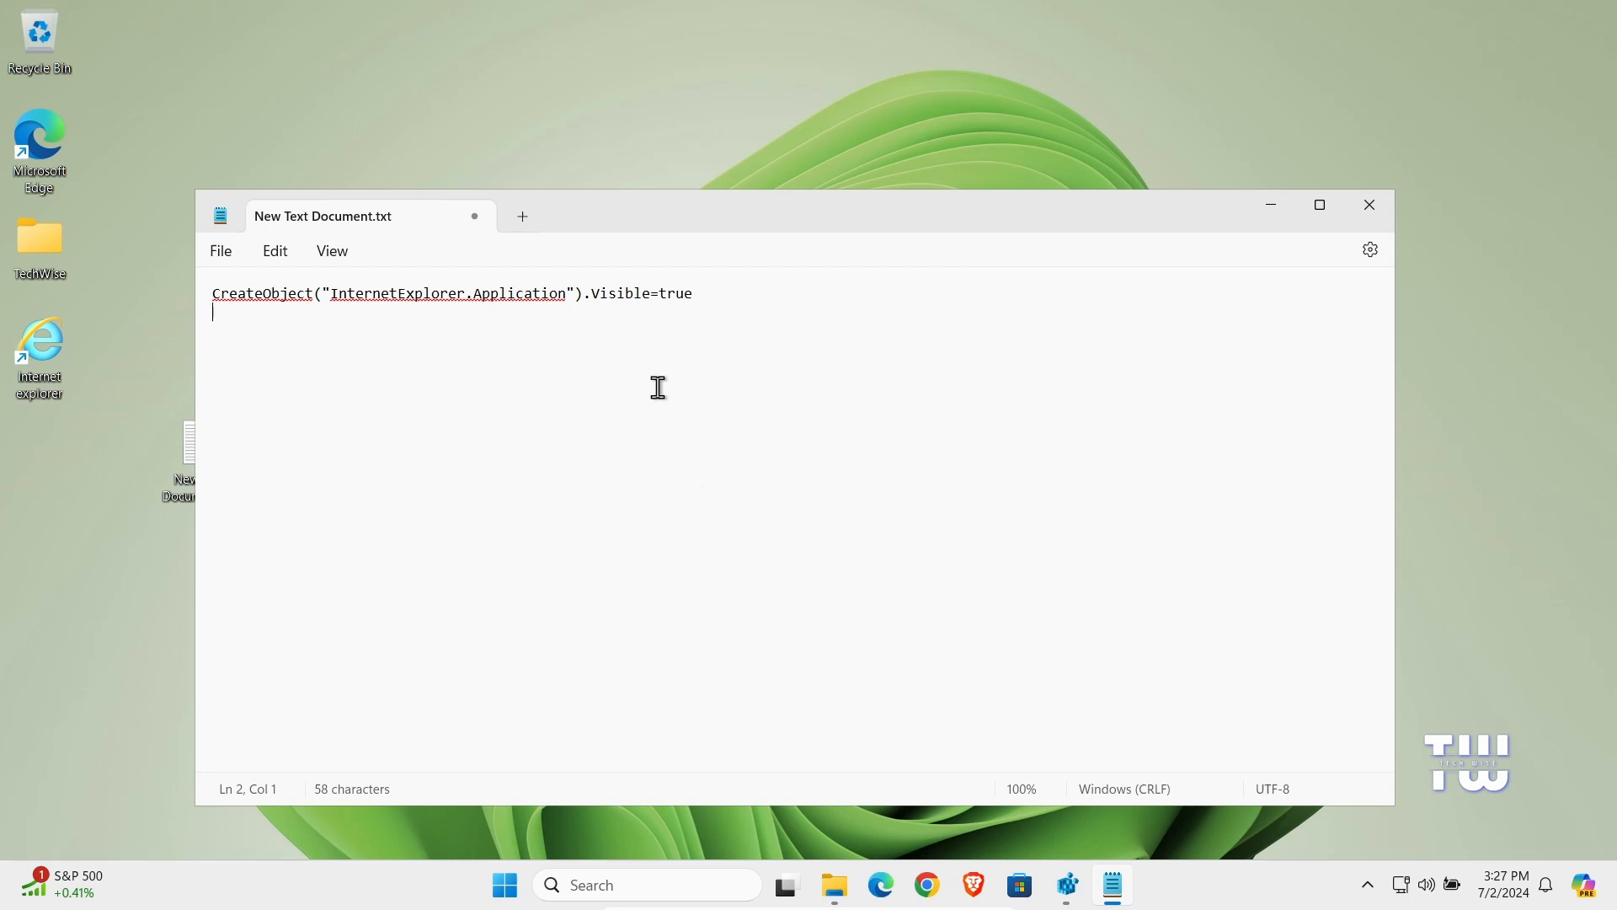
left_click(219, 251)
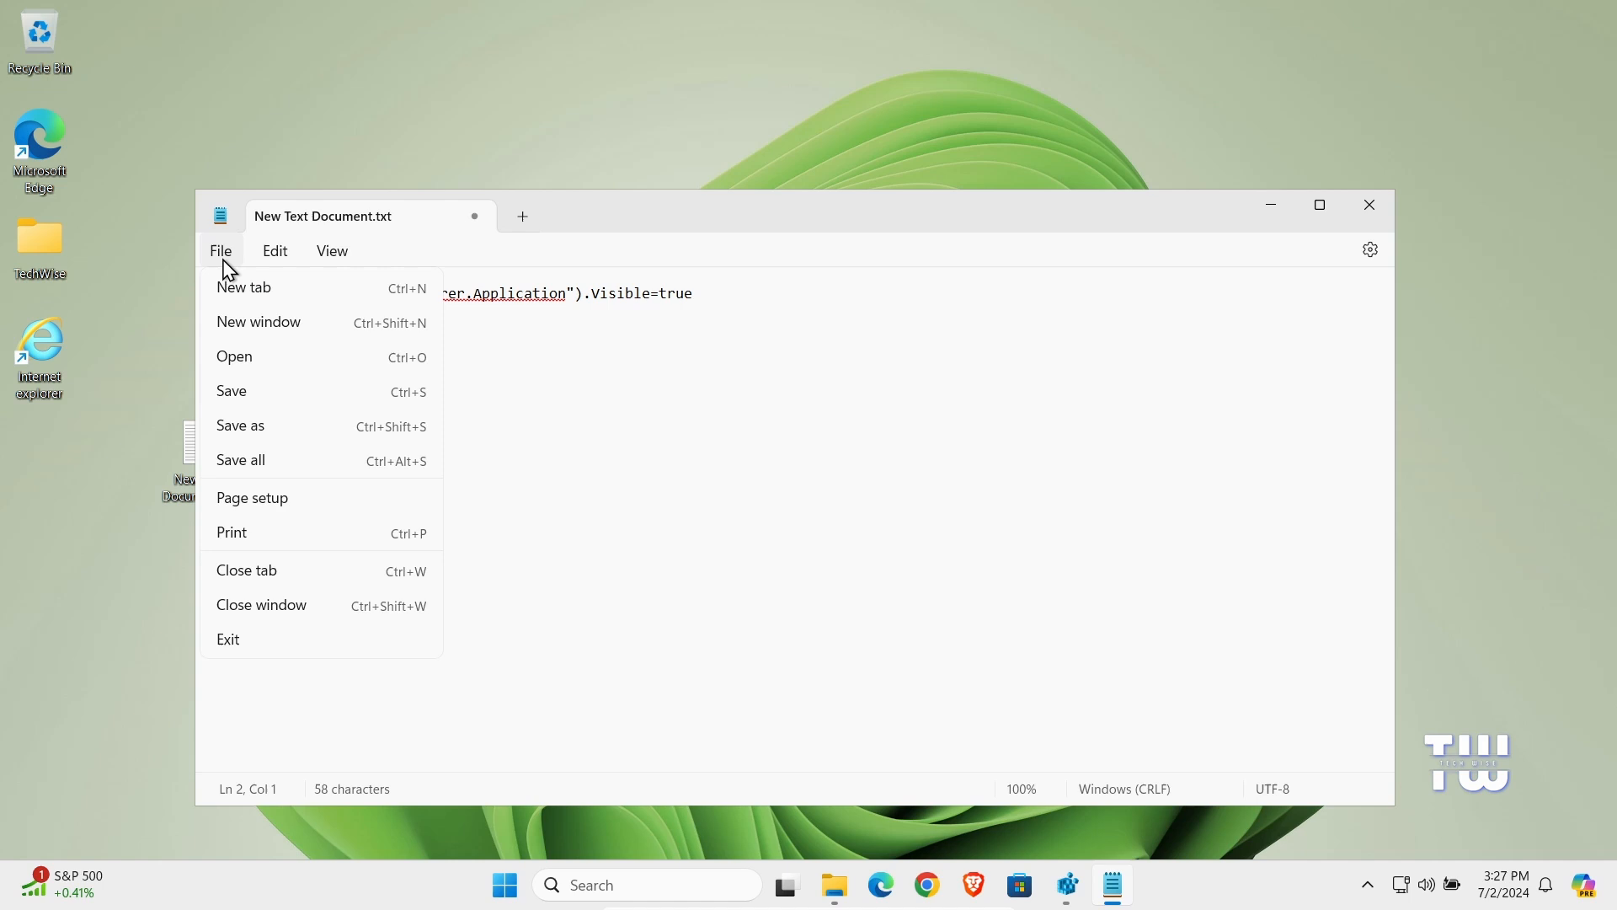
left_click(239, 424)
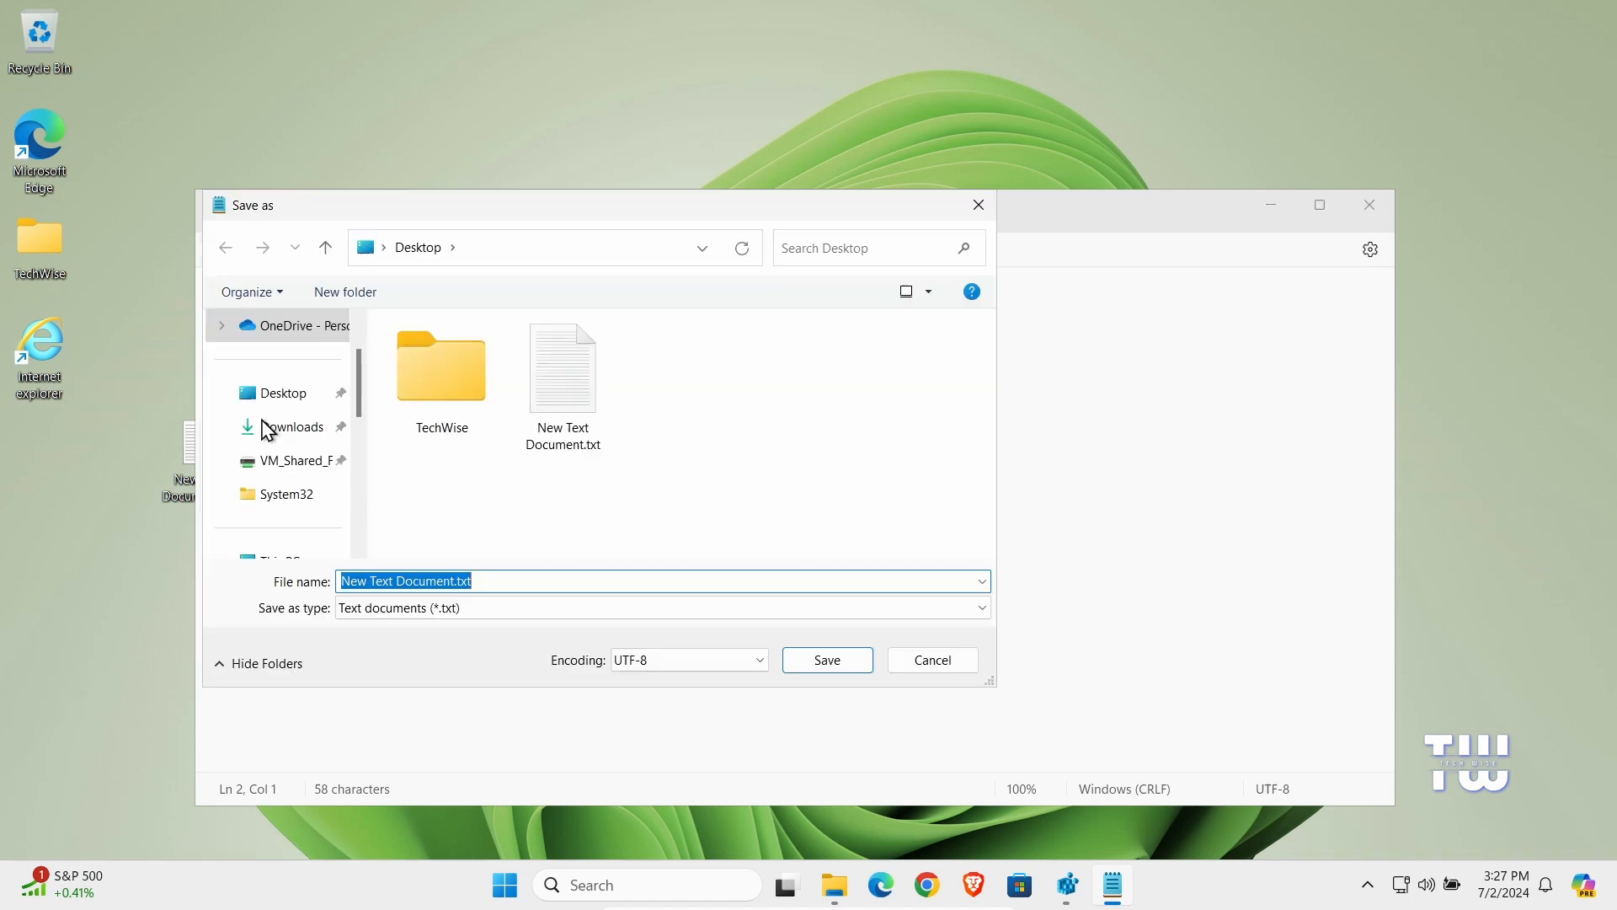
- Save the script on the Desktop as Internet explorer.vbs with type All files (*.*)
type("Inter")
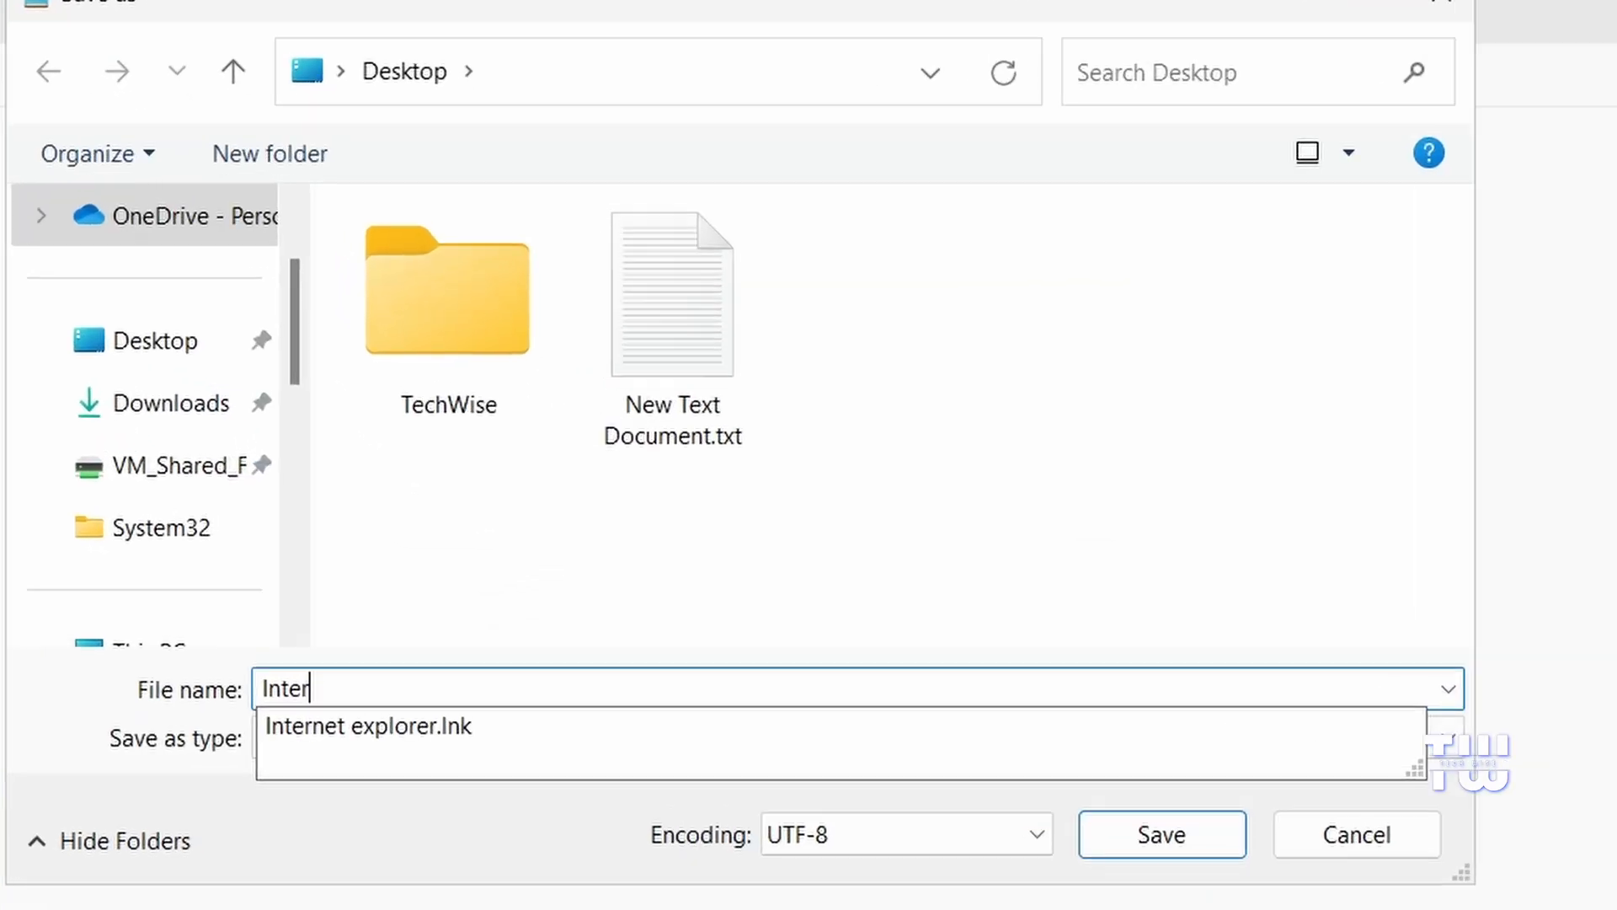
type("net explorer.vbs")
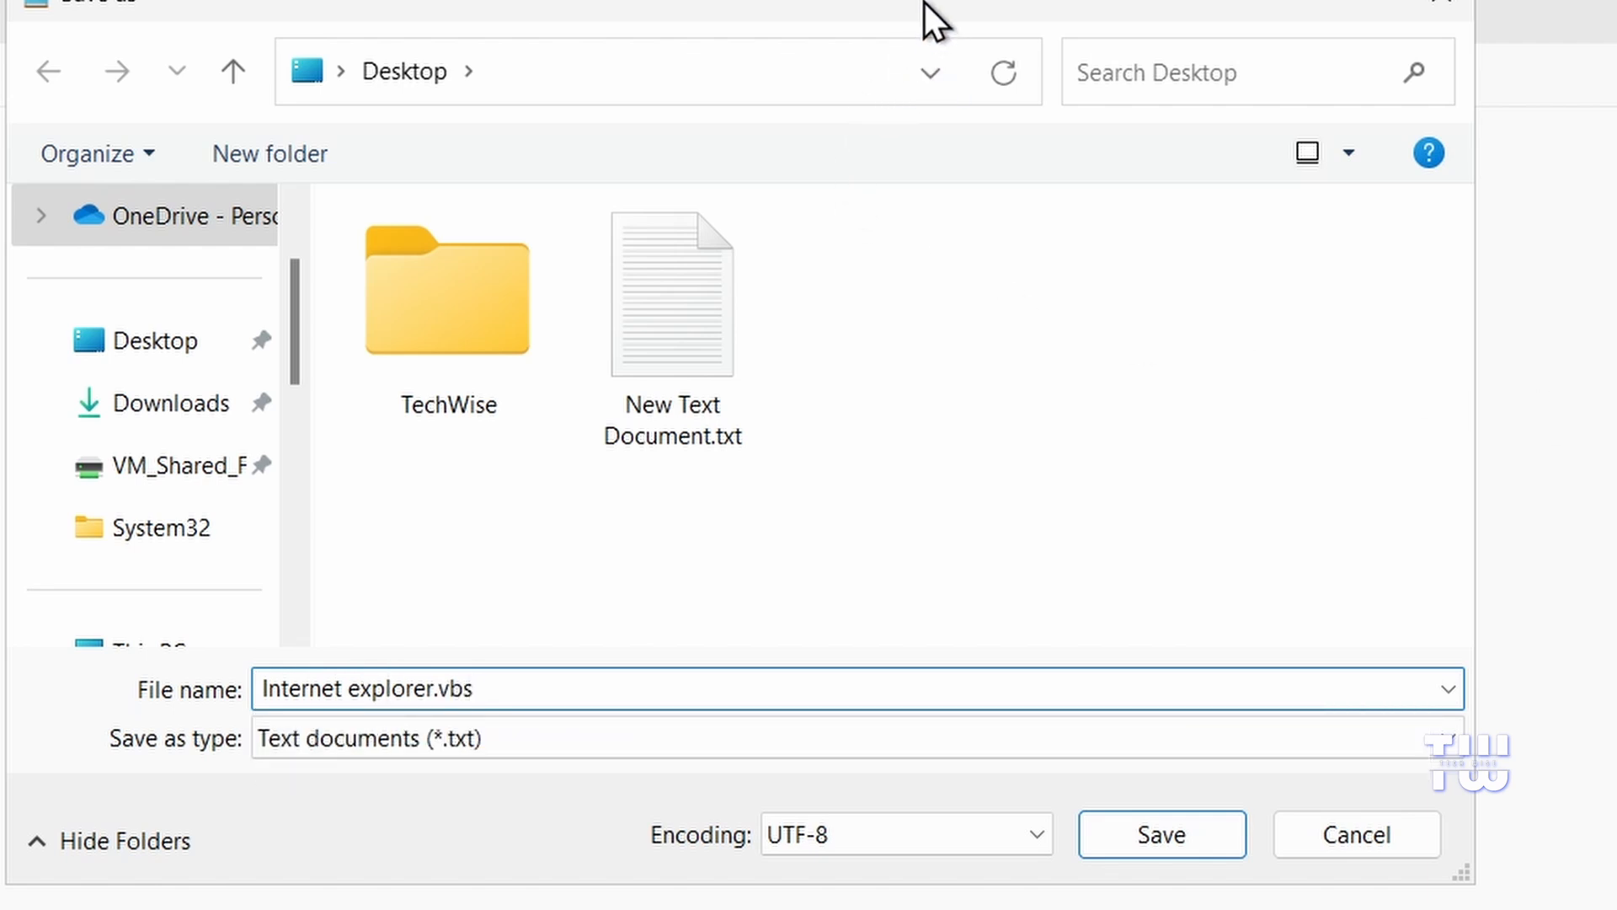
left_click(629, 689)
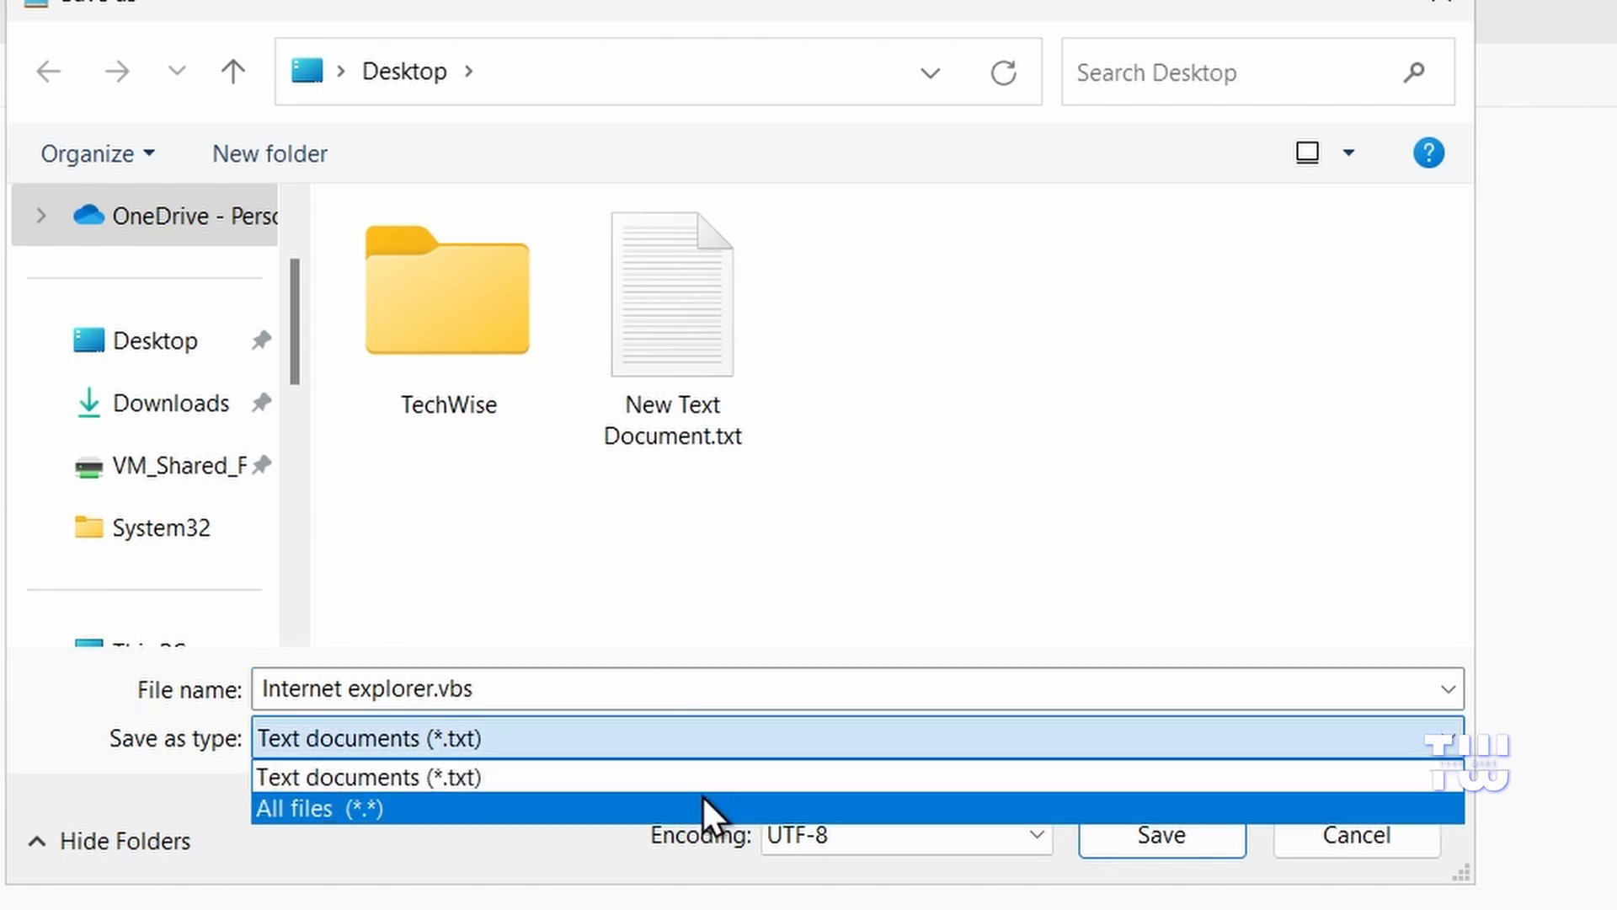
left_click(320, 807)
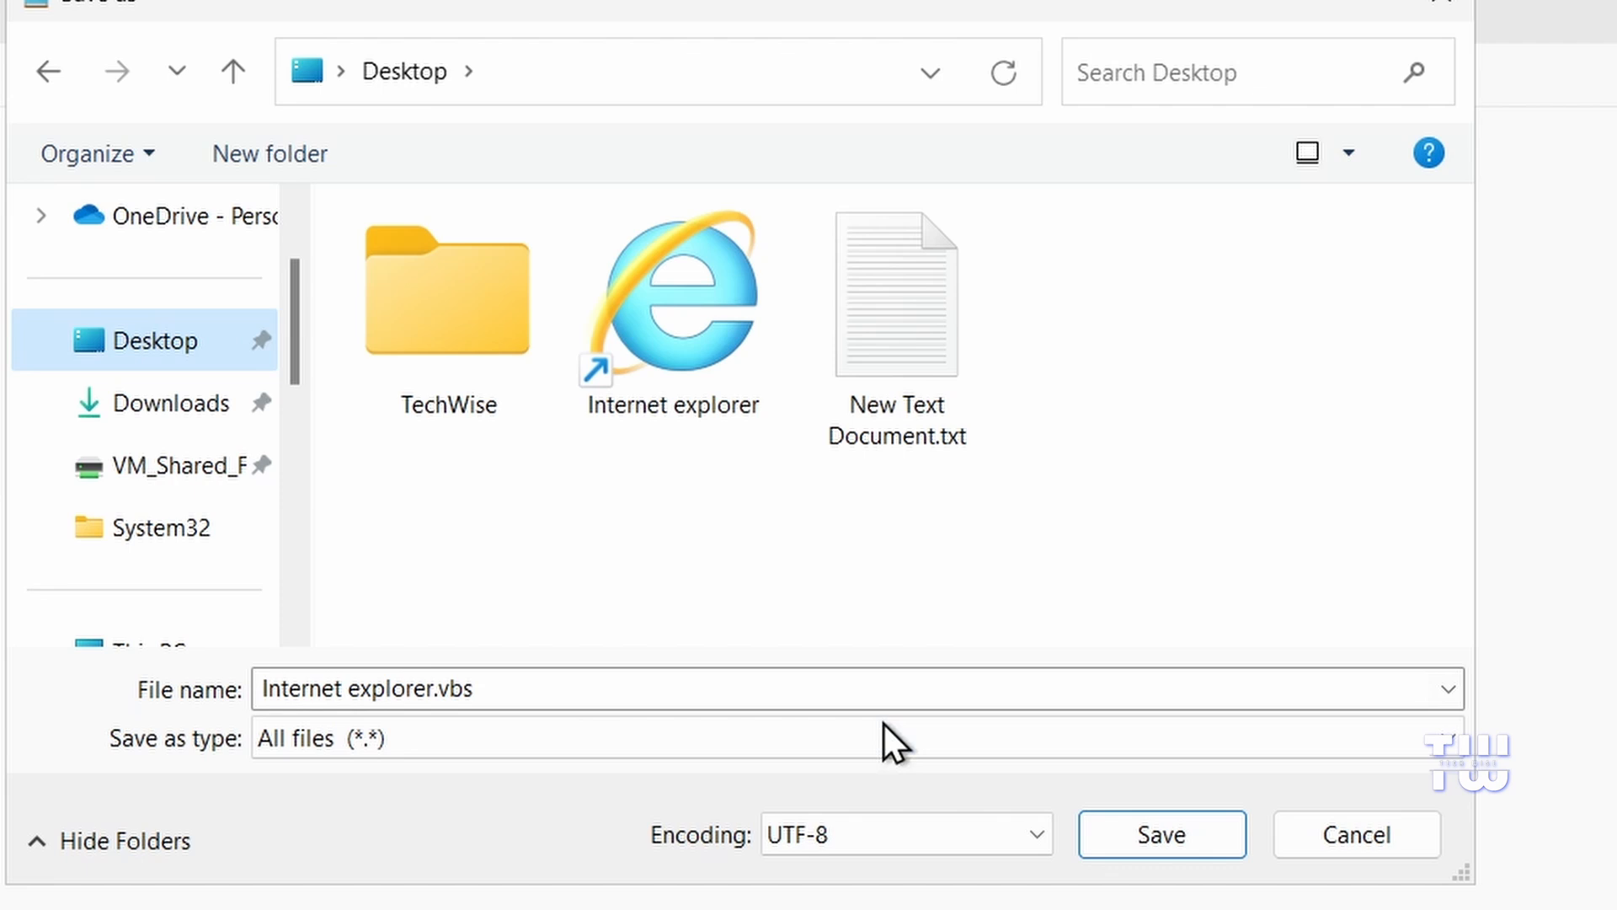
left_click(1160, 834)
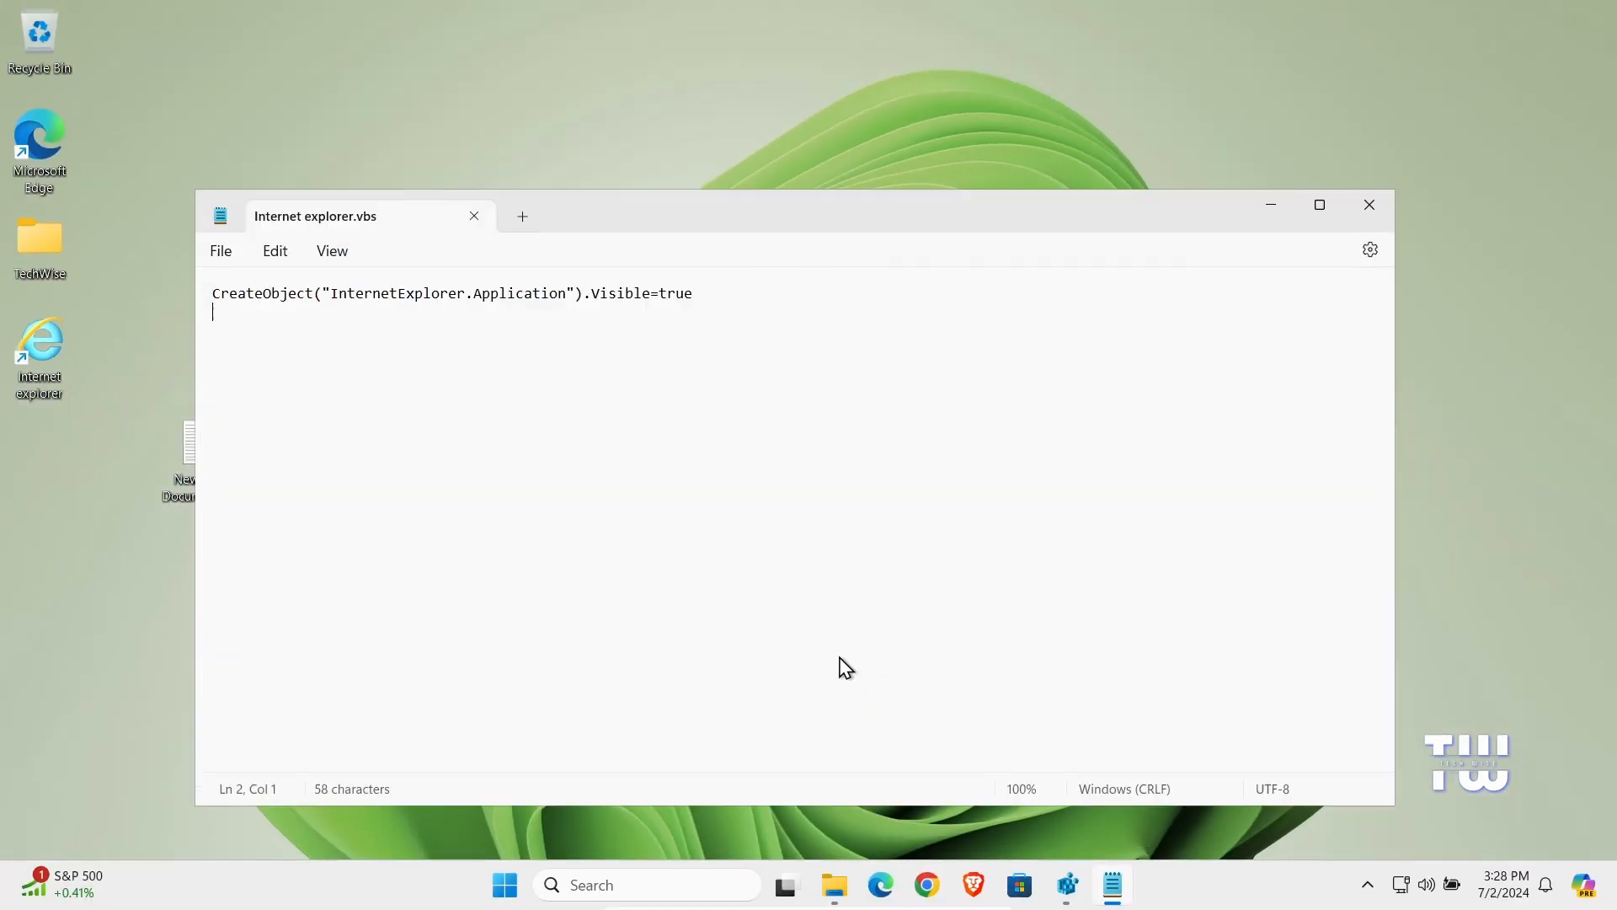
- Close Notepad and send Internet explorer.vbs to the Desktop as a shortcut
left_click(1369, 204)
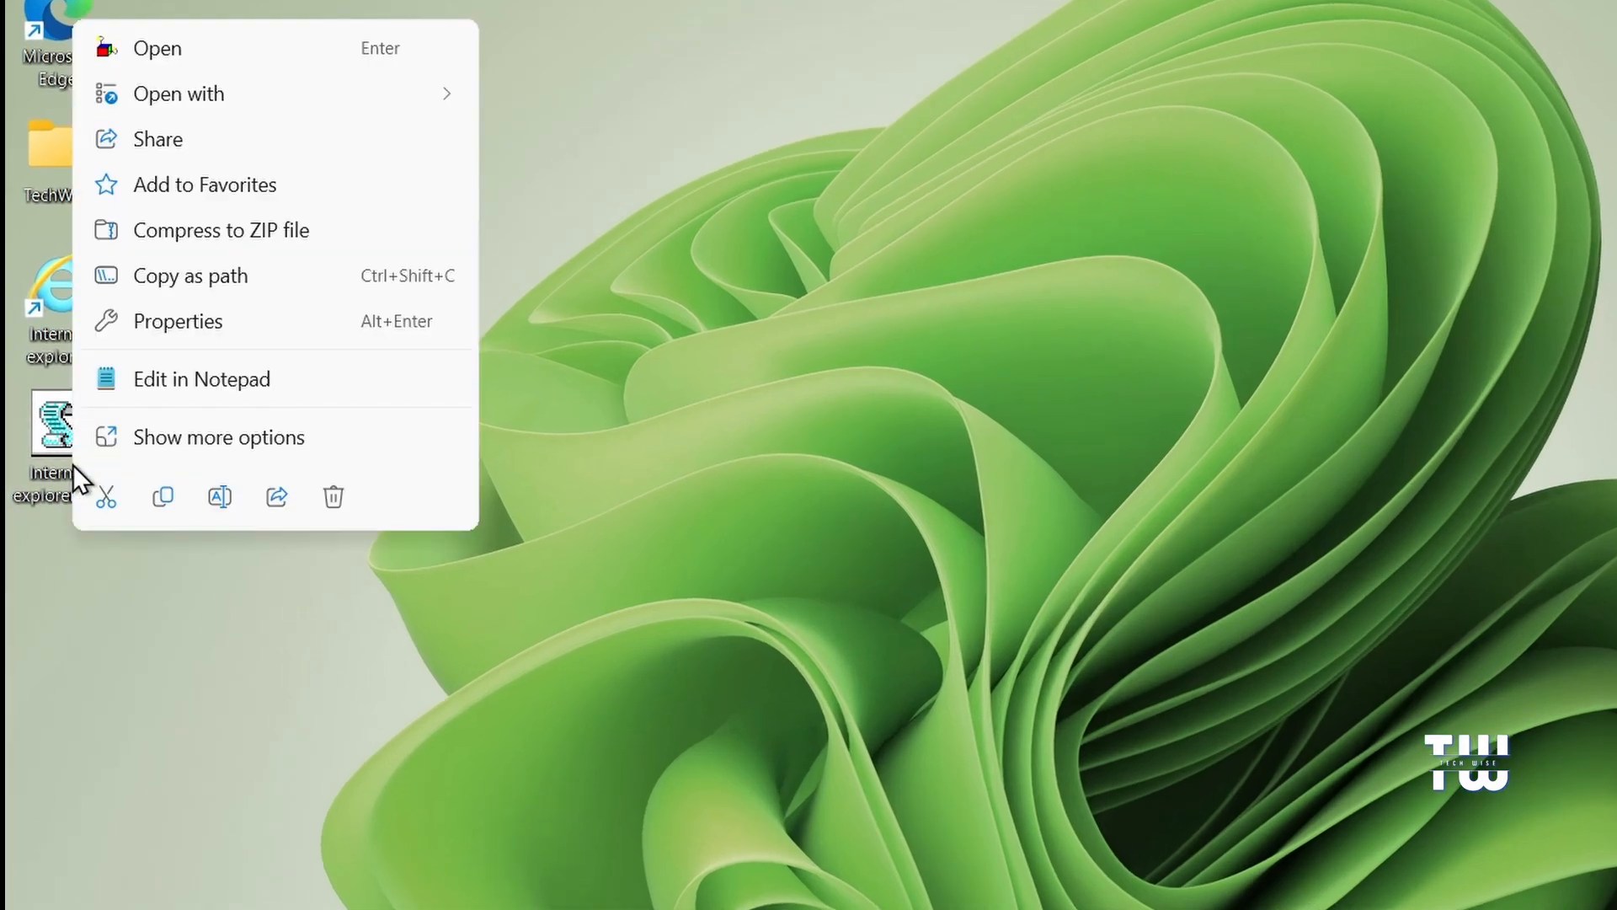
left_click(219, 436)
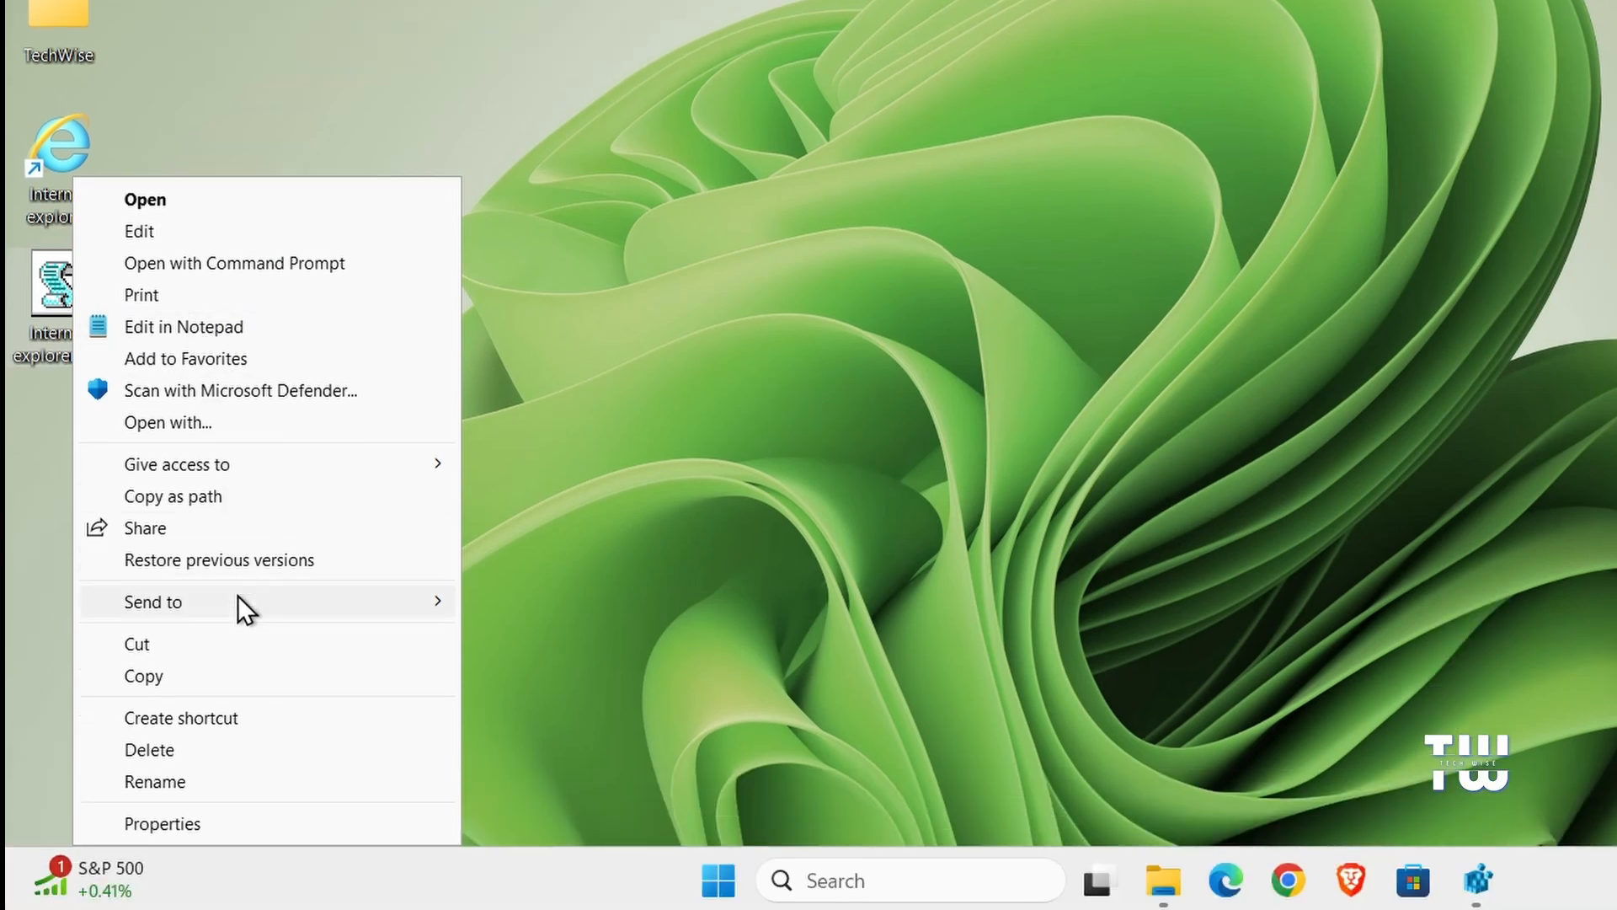
mouse_move(152, 601)
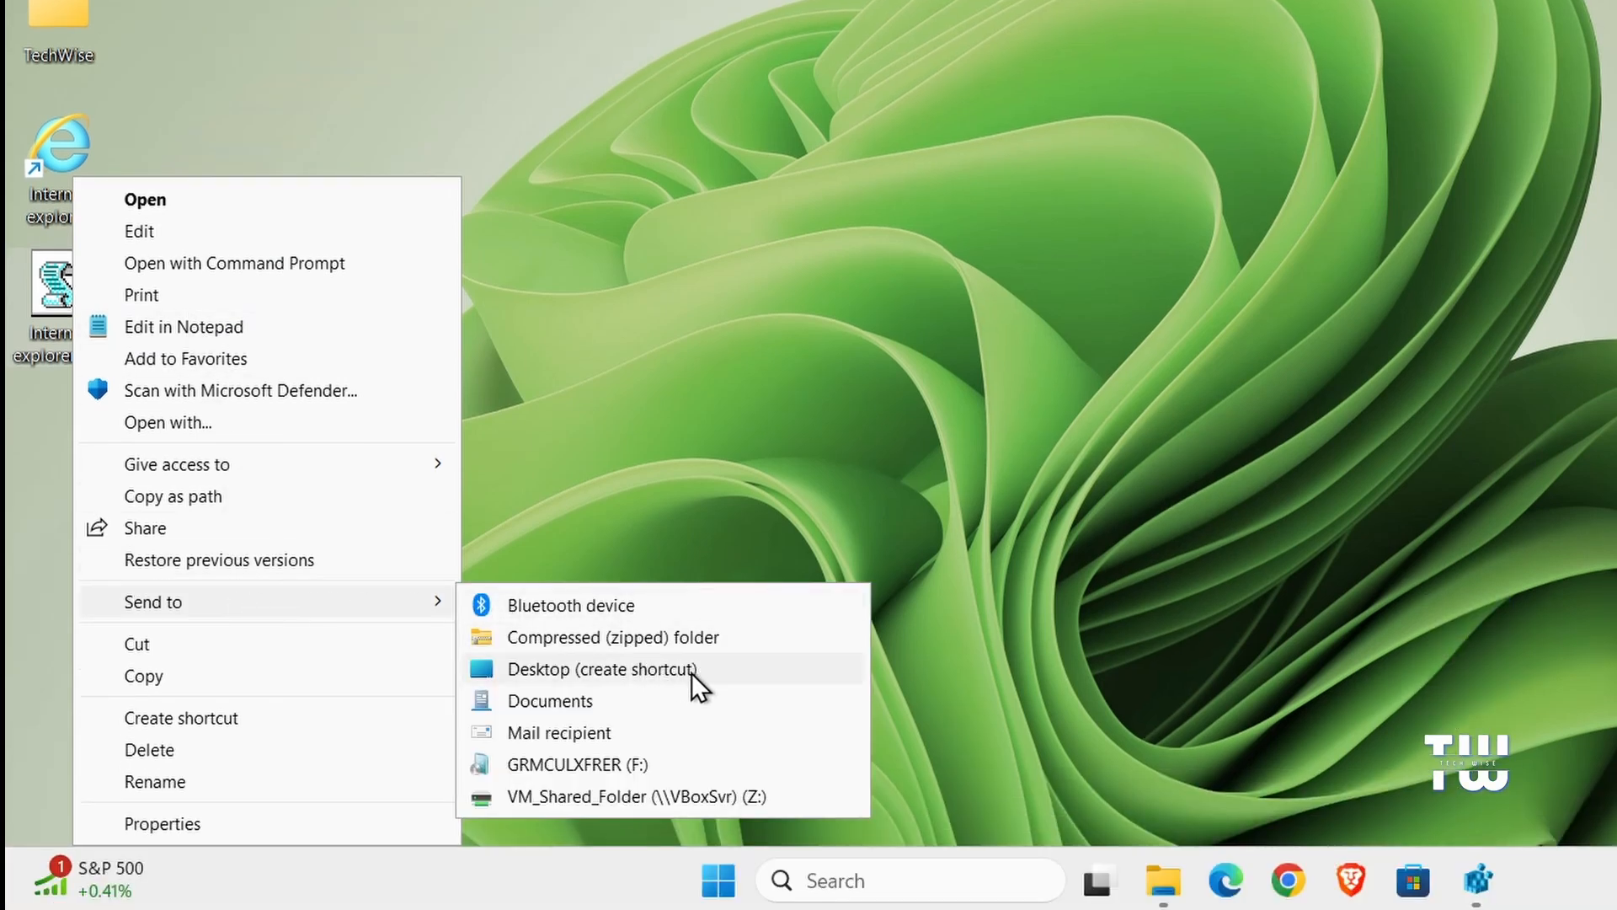
left_click(599, 668)
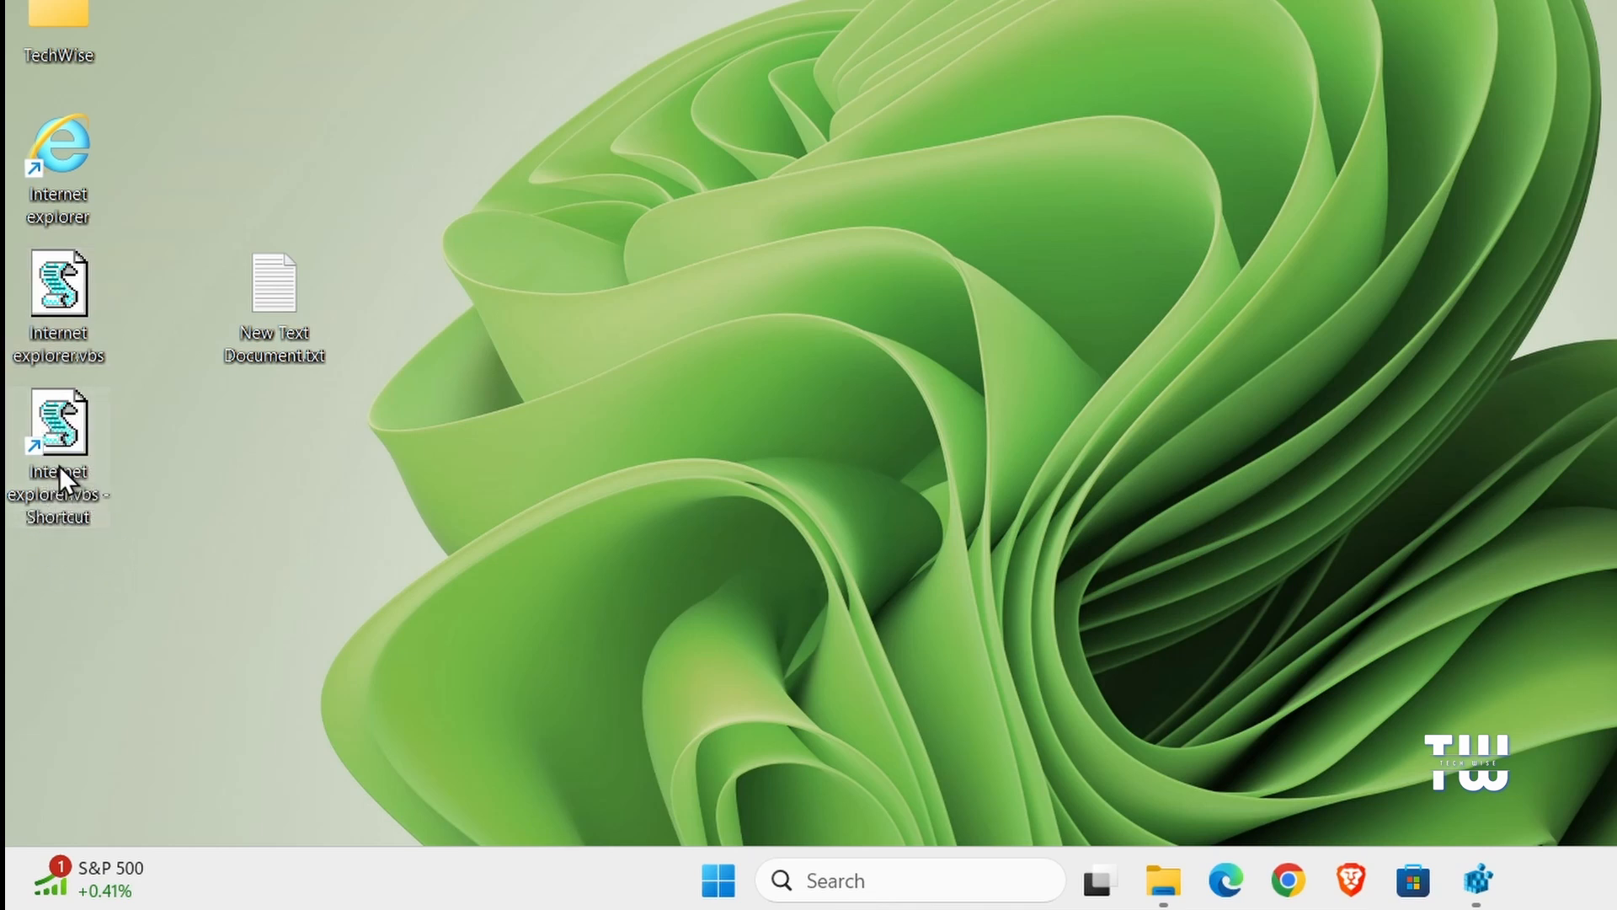
right_click(59, 423)
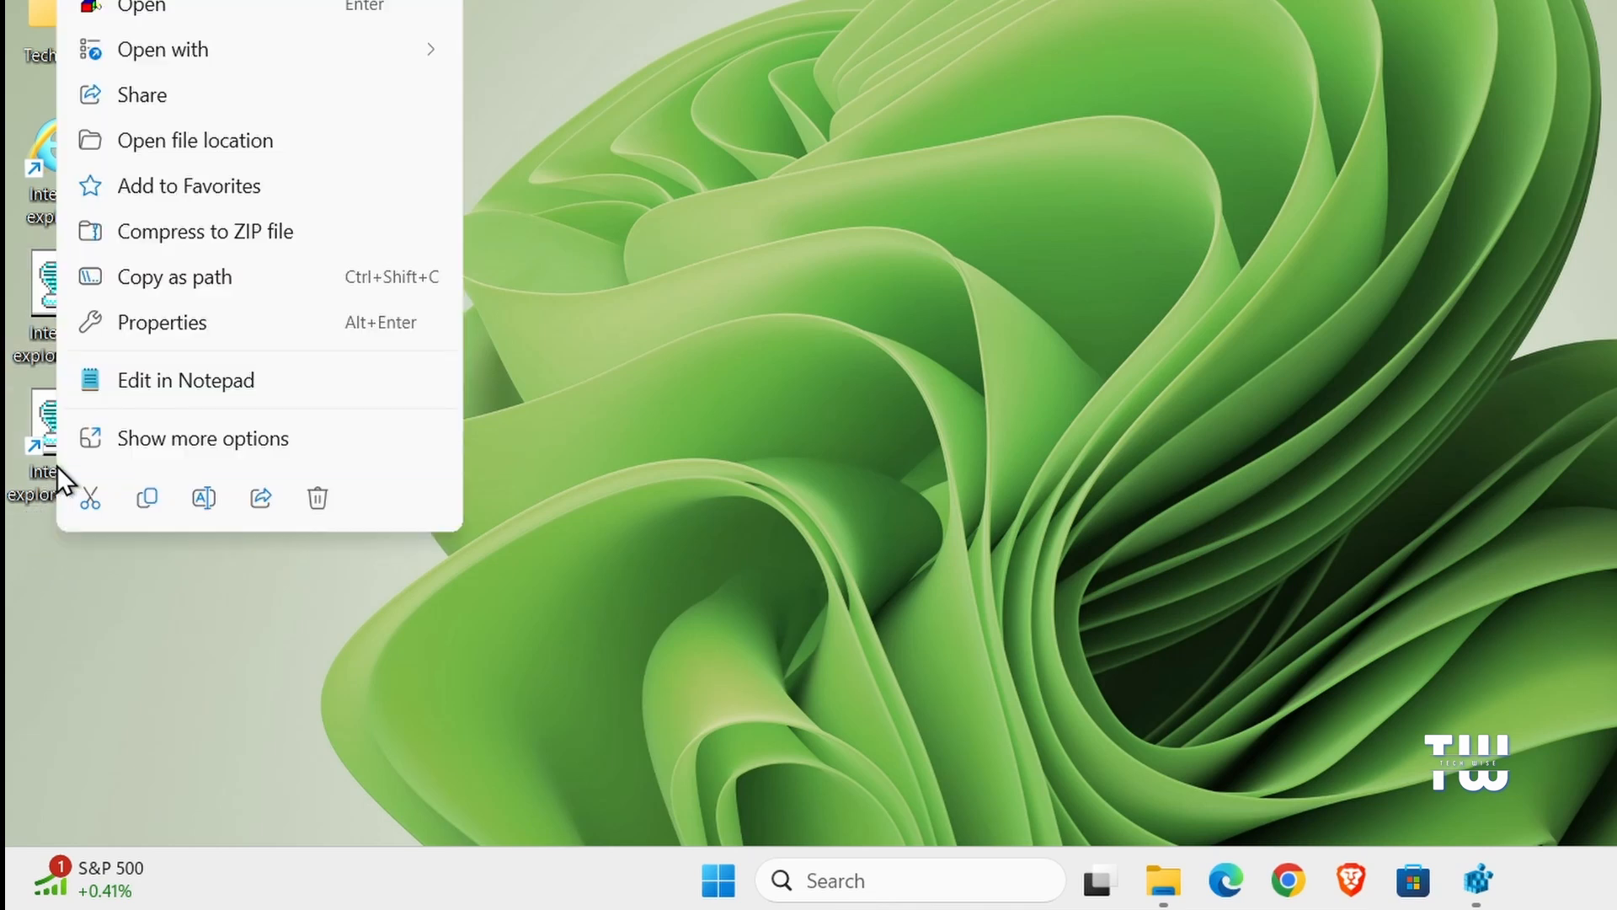
- Give the script shortcut the Internet Explorer icon via its Properties
left_click(203, 438)
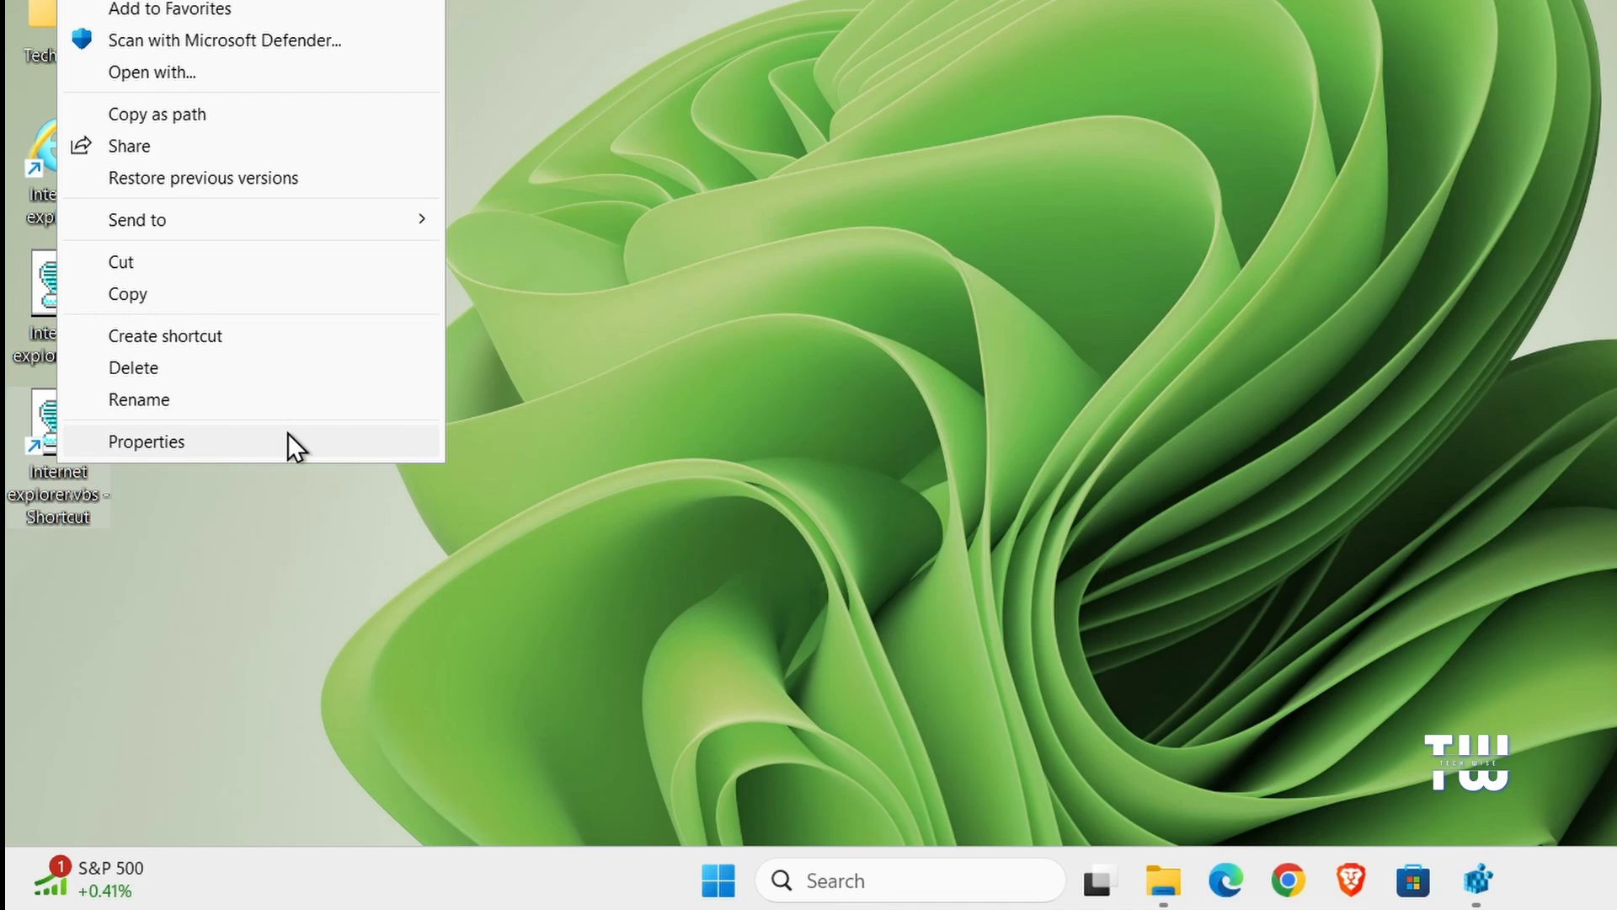
left_click(145, 441)
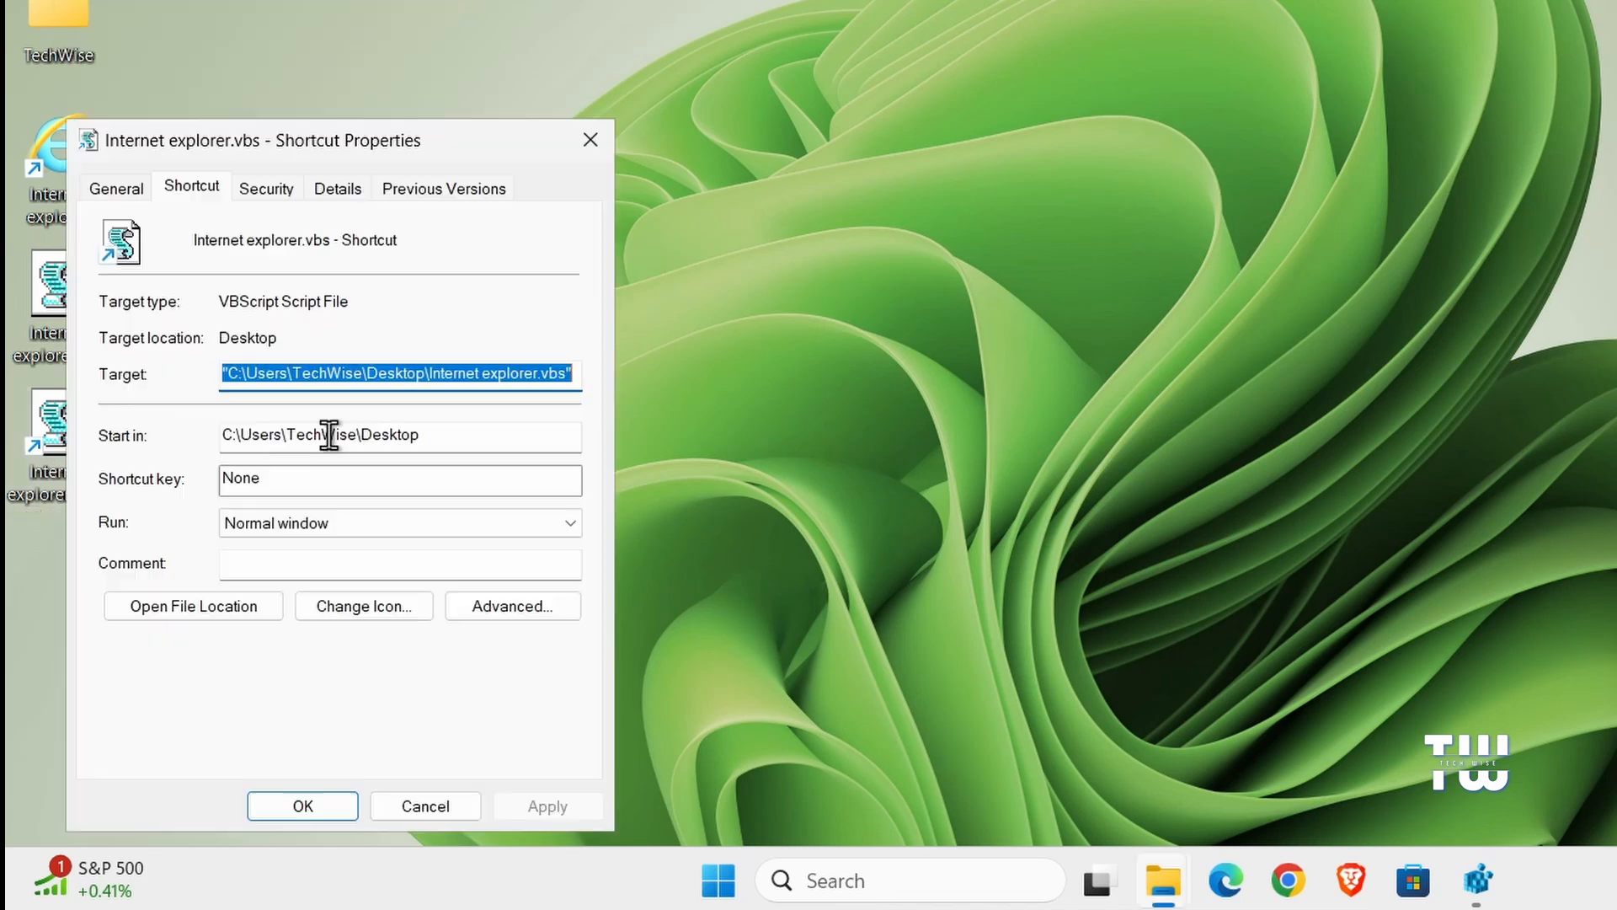
mouse_move(369, 655)
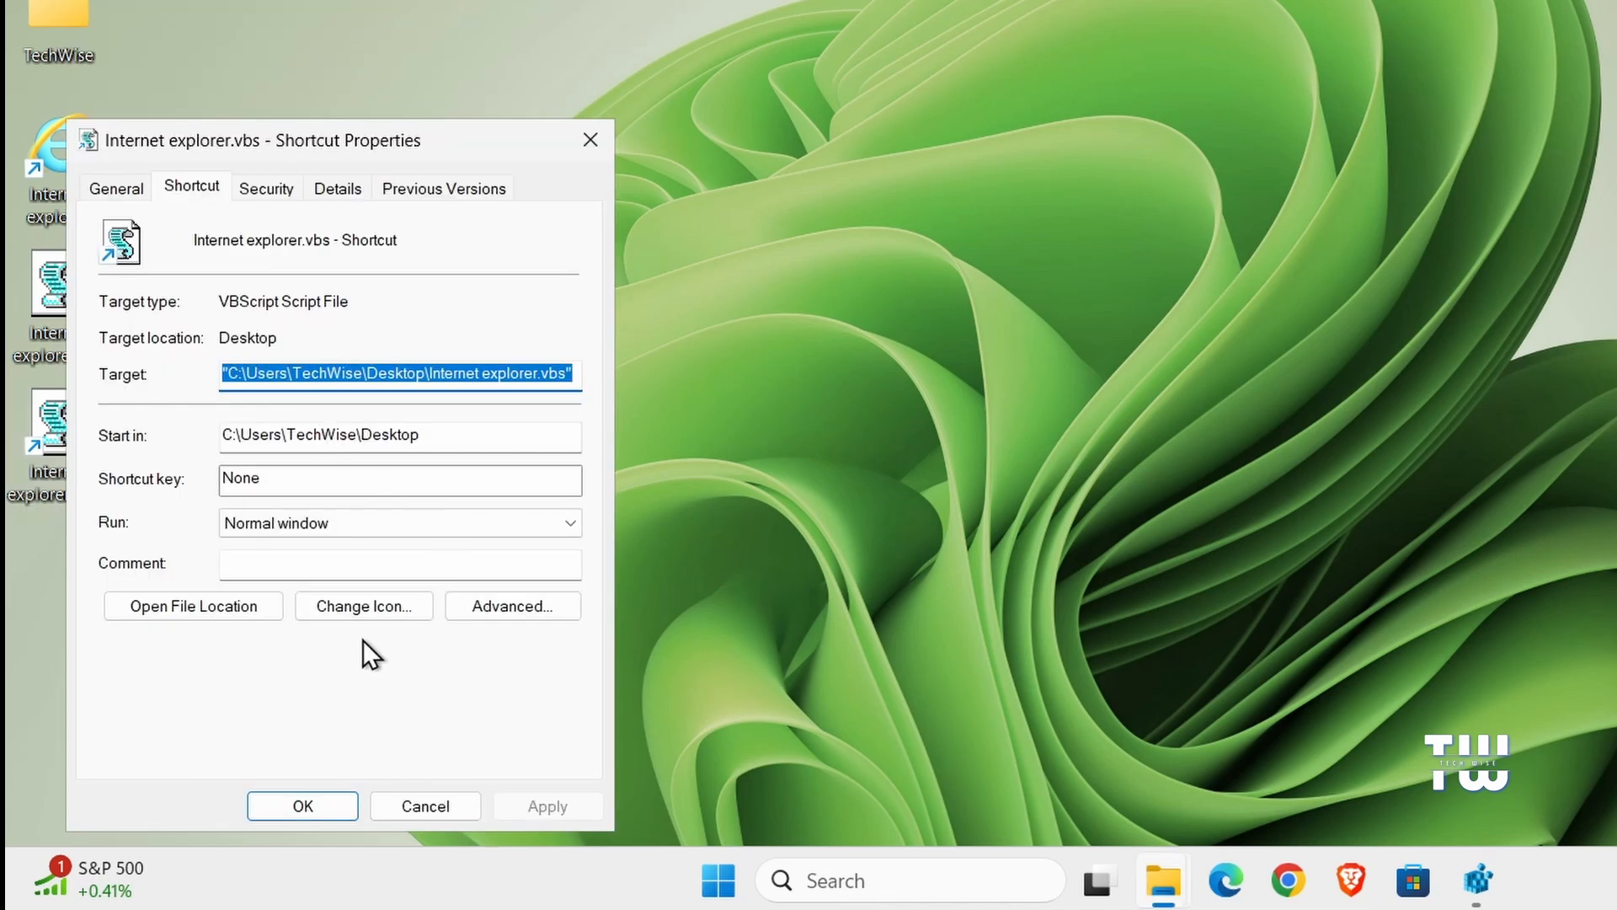
left_click(364, 605)
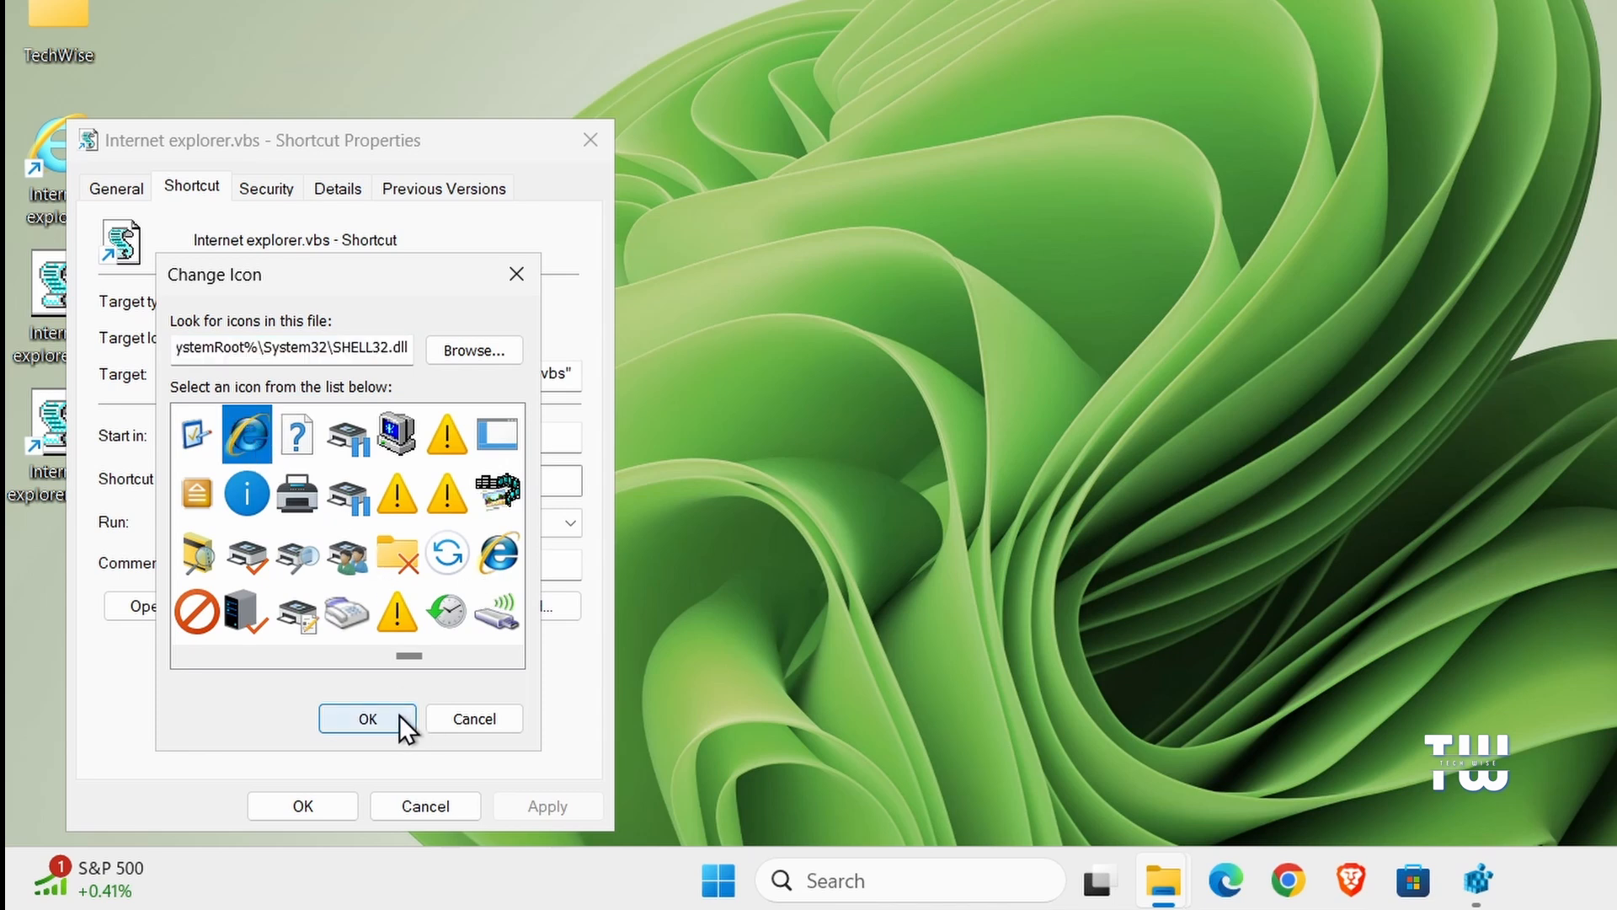
left_click(369, 720)
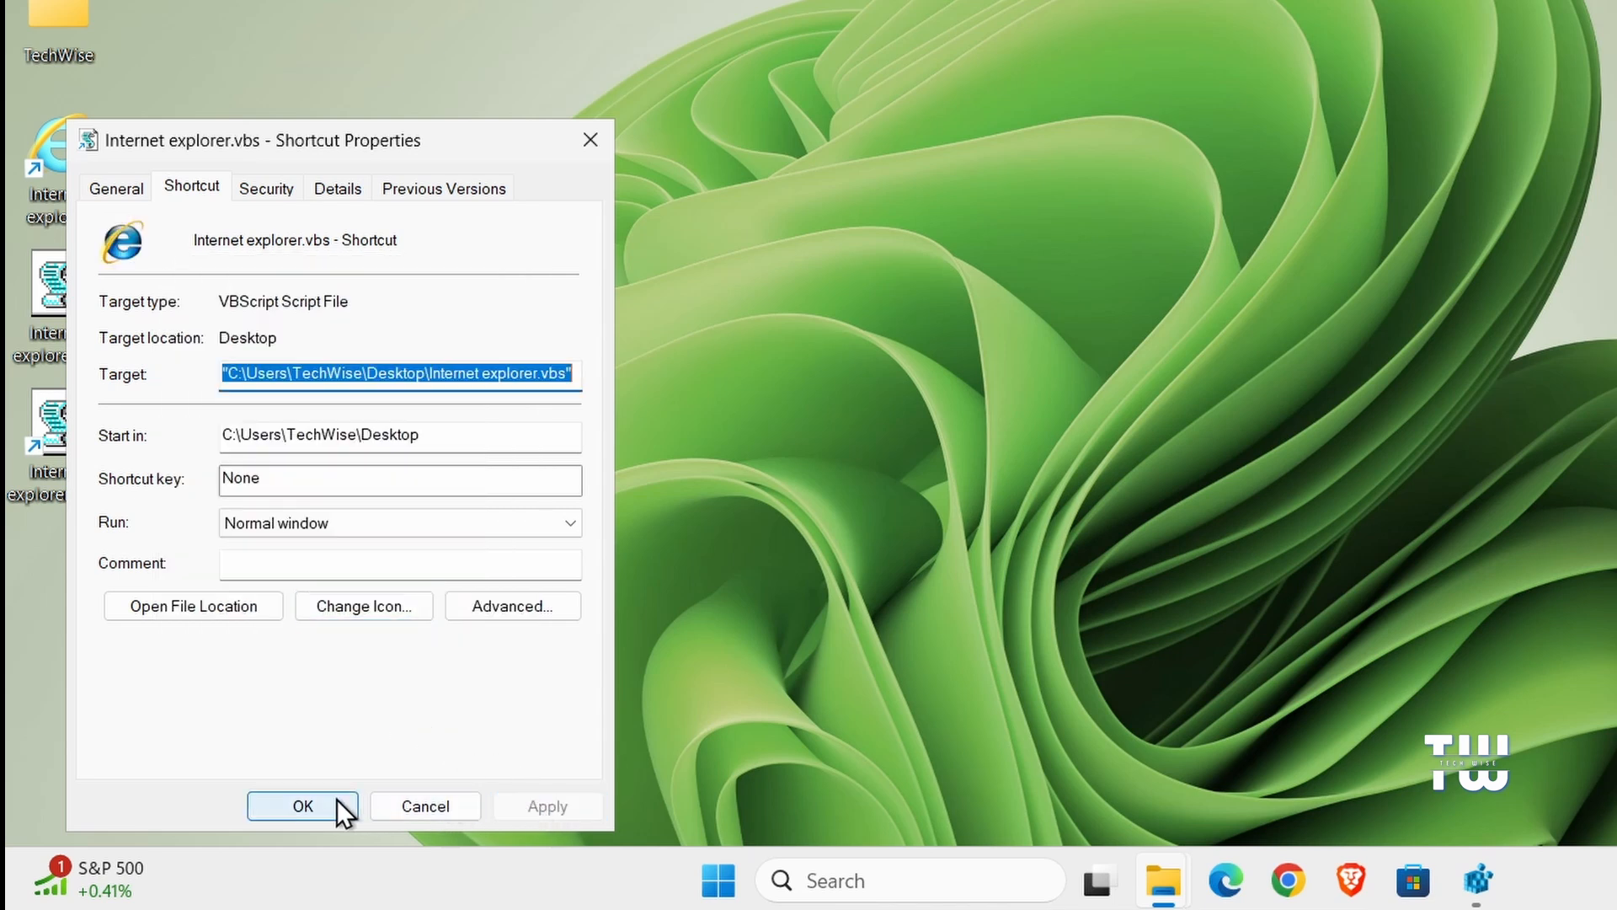
left_click(301, 805)
type("Internet explorer")
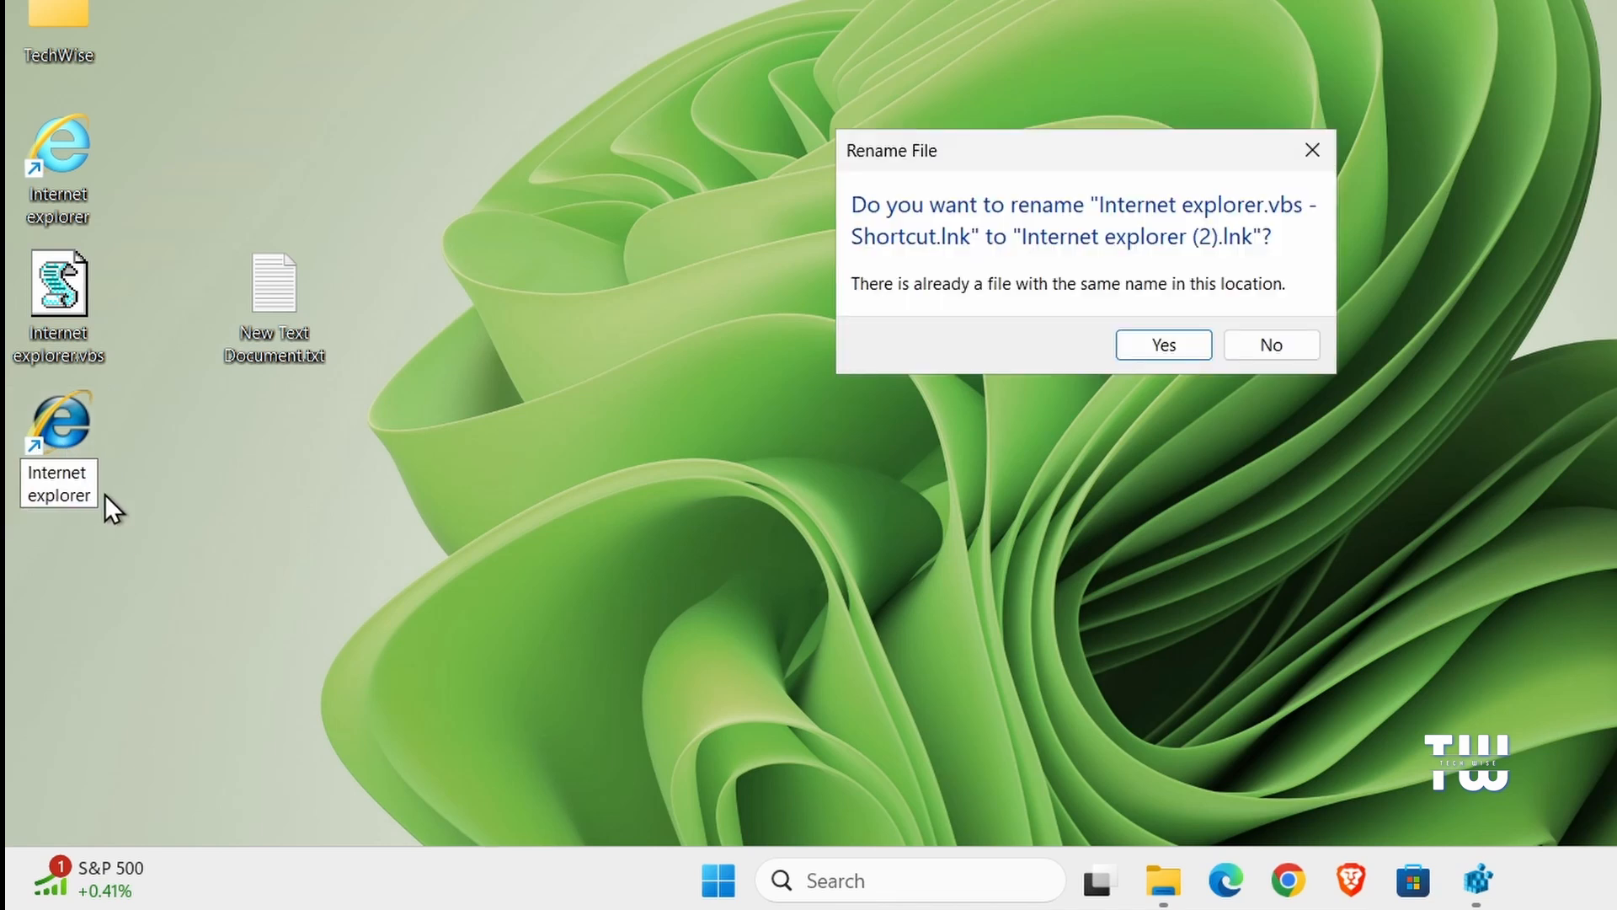
- Accept the name Internet explorer (2) and launch Internet Explorer from the shortcut
left_click(1162, 344)
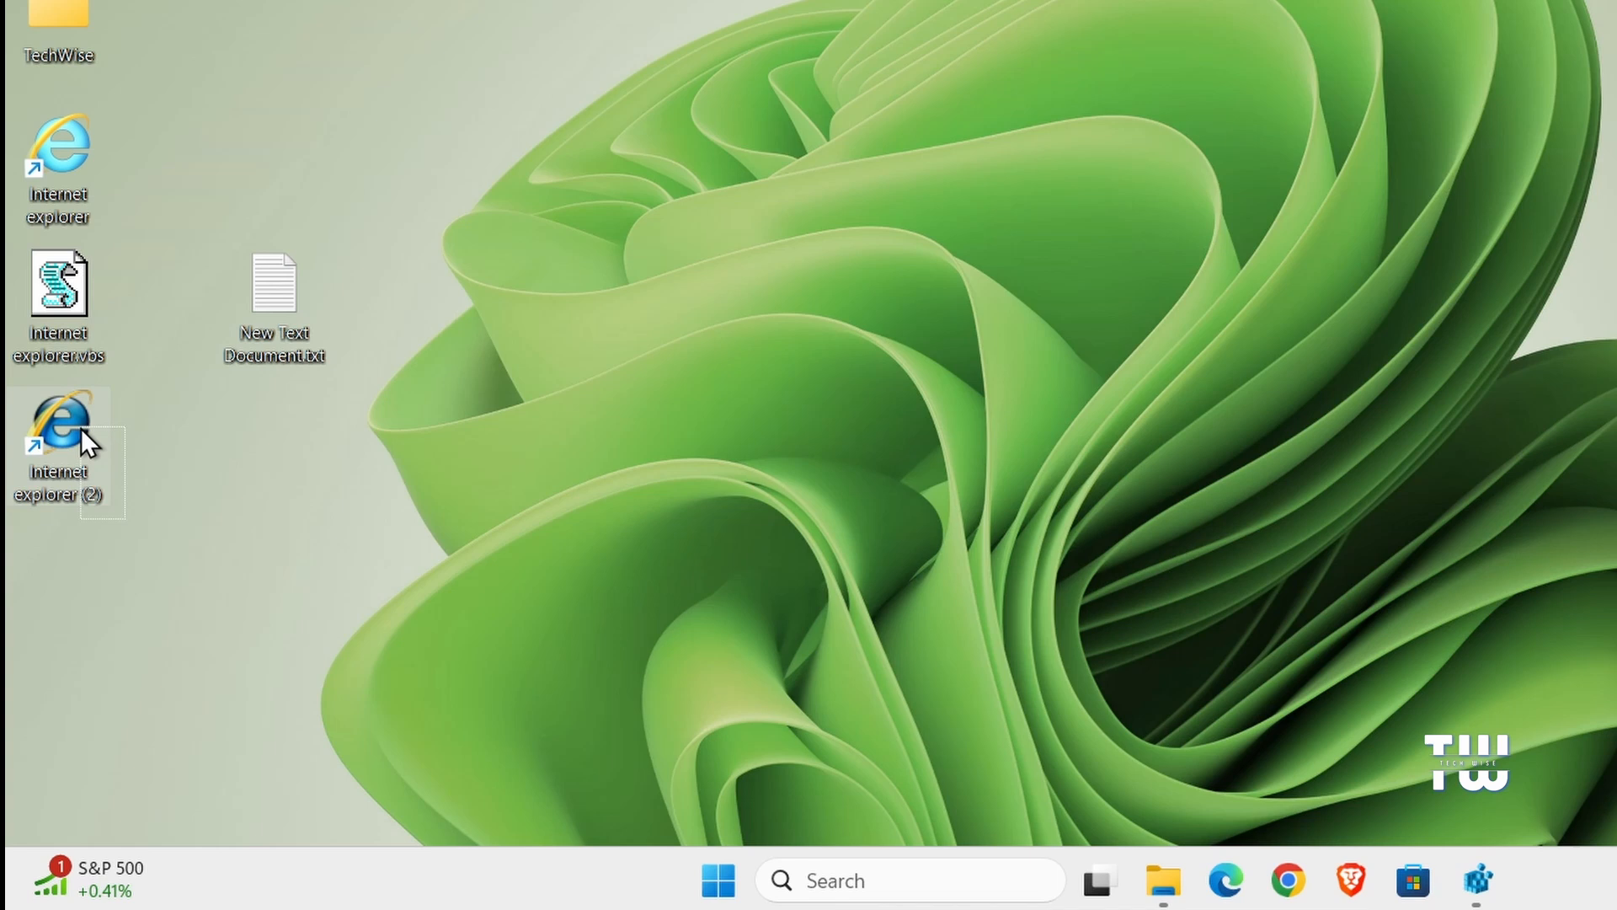
double_click(59, 418)
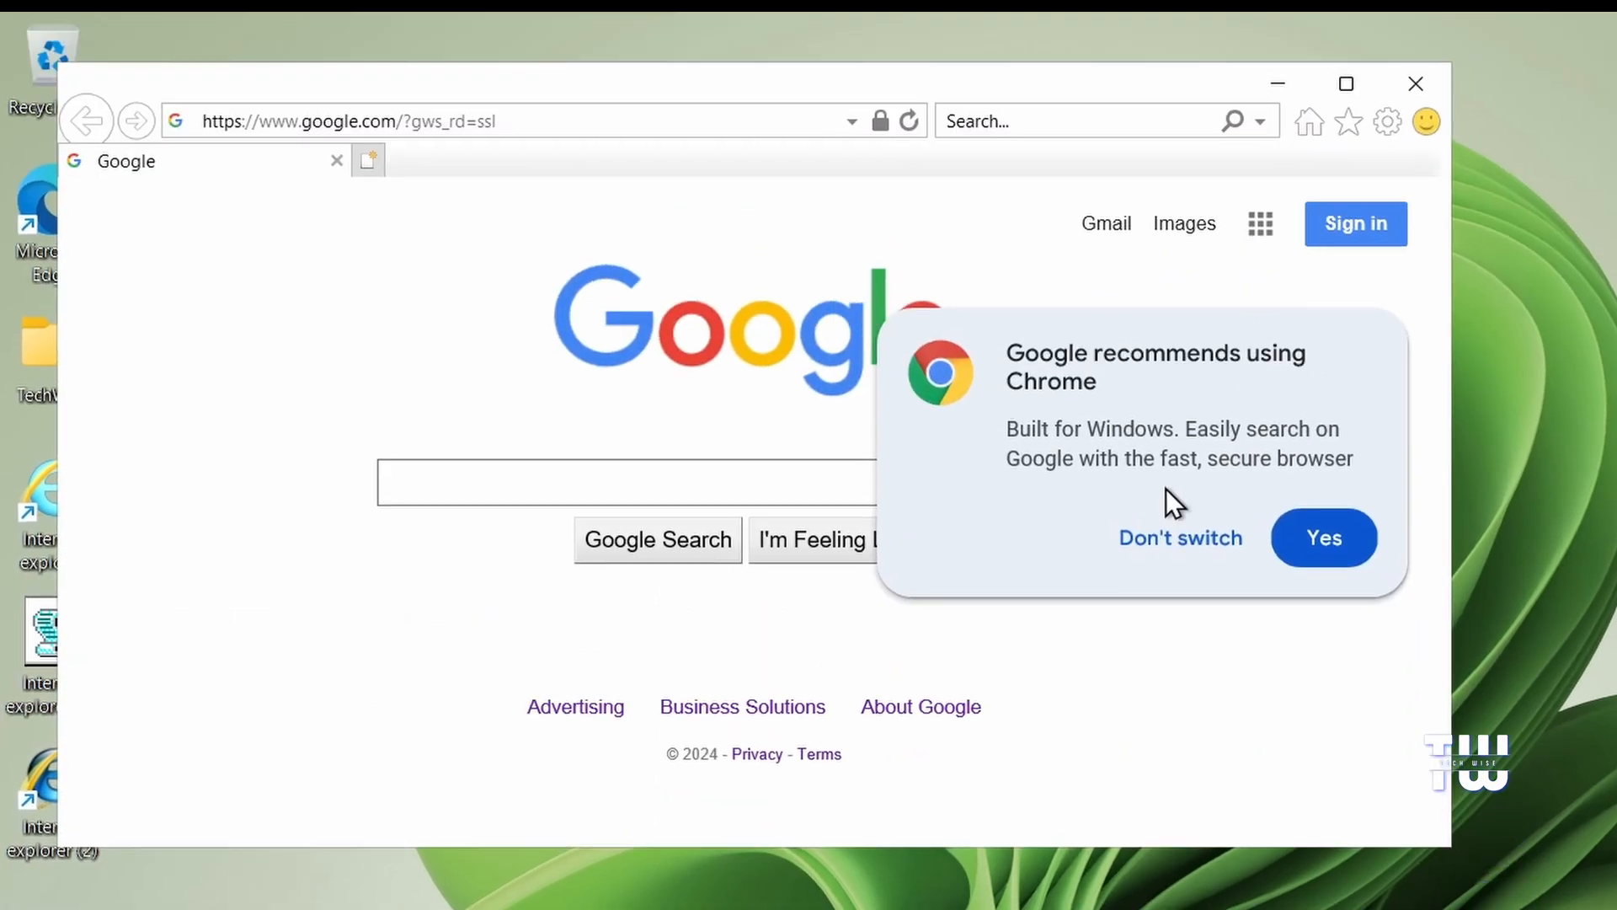
- Decline switching to Chrome, visit the MSN home page, then close Internet Explorer
left_click(1179, 537)
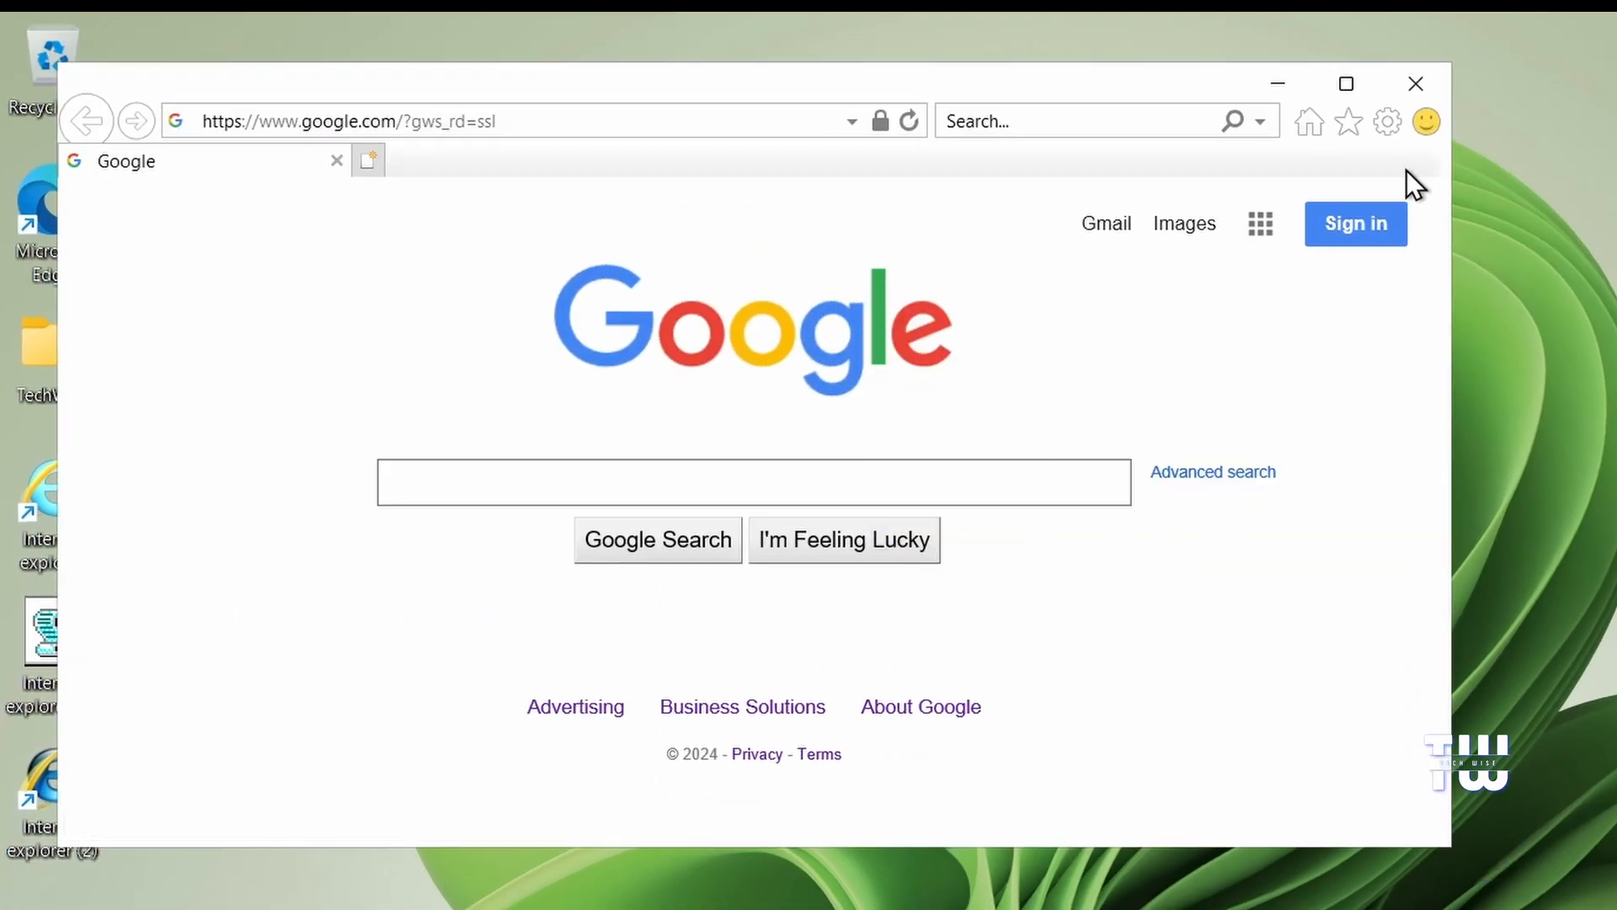
left_click(1386, 121)
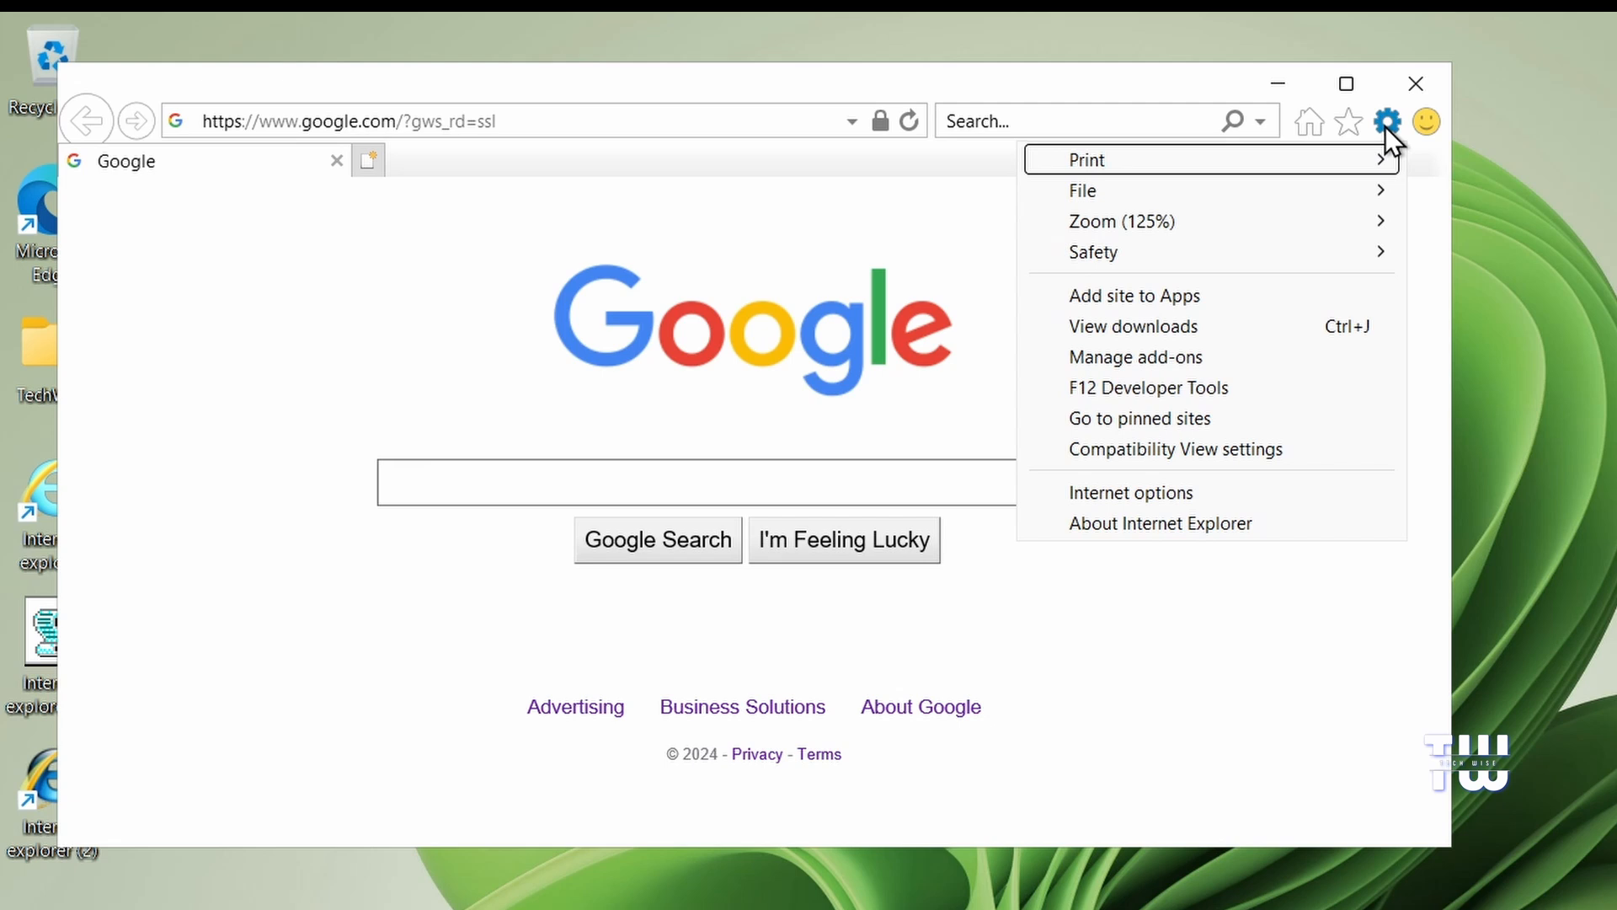
left_click(1347, 121)
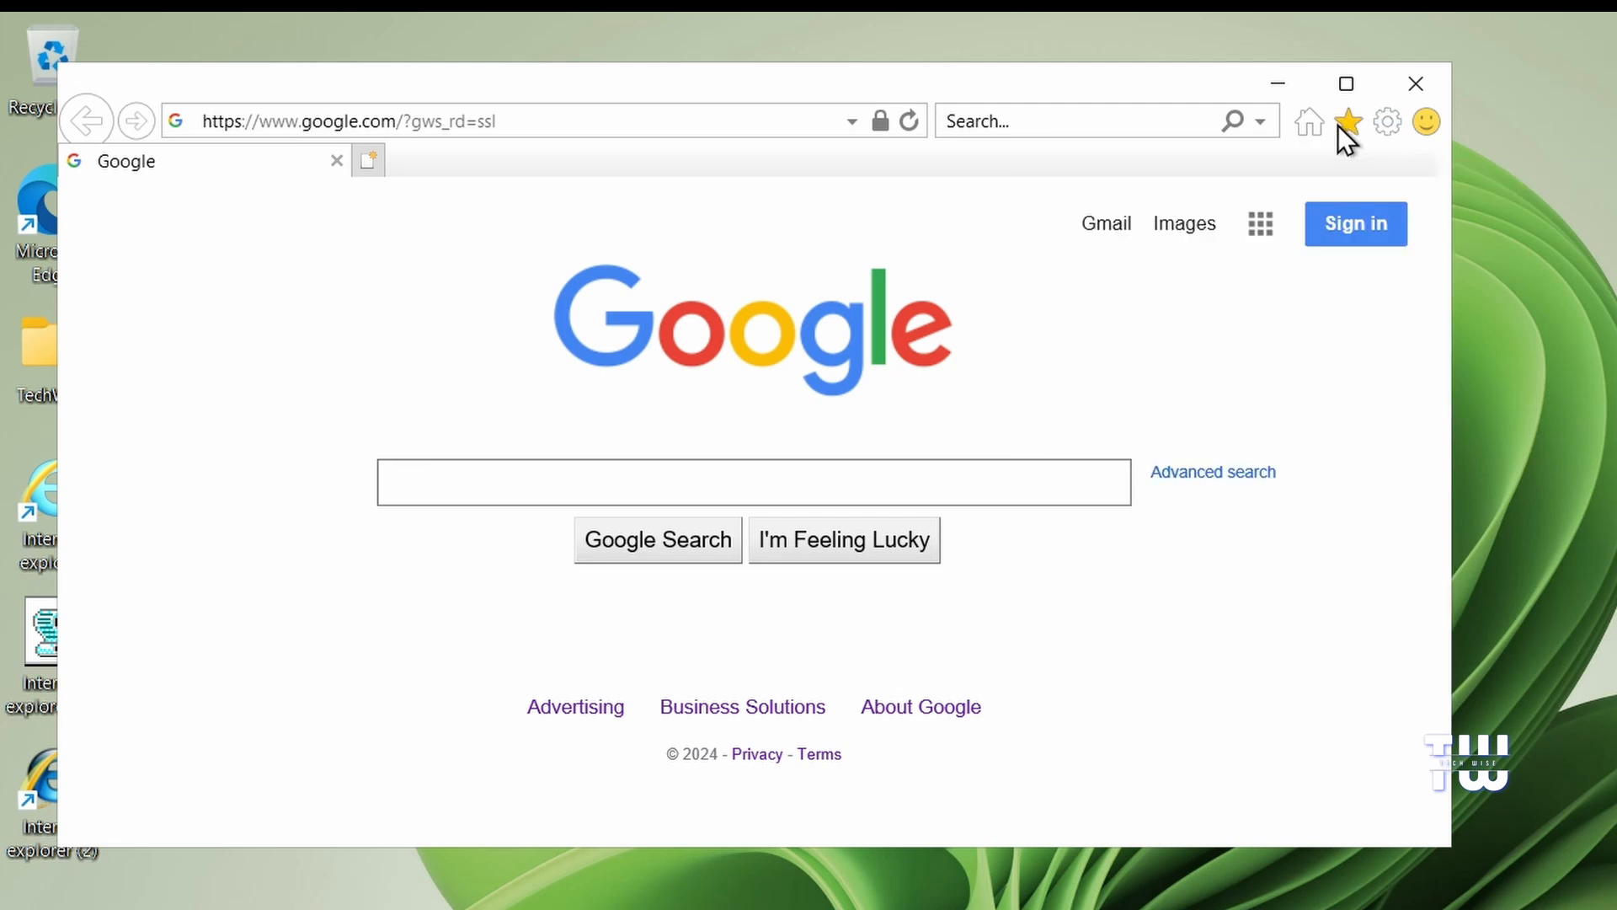
left_click(1307, 121)
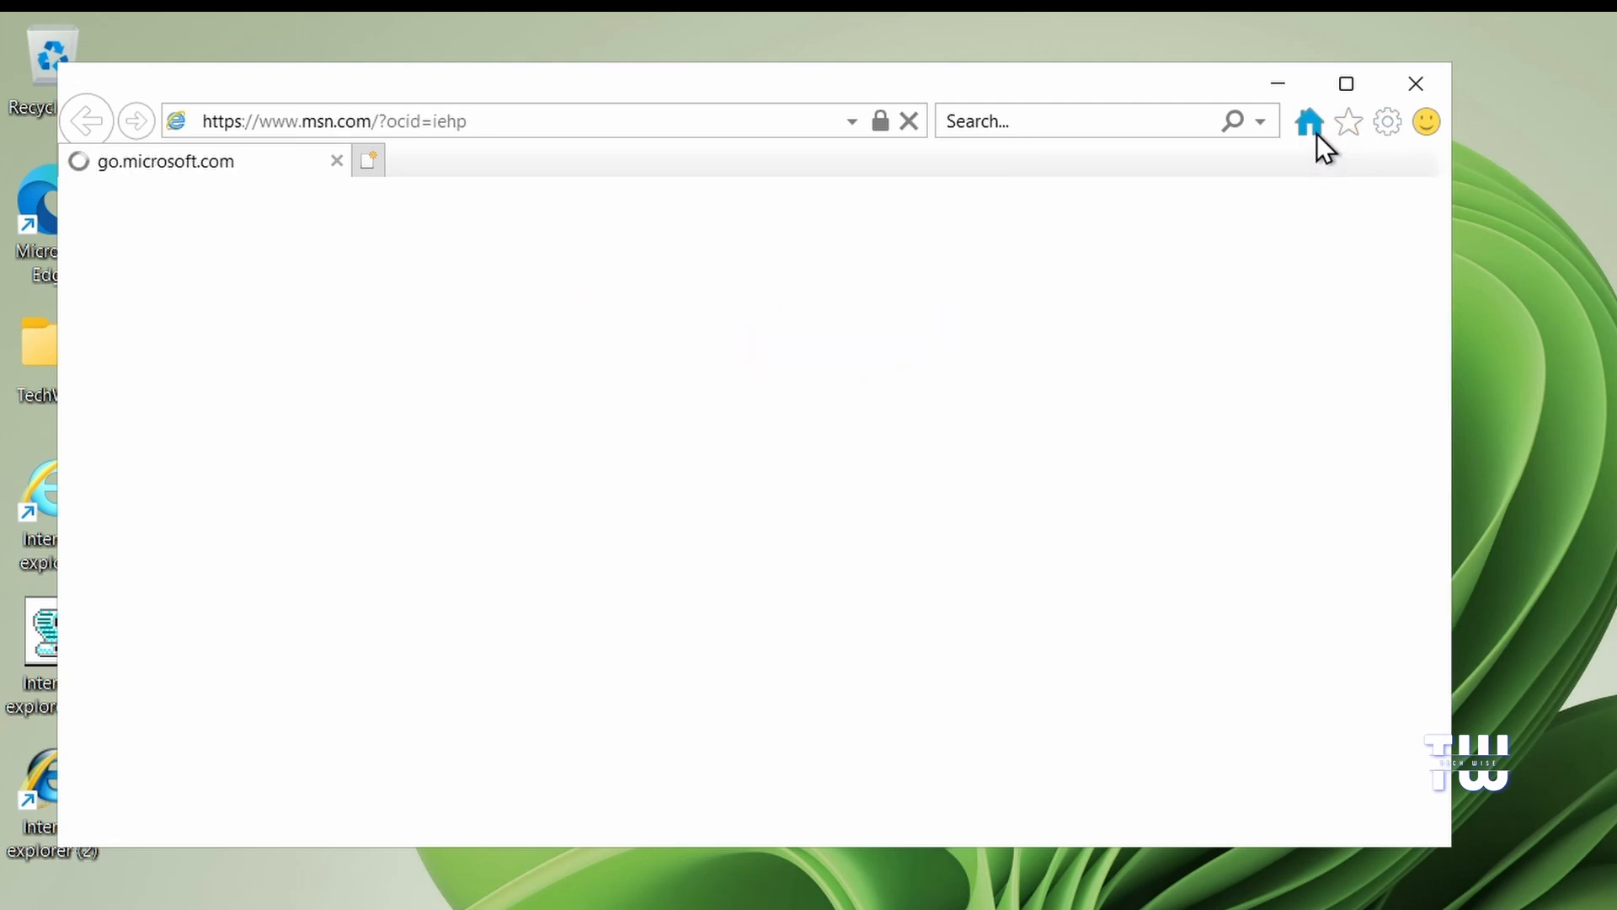
left_click(1307, 121)
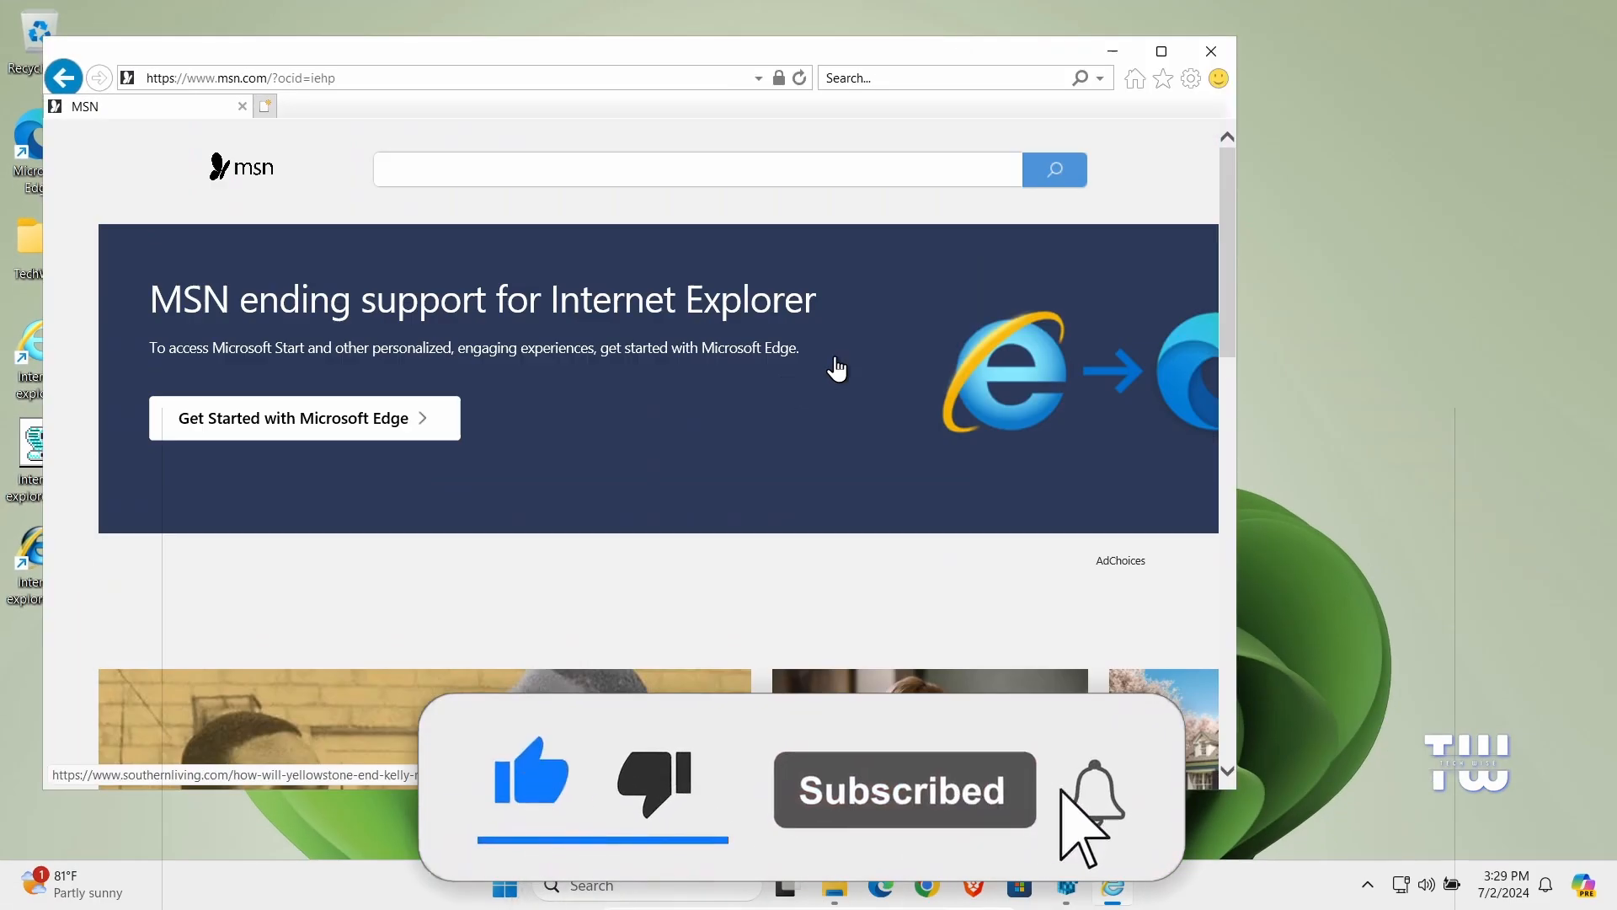
left_click(1209, 50)
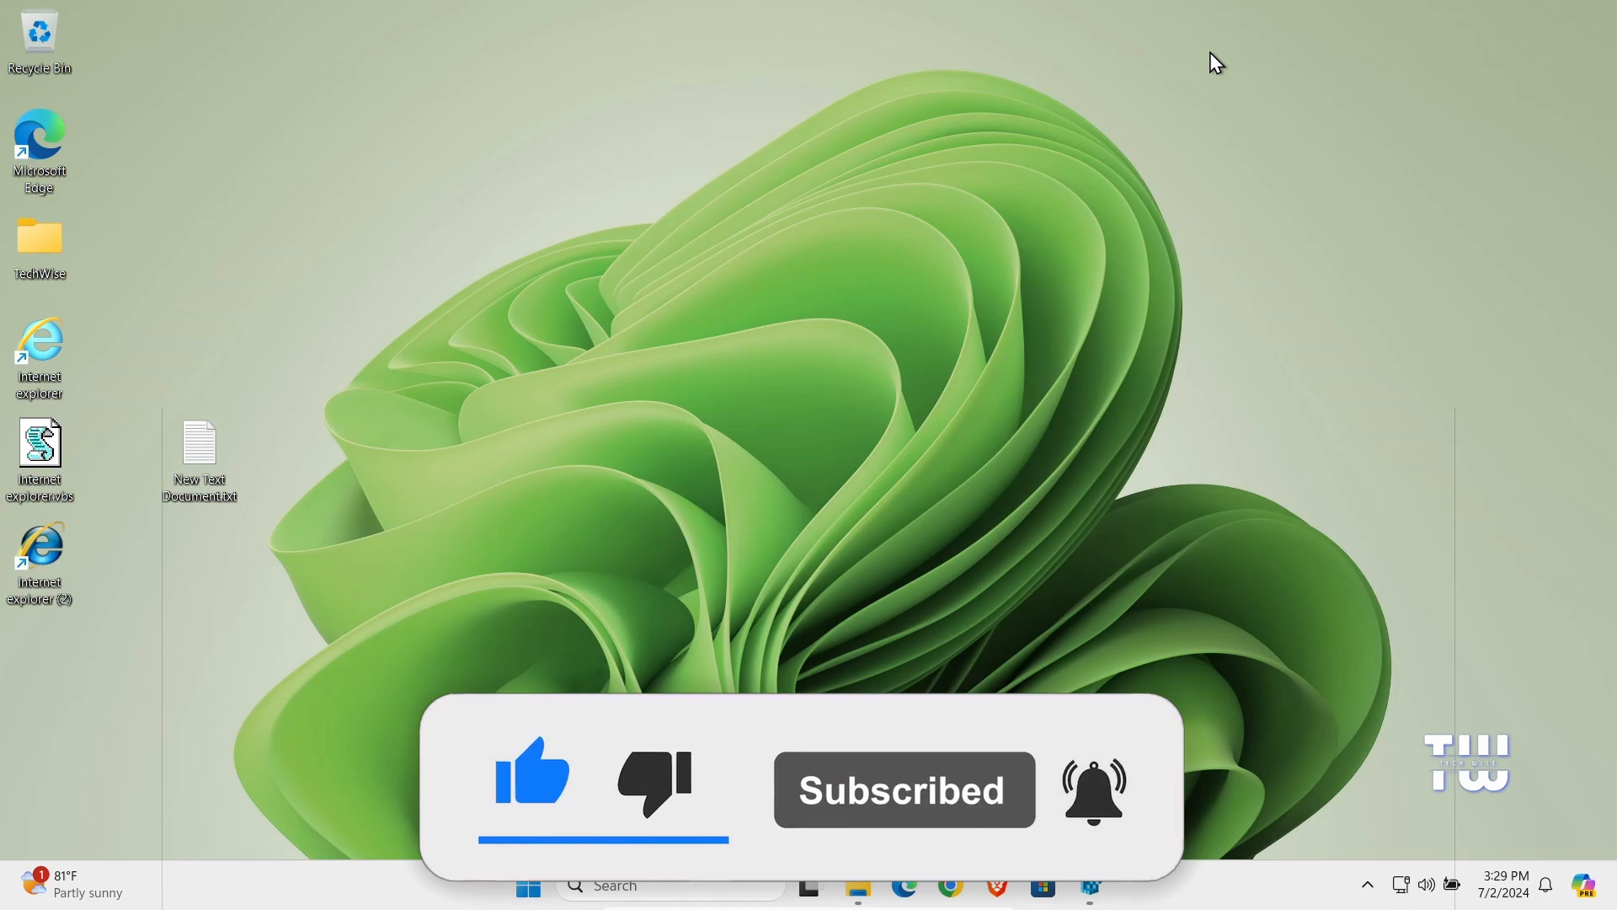